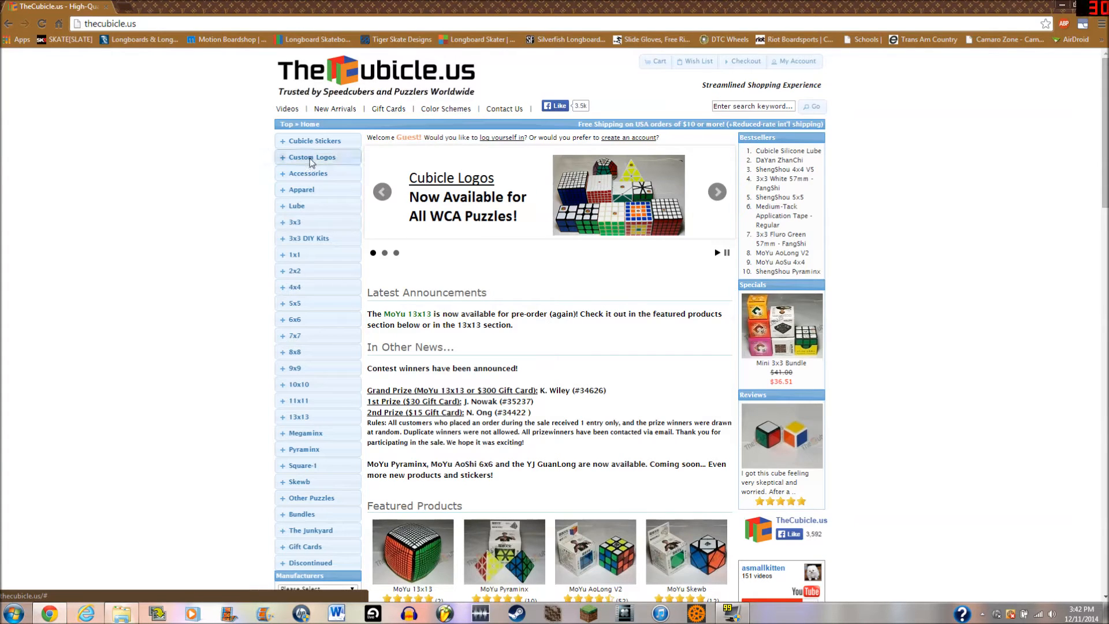
Open Custom Logos, preview the 140 Assorted Logos product, then return to the listing.
{"action": "left_click", "coordinate": [311, 157]}
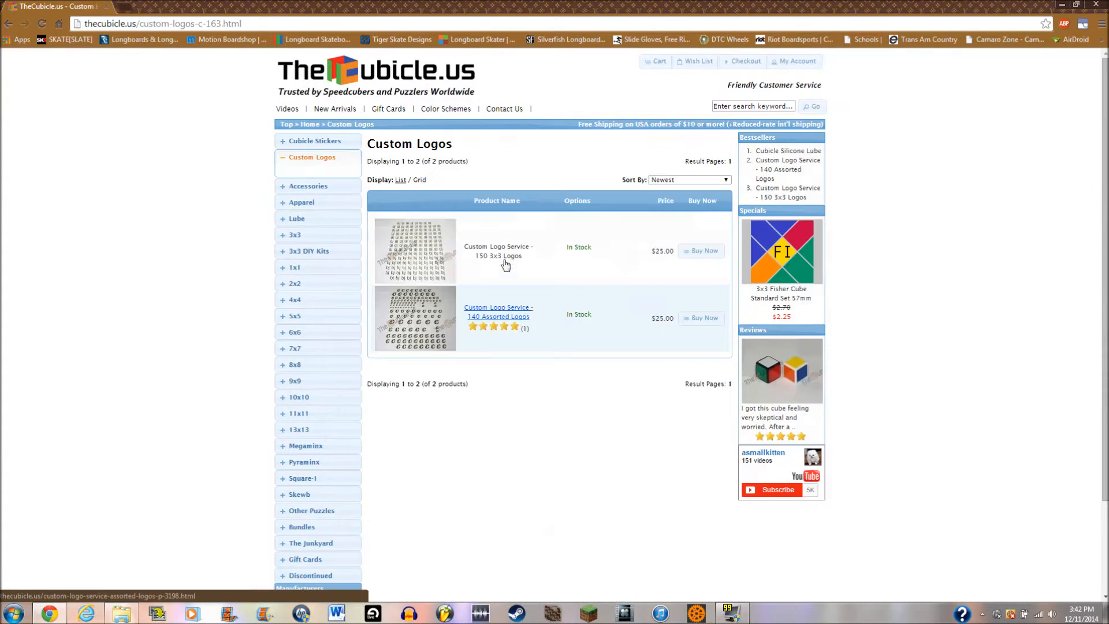
{"action": "left_click", "coordinate": [498, 312]}
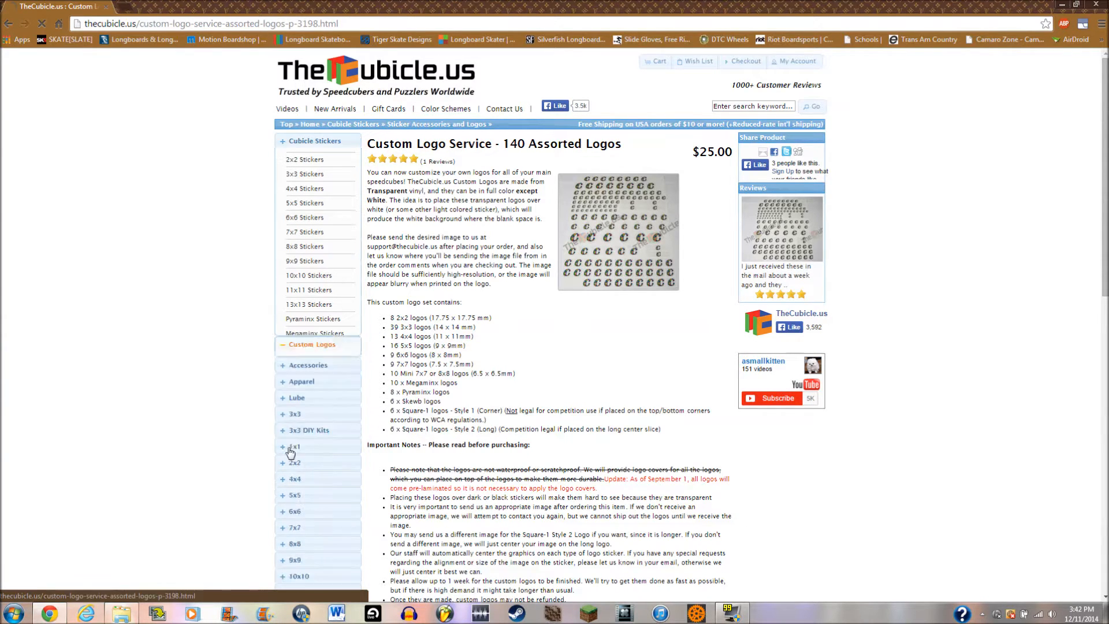
{"action": "left_click", "coordinate": [312, 346]}
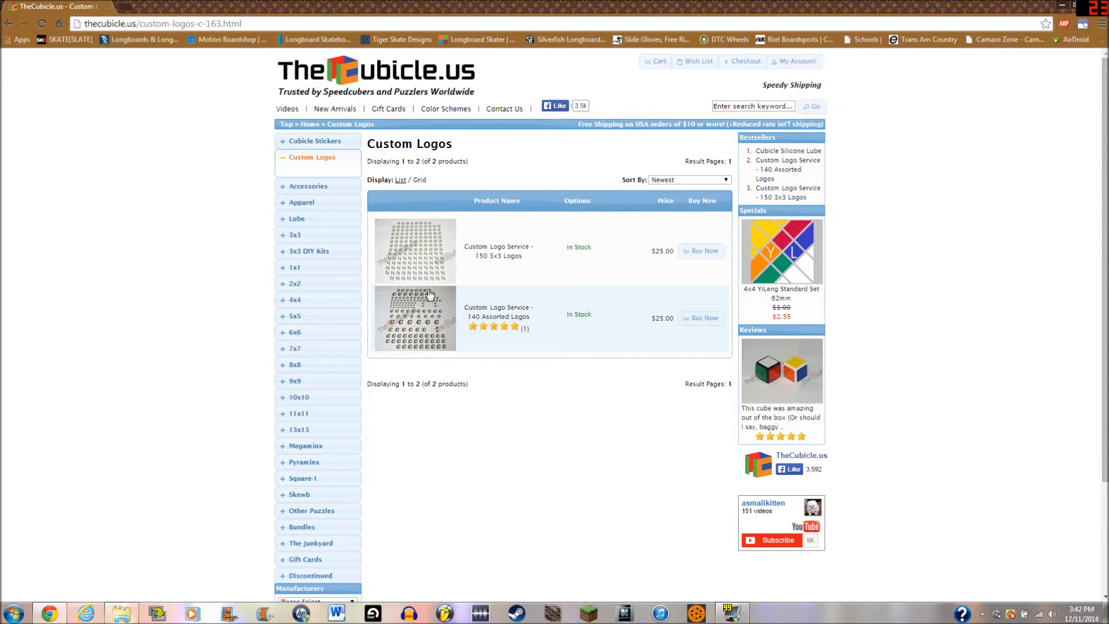
{"action": "mouse_move", "coordinate": [377, 311]}
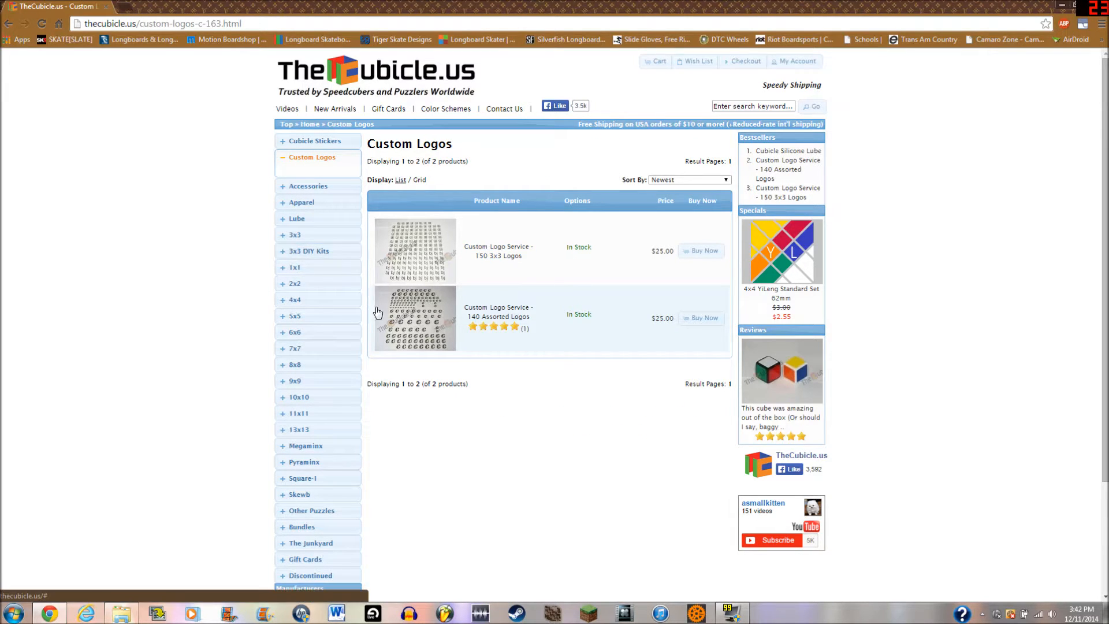
{"action": "mouse_move", "coordinate": [415, 247]}
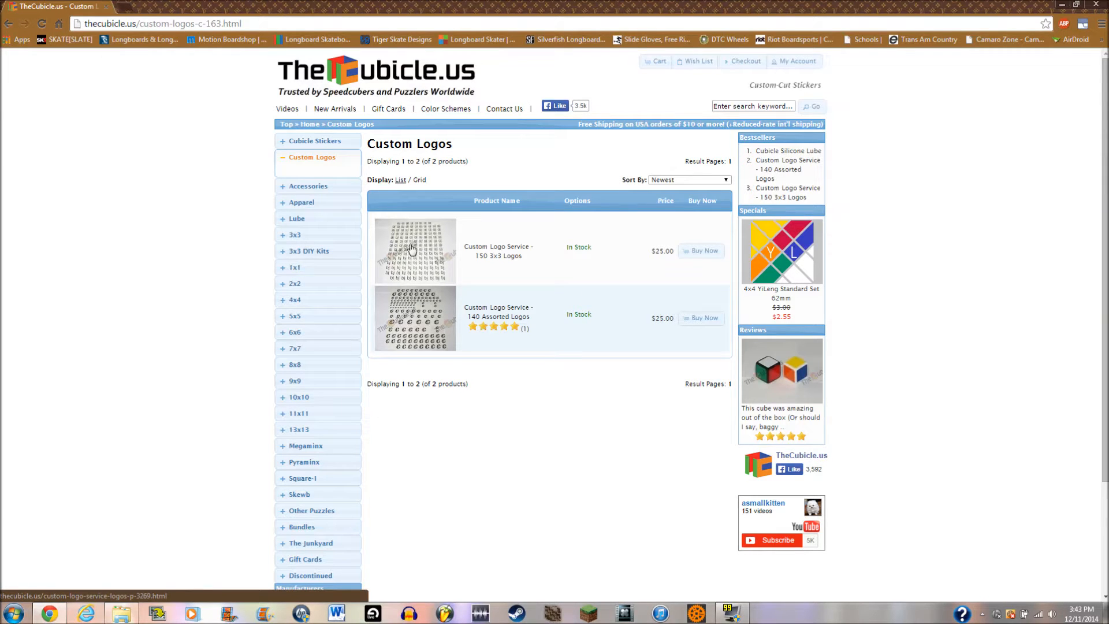
{"action": "mouse_move", "coordinate": [459, 298]}
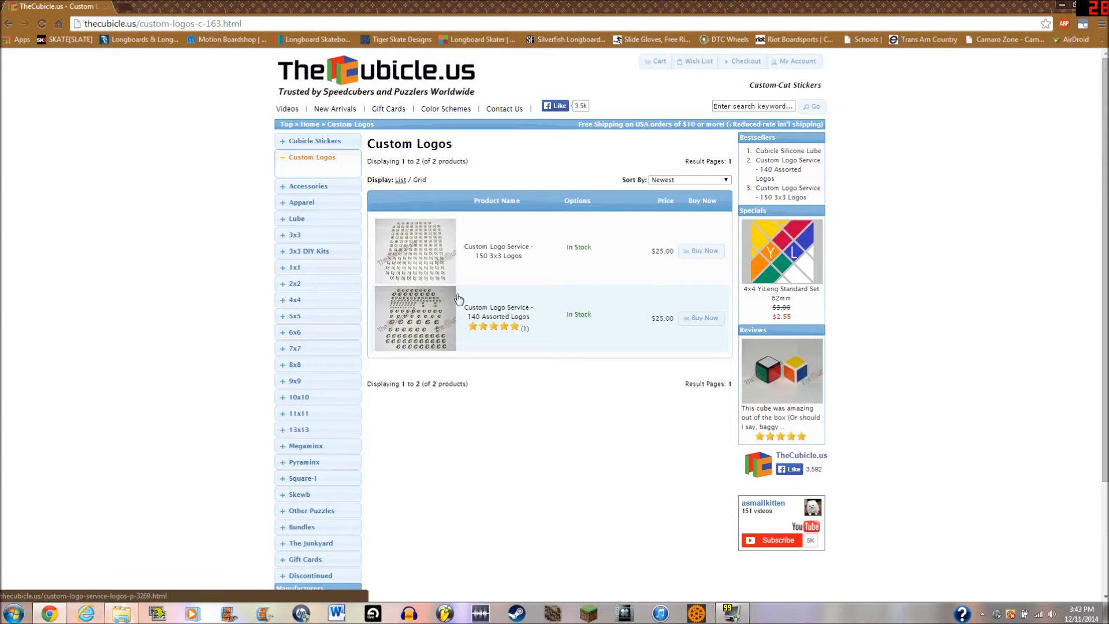
{"action": "mouse_move", "coordinate": [459, 324]}
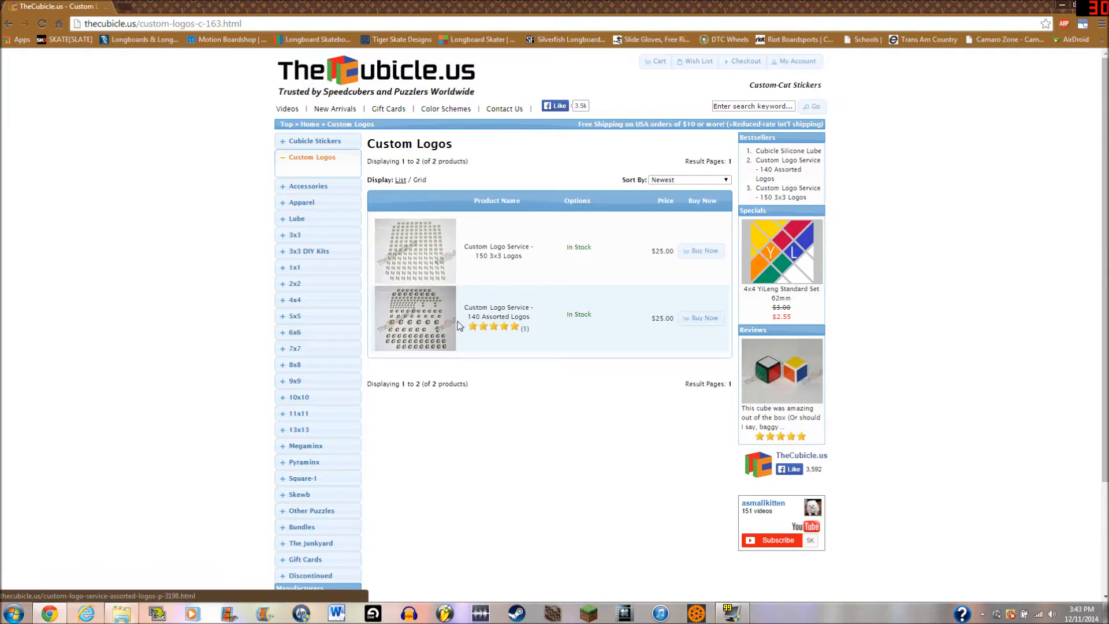
{"action": "mouse_move", "coordinate": [470, 322]}
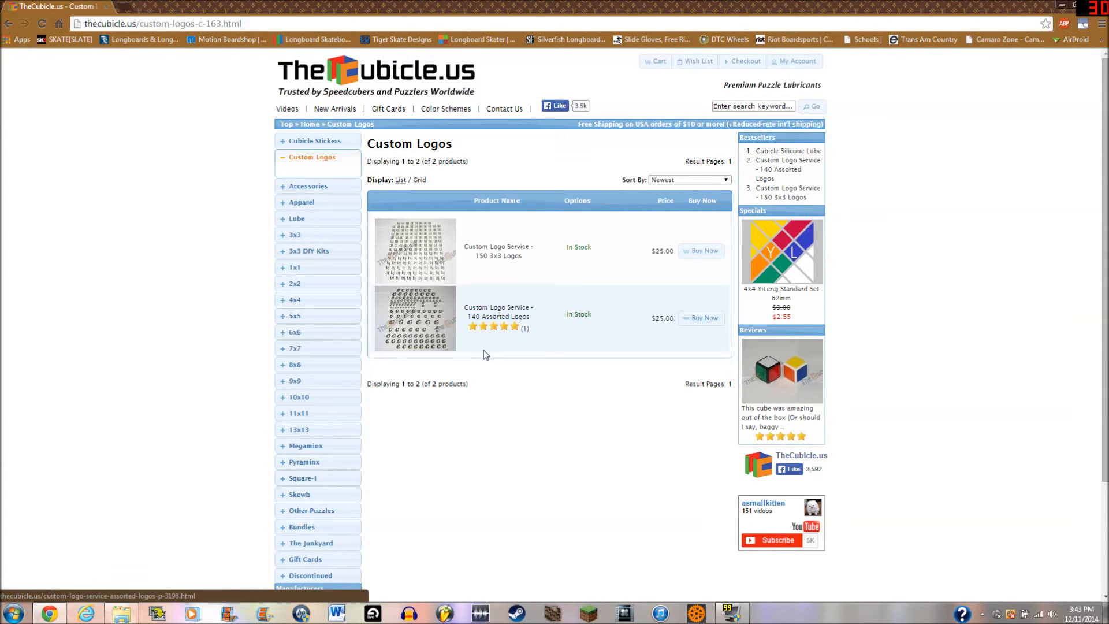
{"action": "mouse_move", "coordinate": [497, 311]}
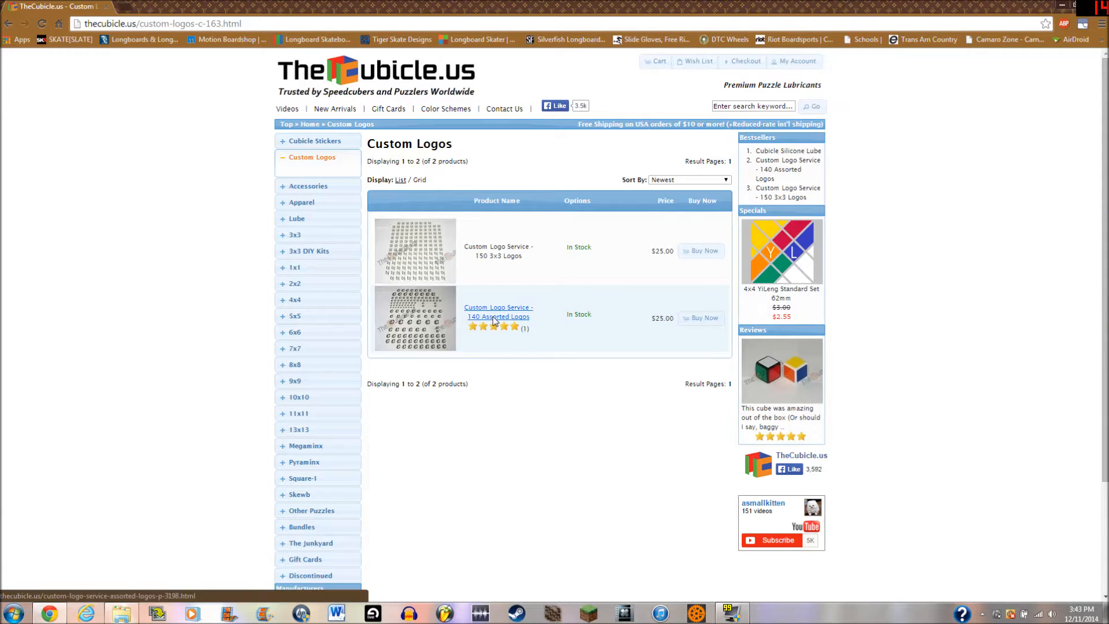
Open 'Custom Logo Service - 140 Assorted Logos' and scroll through its description.
{"action": "left_click", "coordinate": [498, 312]}
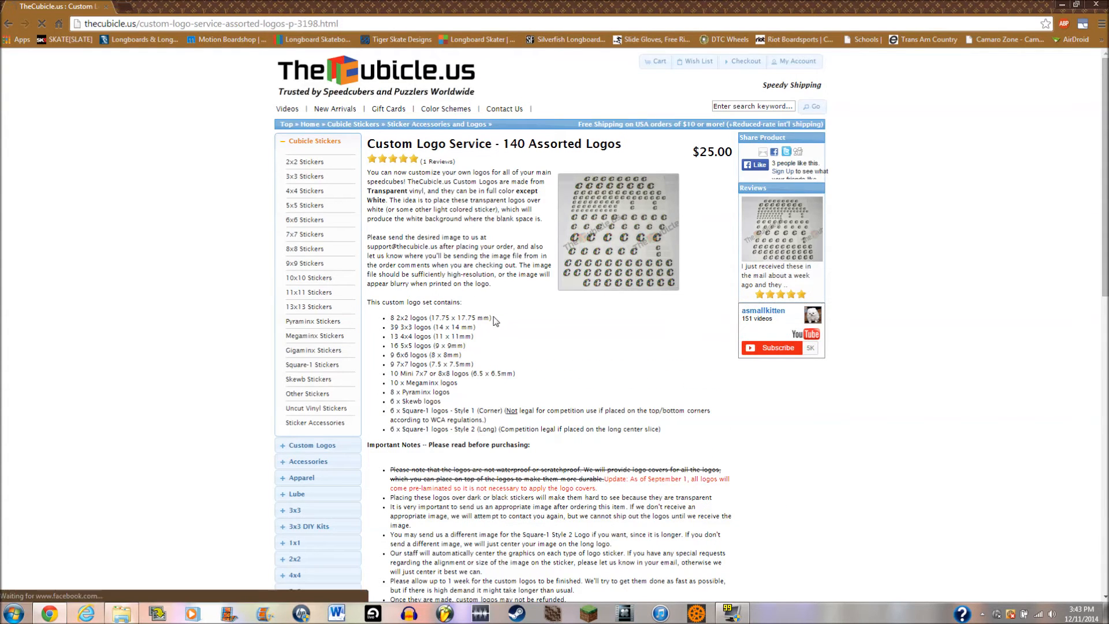
{"action": "scroll", "scroll_direction": "down", "scroll_amount": 3}
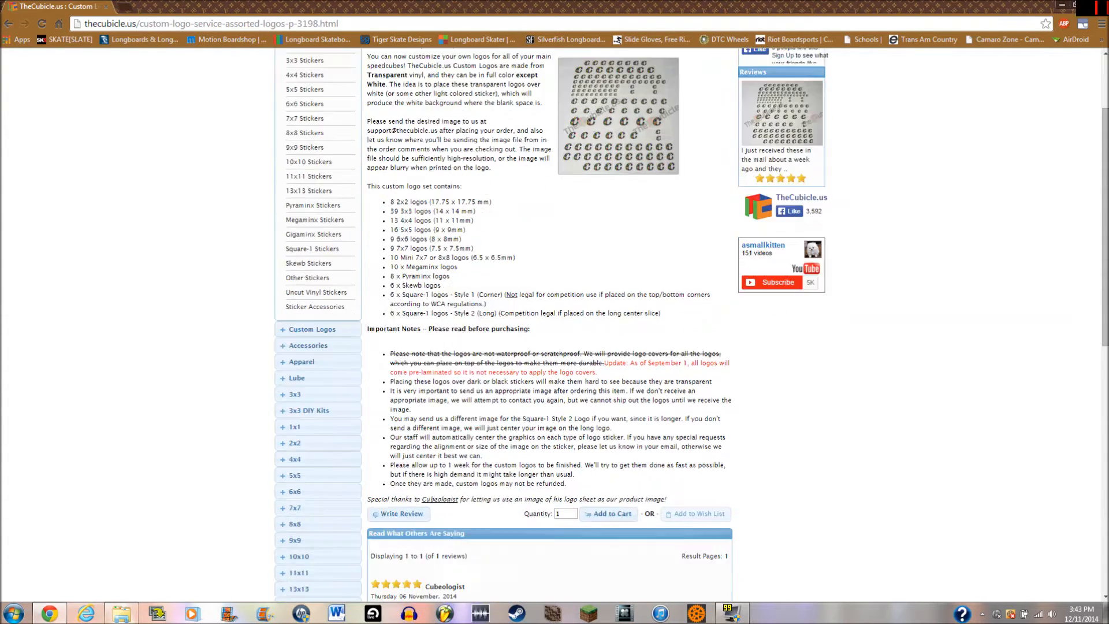
{"action": "scroll", "scroll_direction": "up", "scroll_amount": 3}
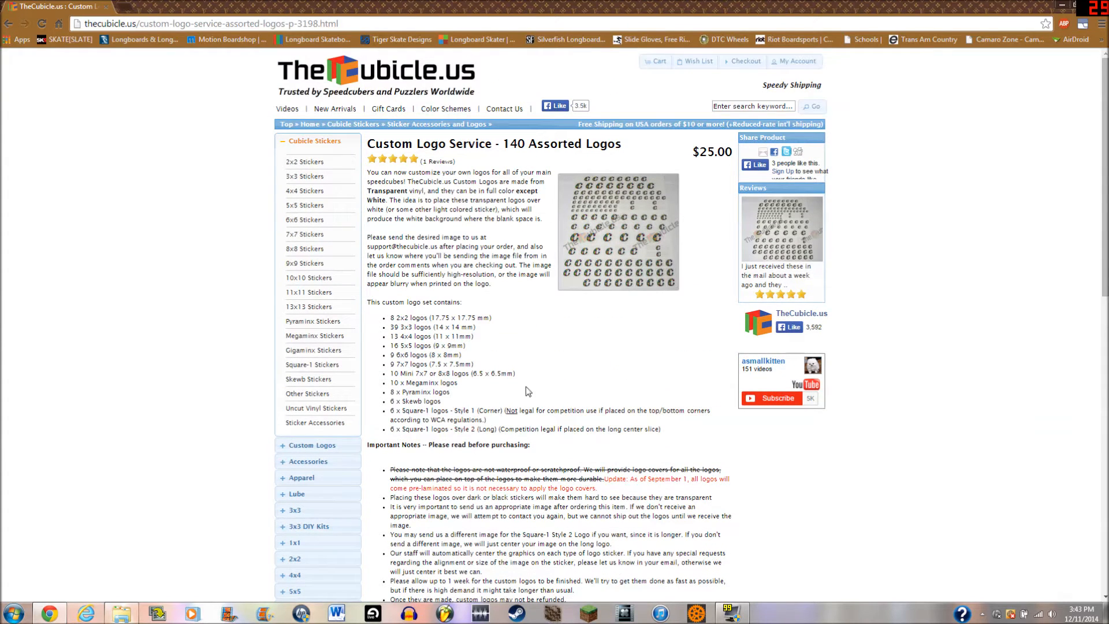
{"action": "scroll", "scroll_direction": "down", "scroll_amount": 3}
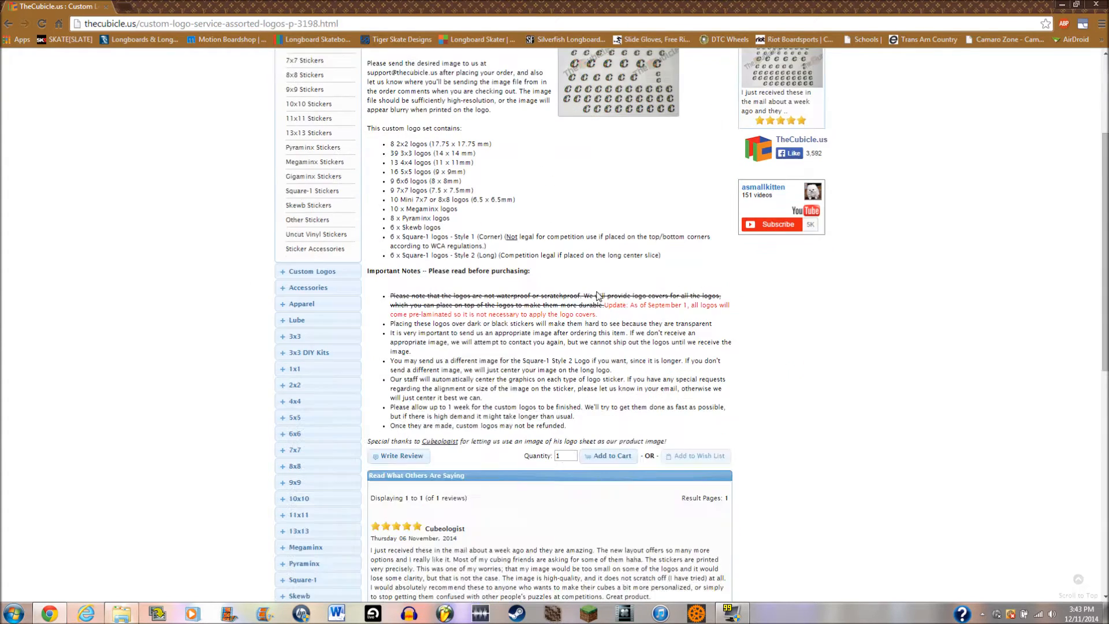
{"action": "scroll", "scroll_direction": "up", "scroll_amount": 3}
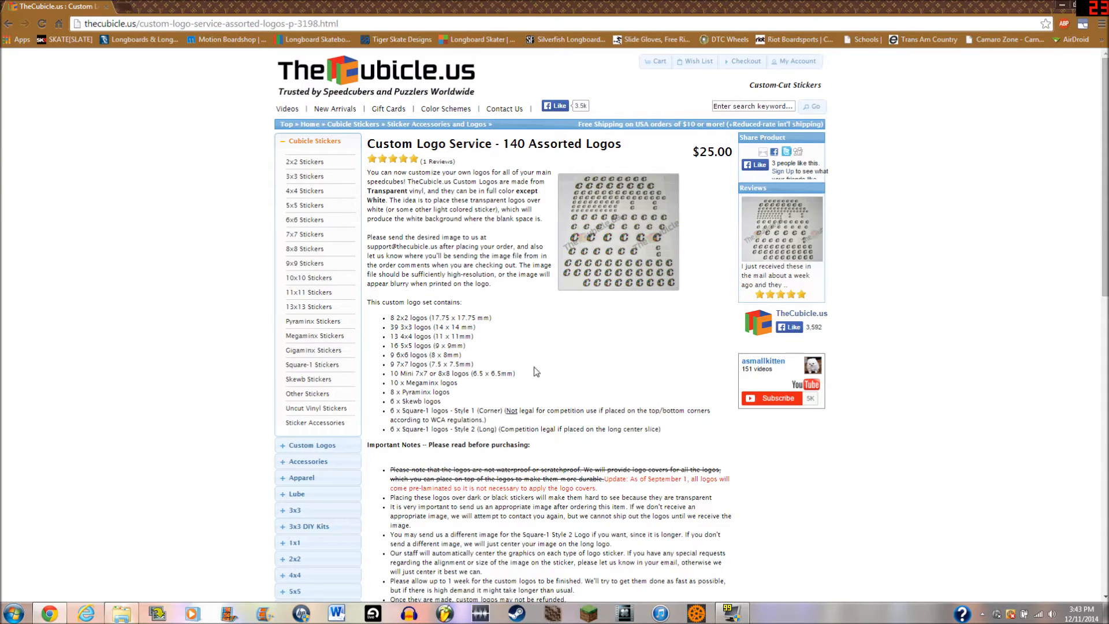
{"action": "scroll", "scroll_direction": "down", "scroll_amount": 3}
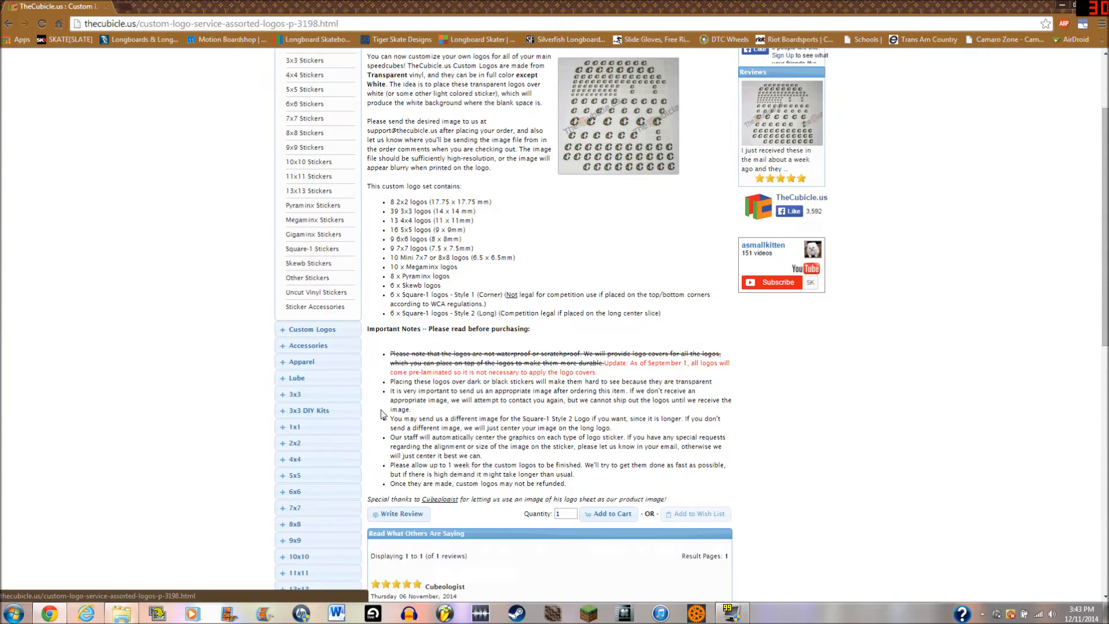
{"action": "scroll", "scroll_direction": "up", "scroll_amount": 3}
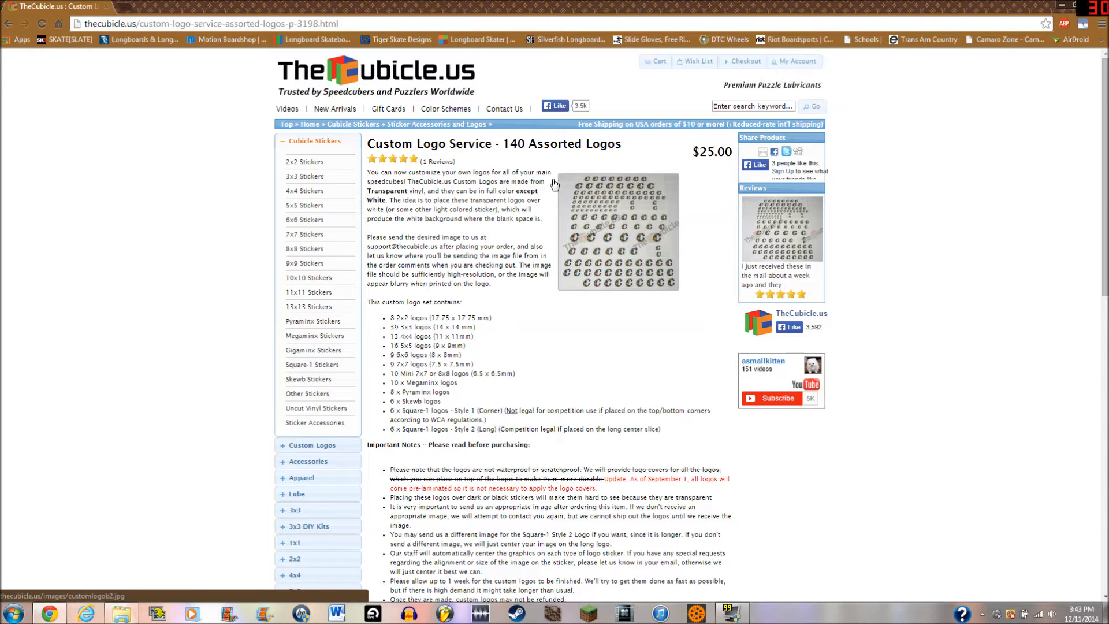
{"action": "mouse_move", "coordinate": [373, 340]}
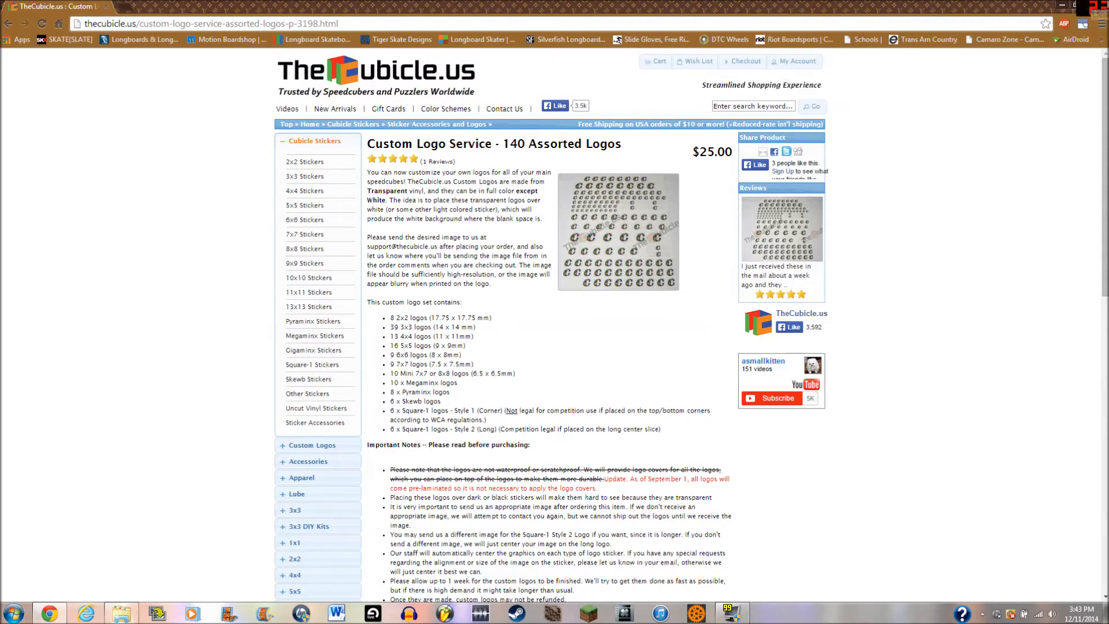
Search the Start menu for 'paint.net' to find Paint.NET.
{"action": "left_click", "coordinate": [12, 612]}
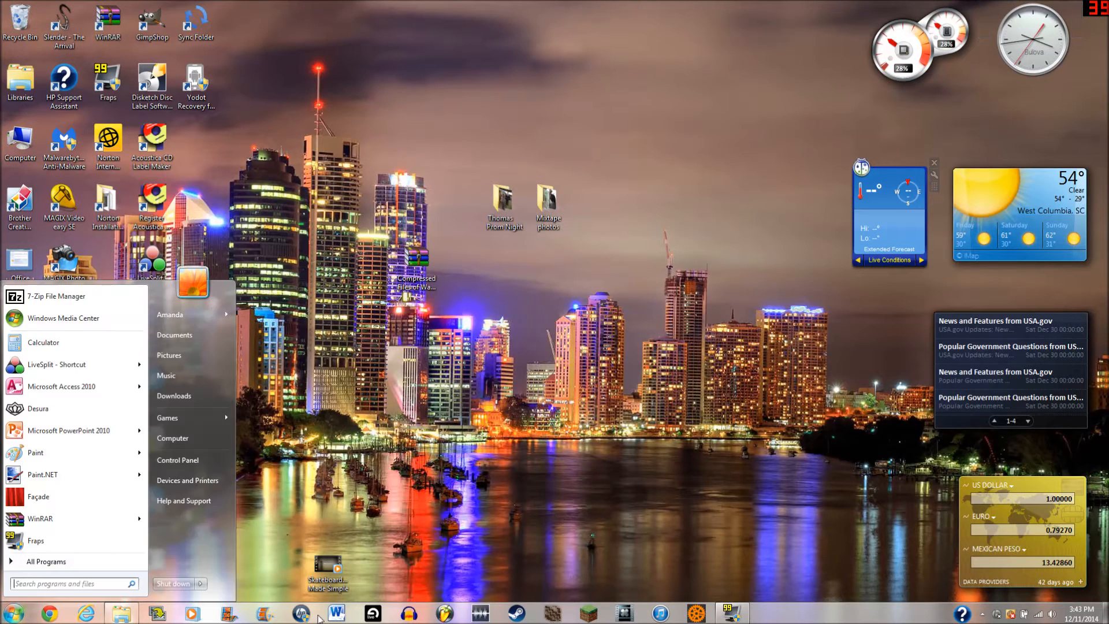
{"action": "left_click", "coordinate": [513, 464]}
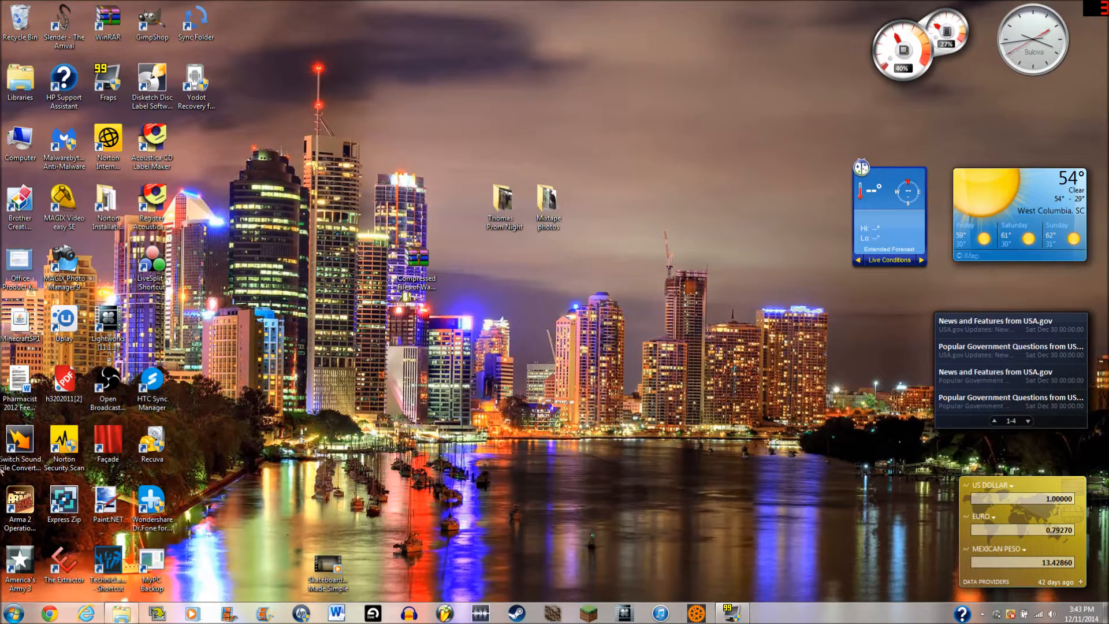
{"action": "left_click", "coordinate": [13, 613]}
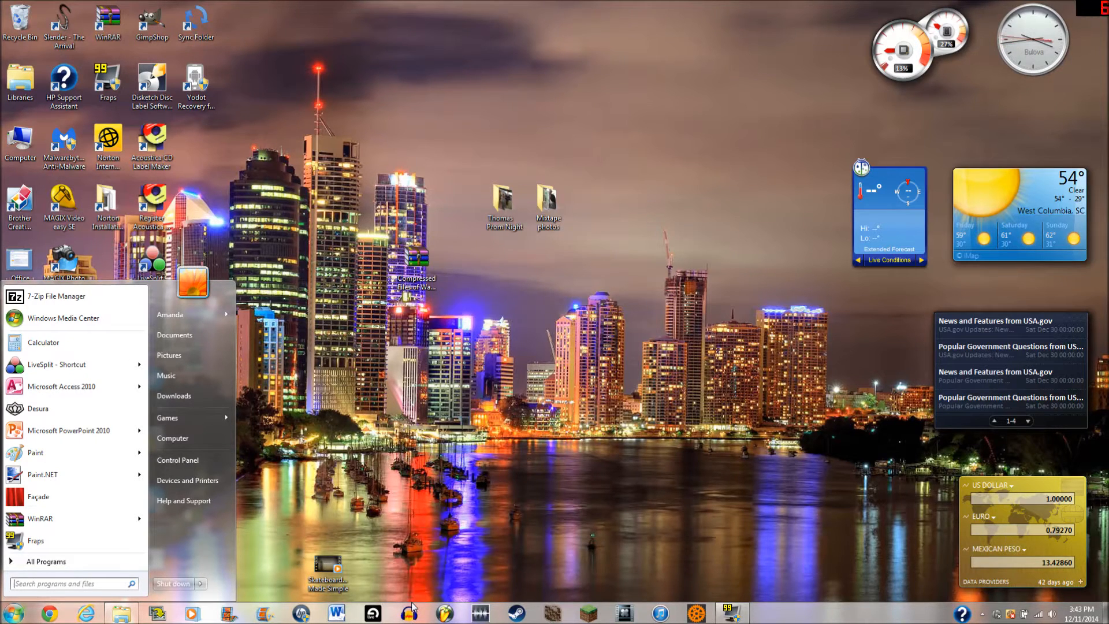
{"action": "type", "text": "p"}
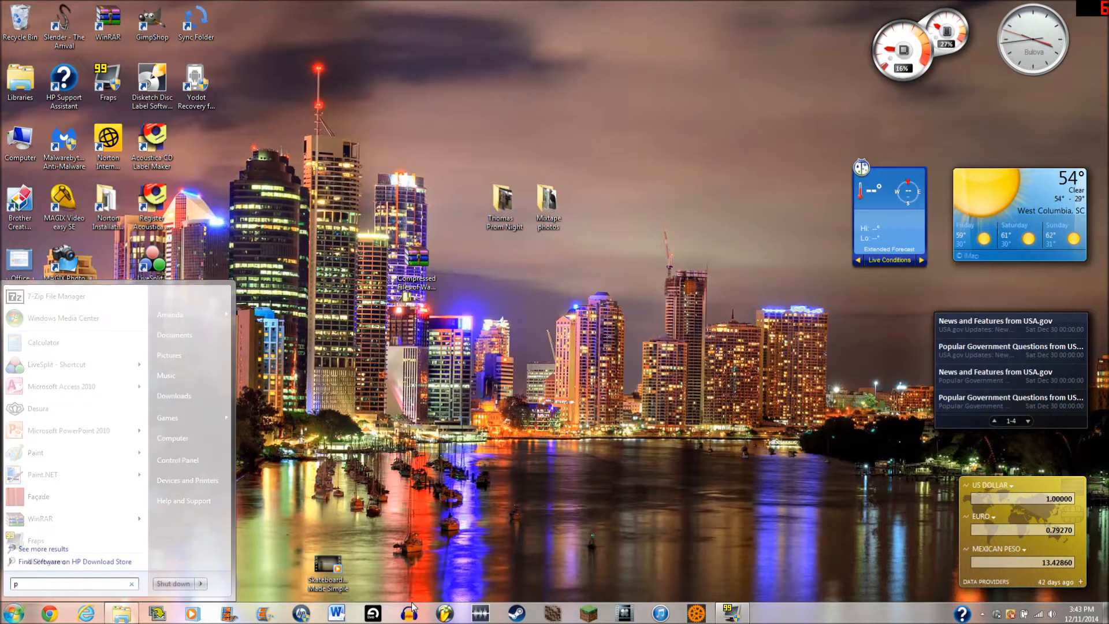
{"action": "type", "text": "aint"}
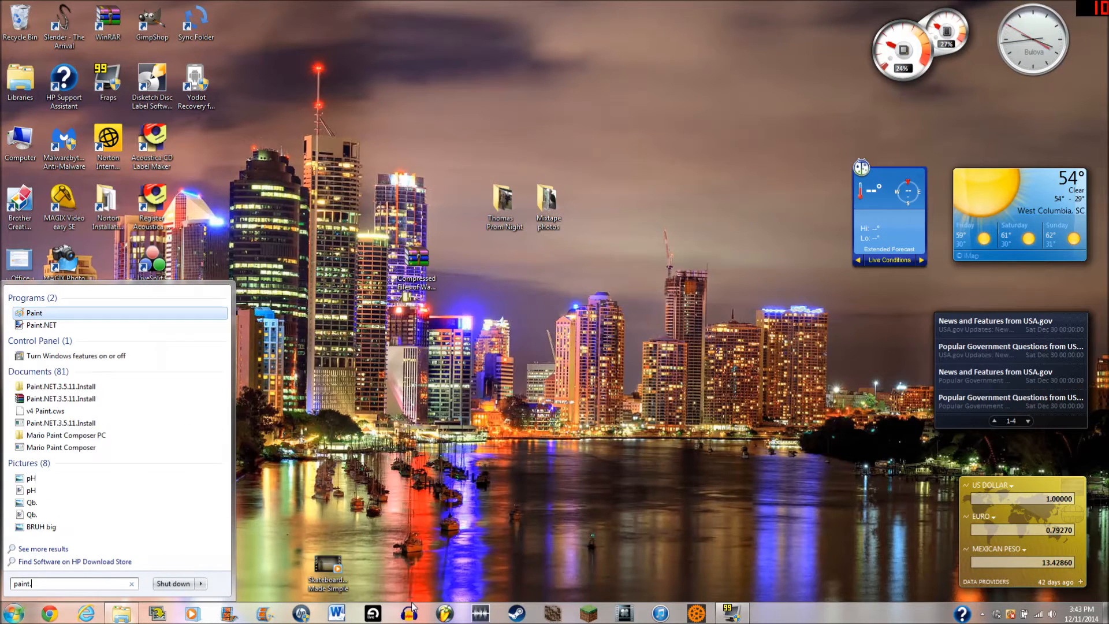
{"action": "type", "text": "net"}
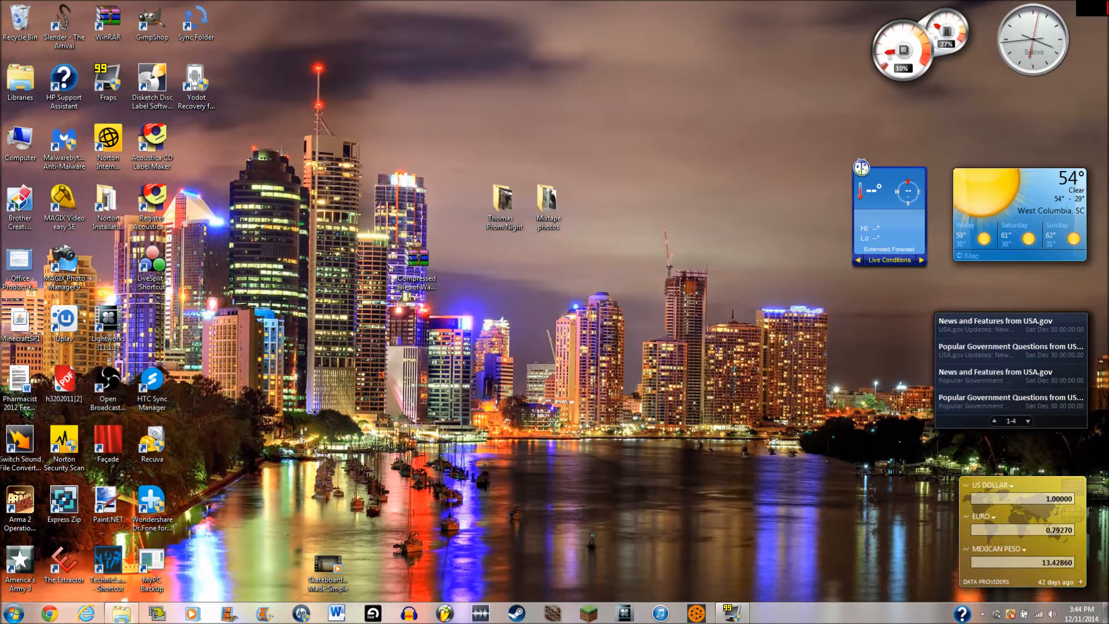
{"action": "left_click", "coordinate": [12, 613]}
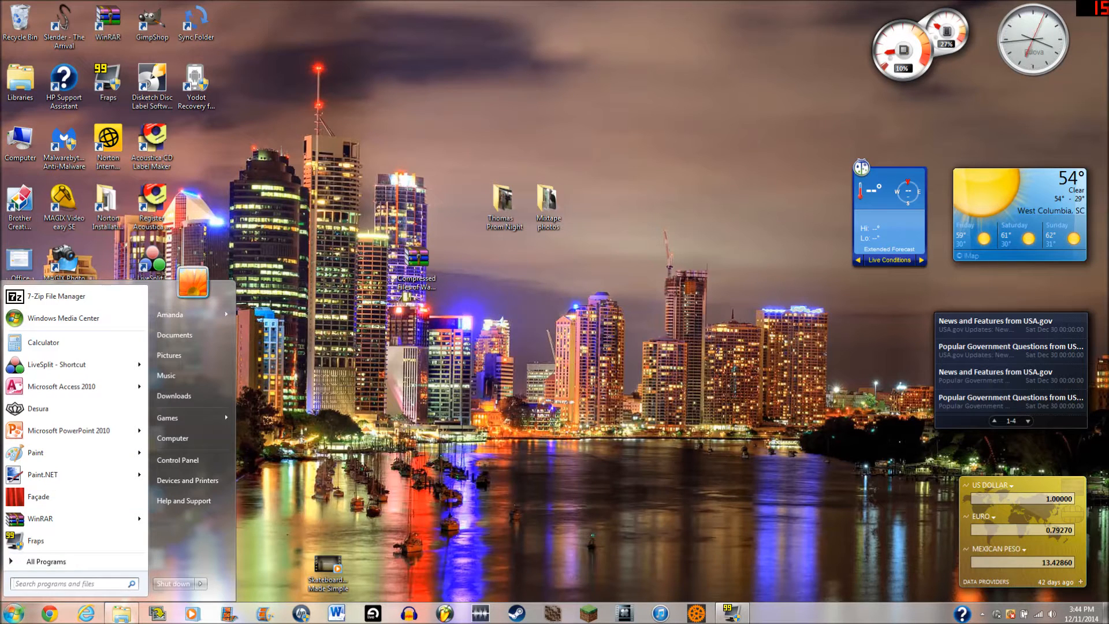
{"action": "type", "text": "p"}
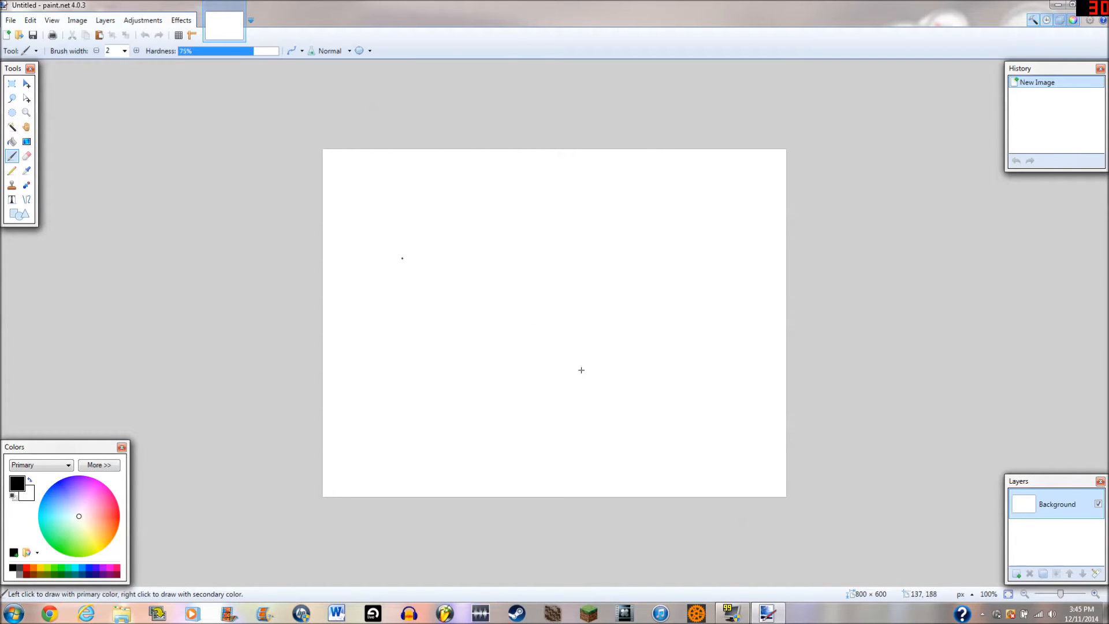
{"action": "mouse_move", "coordinate": [490, 266]}
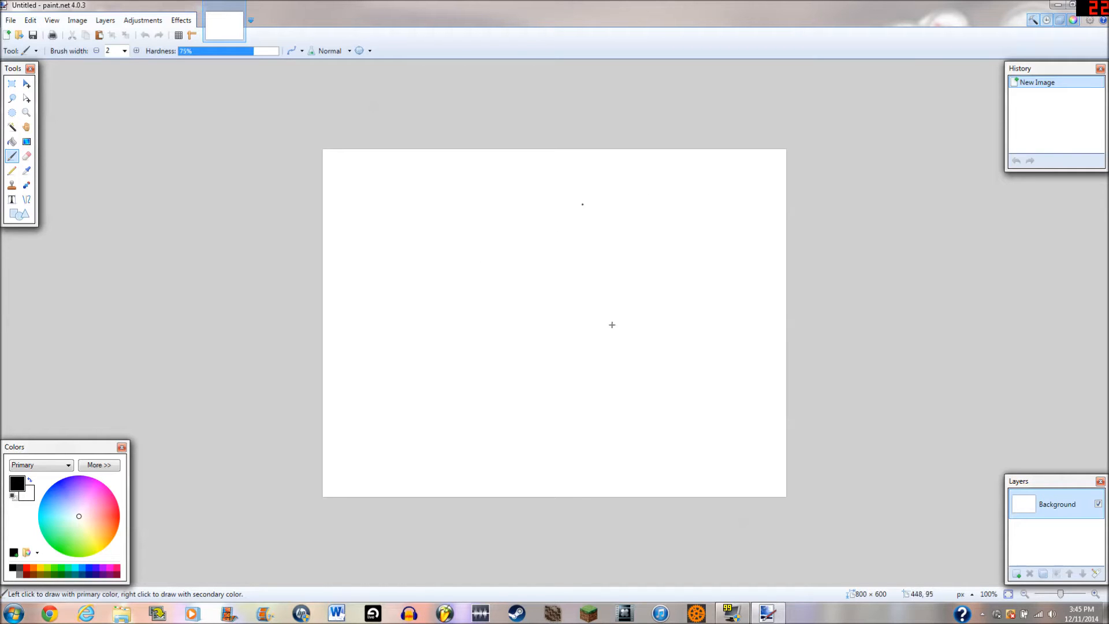
{"action": "mouse_move", "coordinate": [198, 433]}
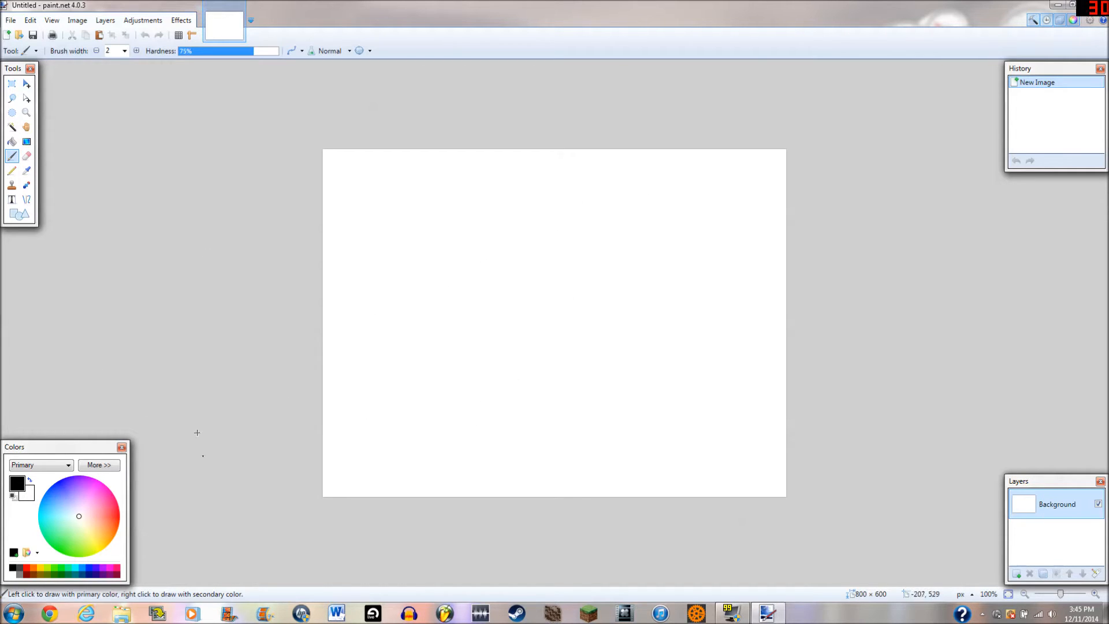
{"action": "mouse_move", "coordinate": [416, 369]}
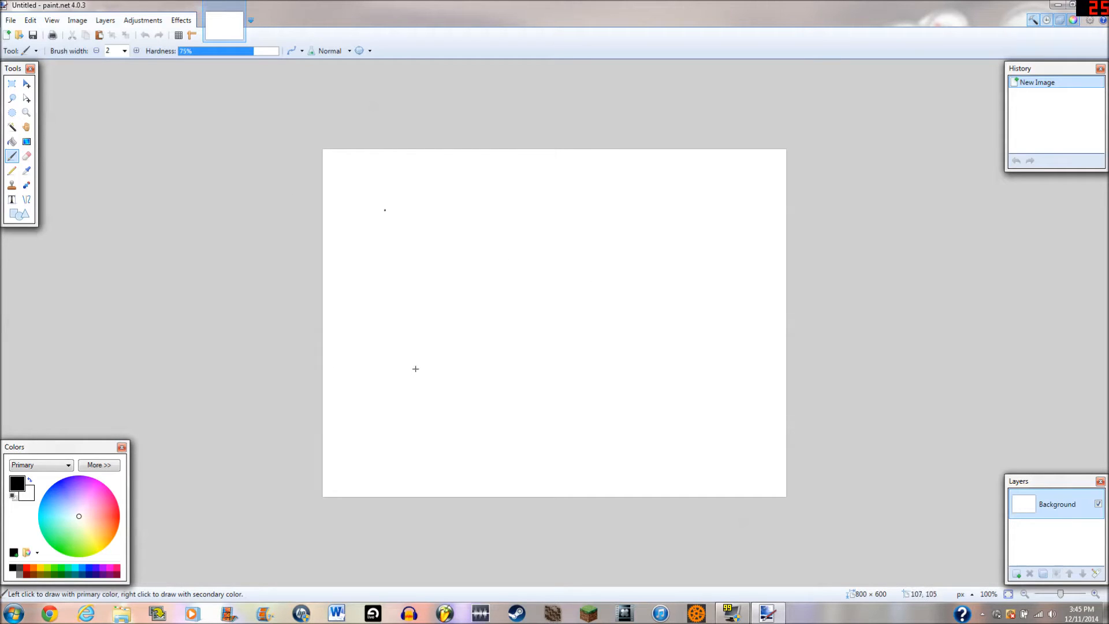
{"action": "mouse_move", "coordinate": [236, 6]}
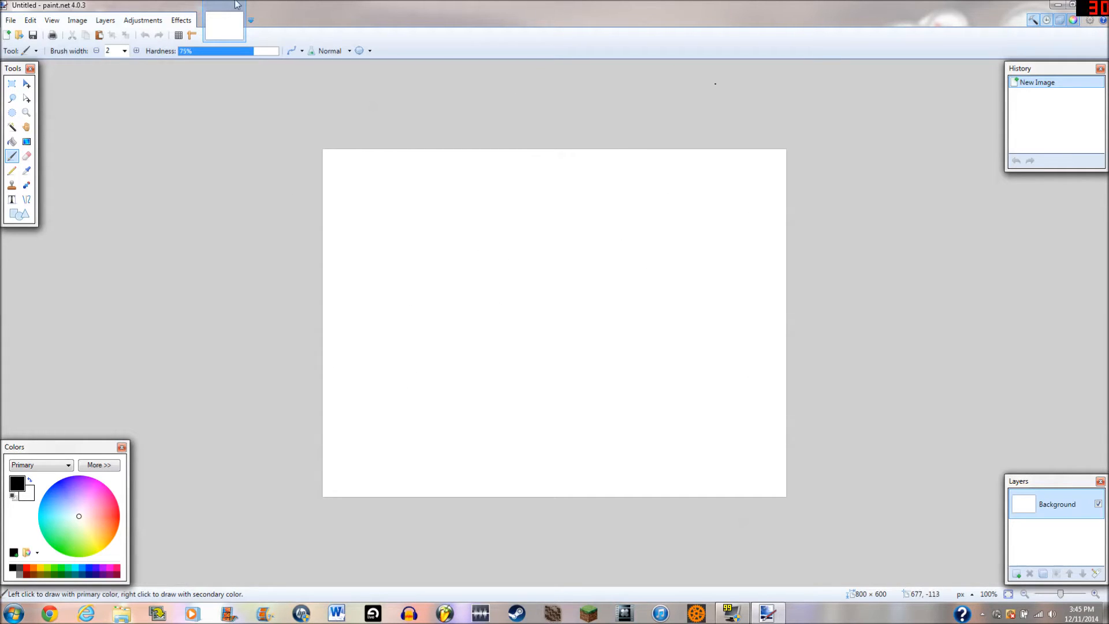
{"action": "mouse_move", "coordinate": [173, 69]}
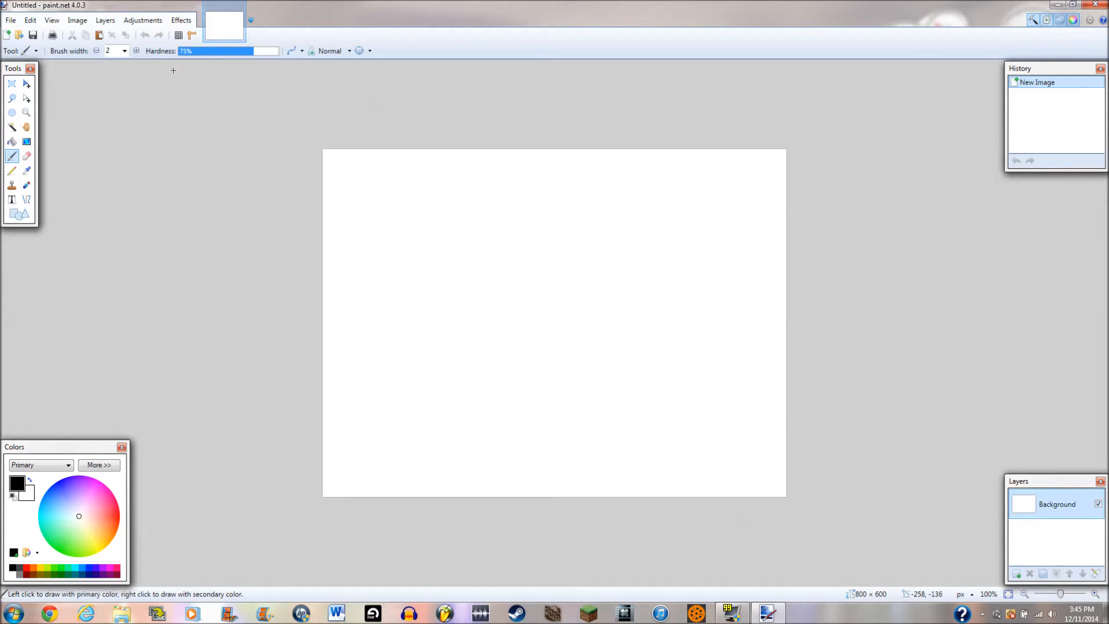
{"action": "mouse_move", "coordinate": [89, 16]}
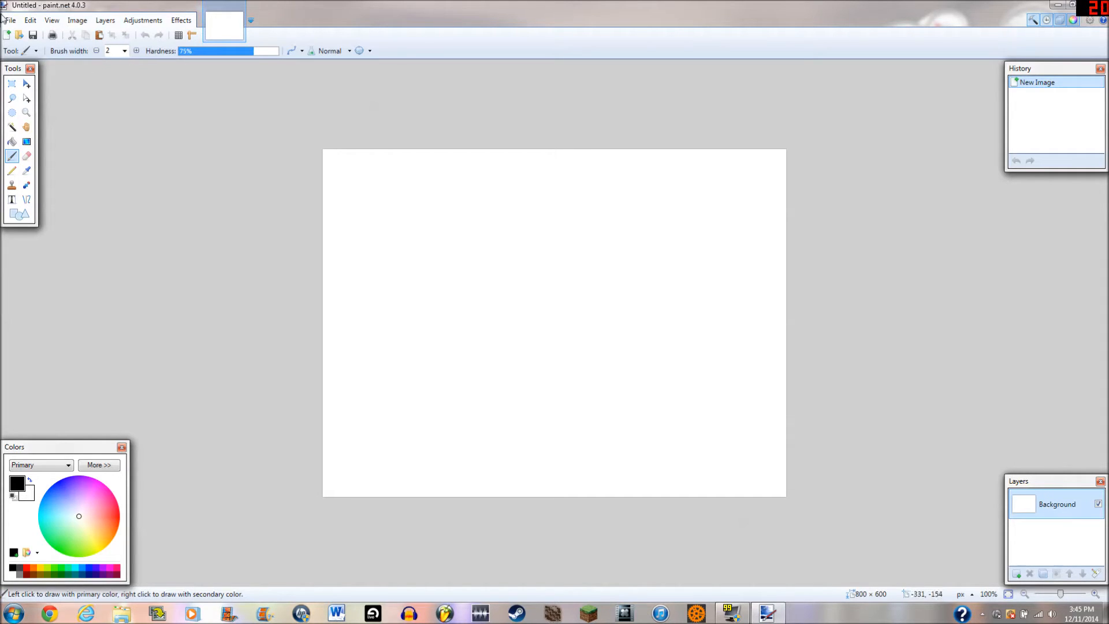
{"action": "mouse_move", "coordinate": [78, 7]}
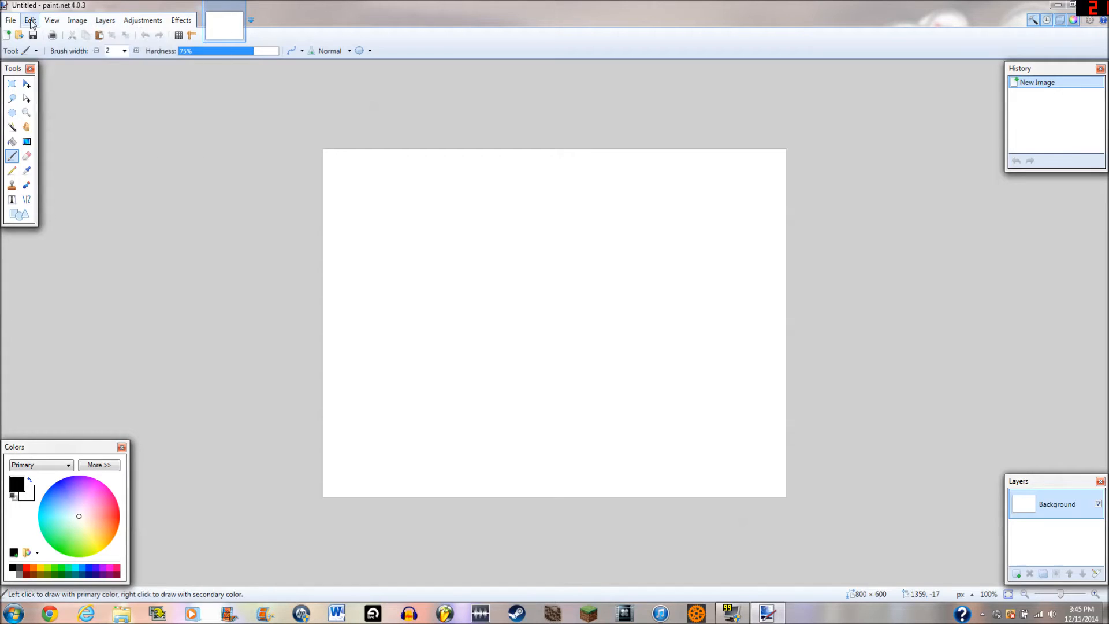
Set Width and Height to 1280 pixels in Image > Canvas Size.
{"action": "left_click", "coordinate": [77, 20]}
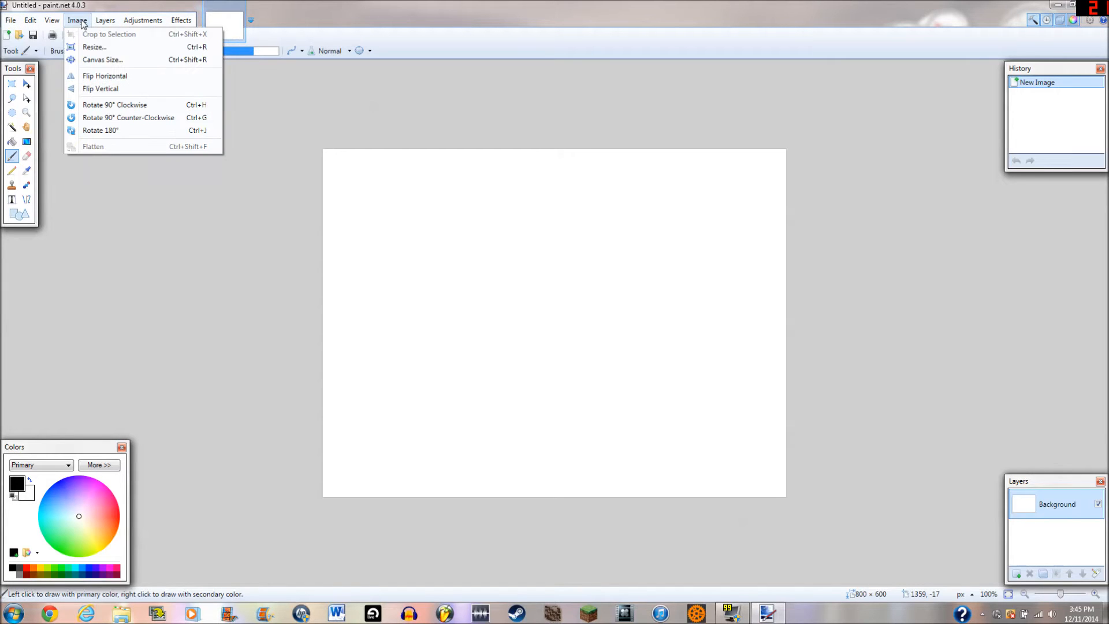
{"action": "left_click", "coordinate": [102, 60]}
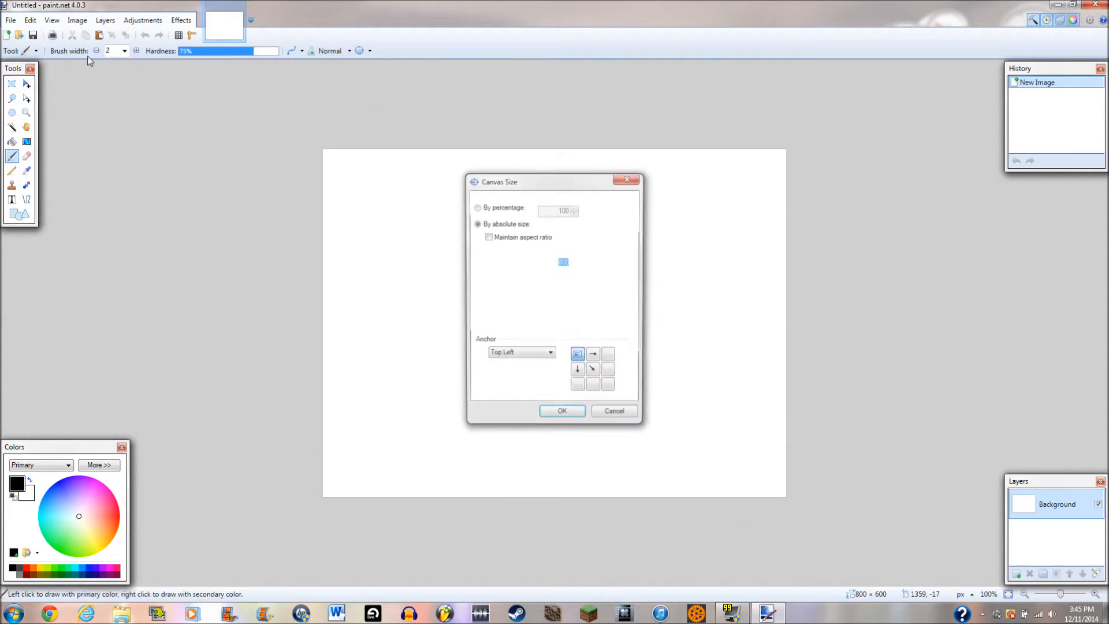
{"action": "left_click", "coordinate": [476, 224]}
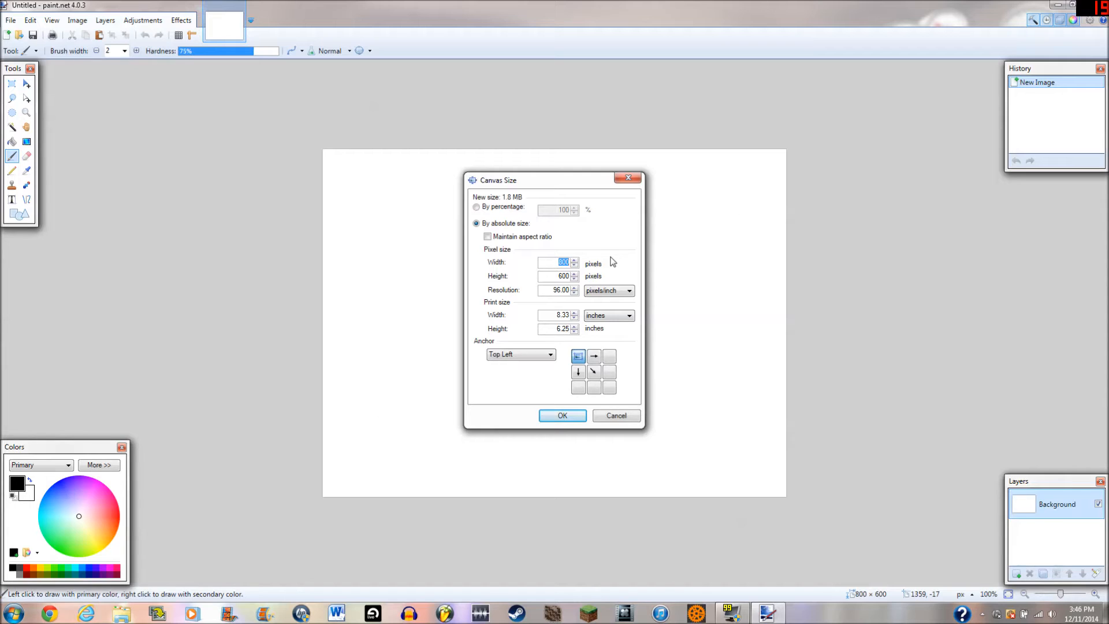
{"action": "type", "text": "128"}
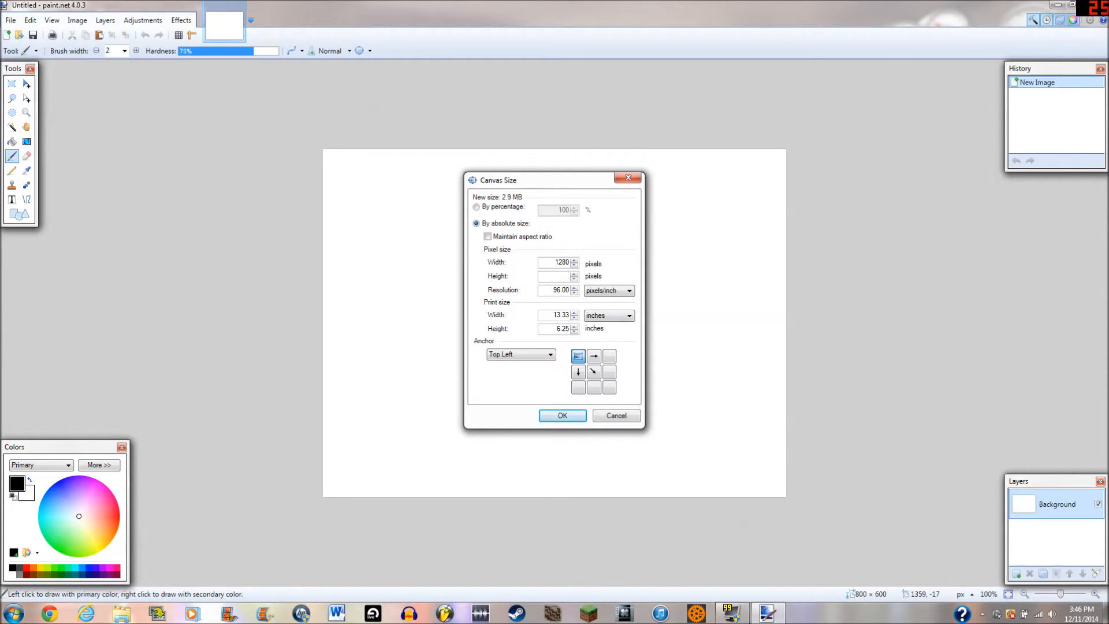
{"action": "type", "text": "1280"}
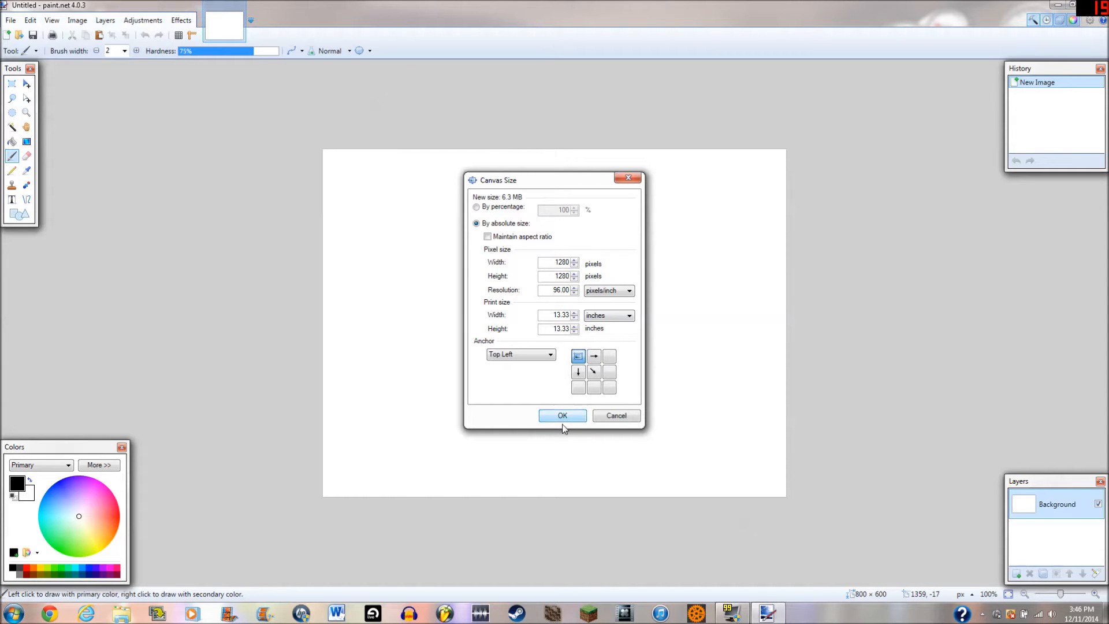
{"action": "left_click", "coordinate": [562, 415]}
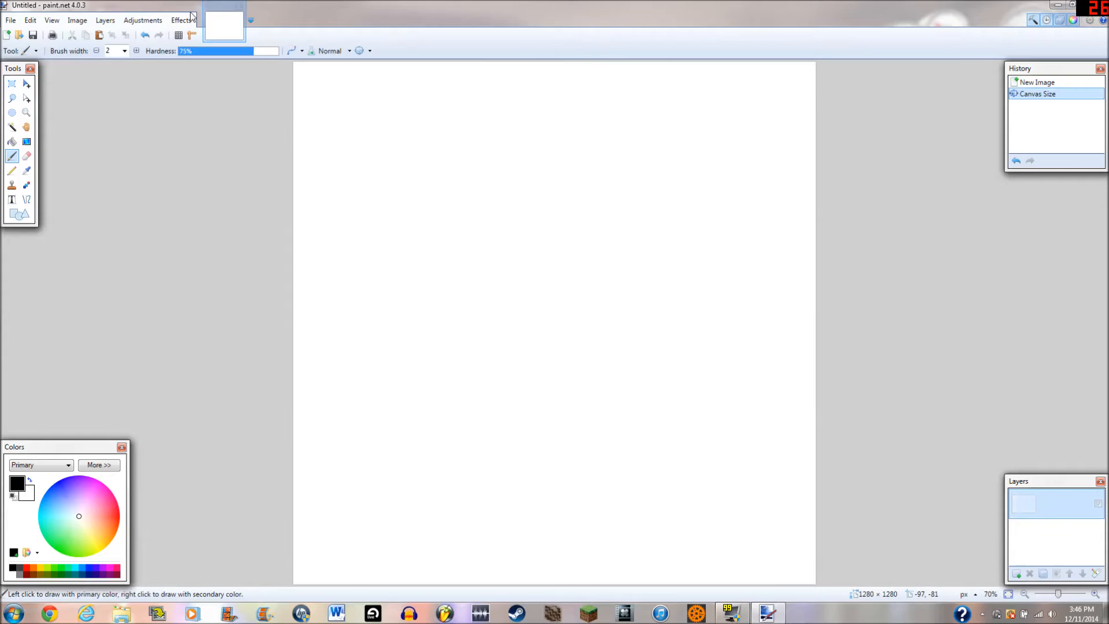
Reopen Image > Canvas Size and tick Maintain aspect ratio.
{"action": "left_click", "coordinate": [77, 19]}
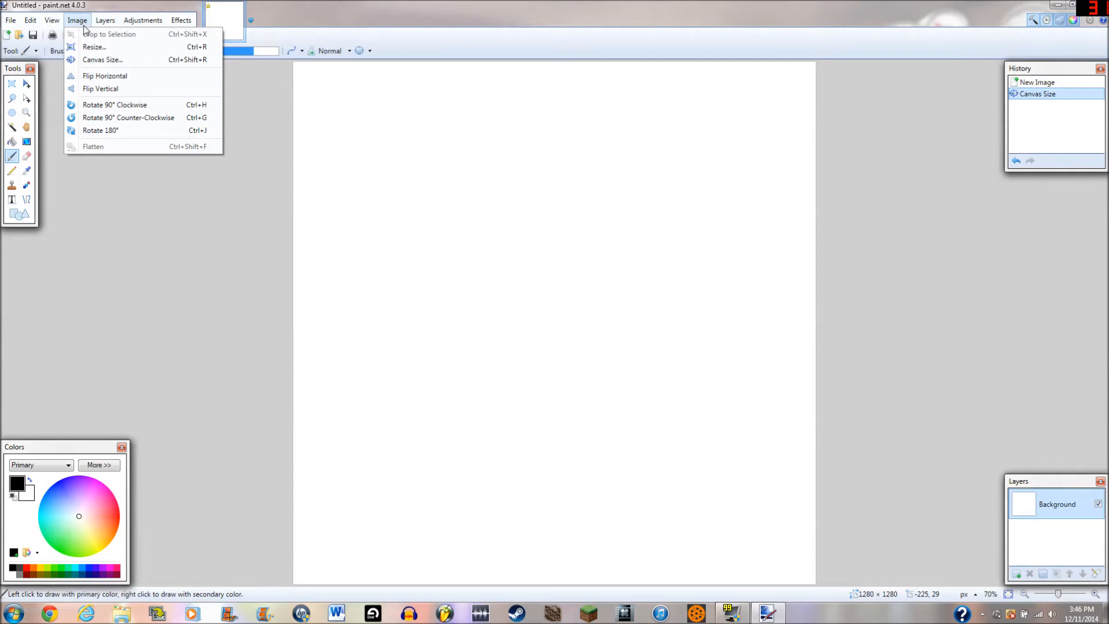
{"action": "mouse_move", "coordinate": [101, 60]}
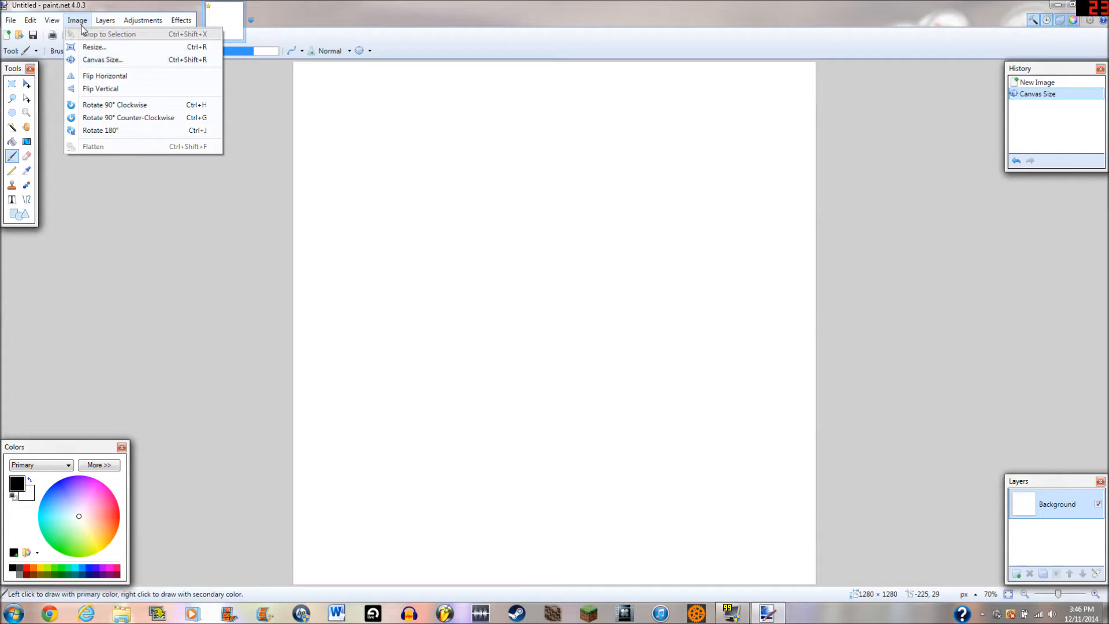
{"action": "left_click", "coordinate": [102, 59]}
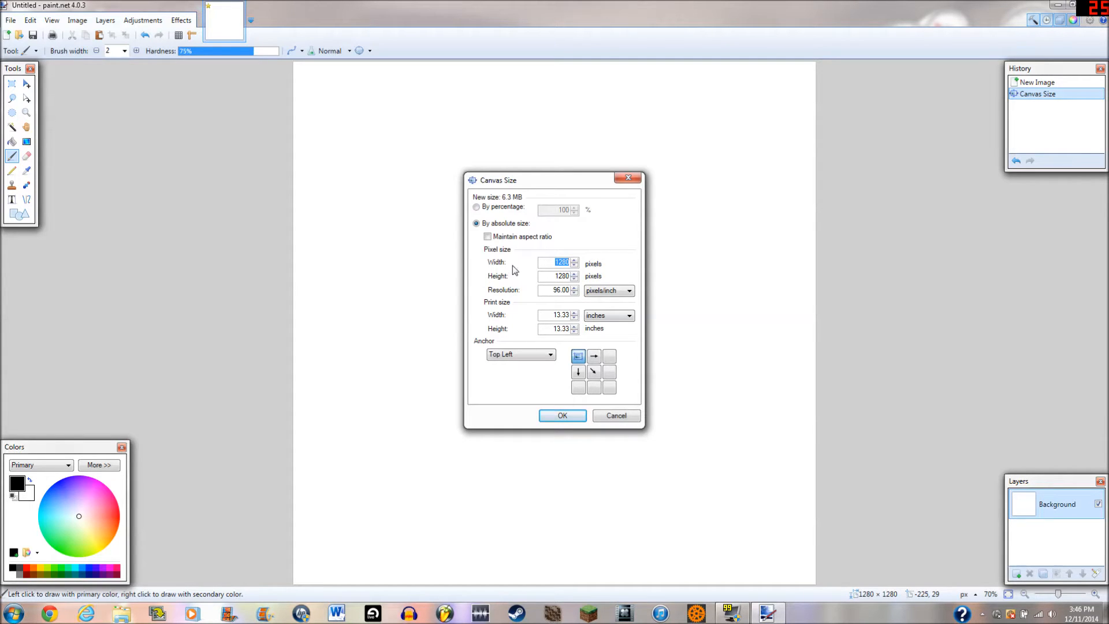
{"action": "mouse_move", "coordinate": [508, 276]}
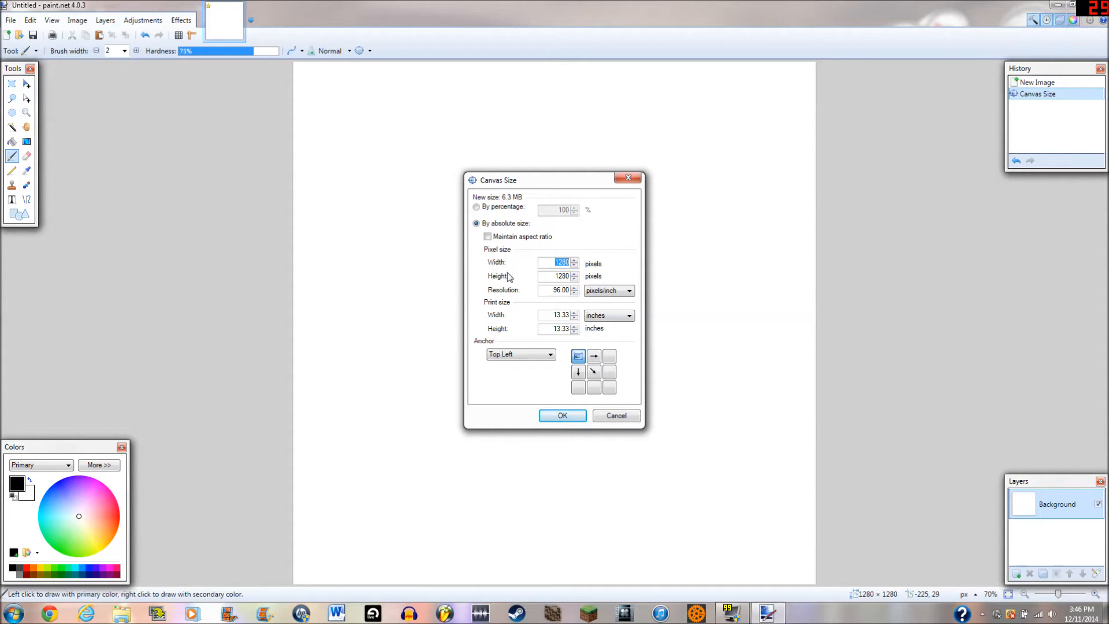
{"action": "mouse_move", "coordinate": [579, 298]}
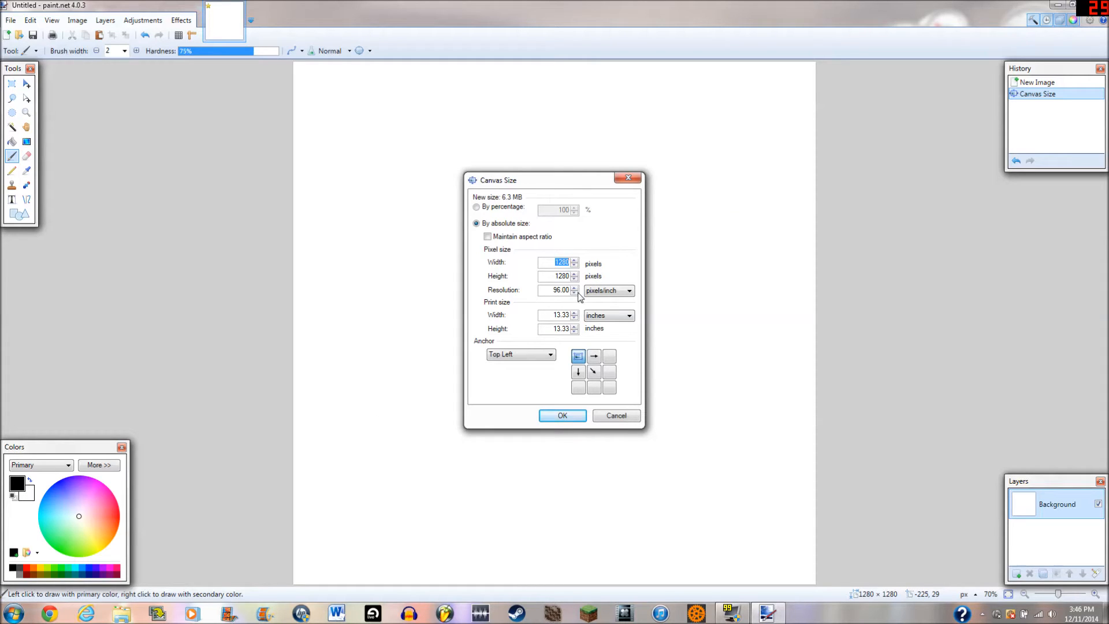
{"action": "mouse_move", "coordinate": [579, 261]}
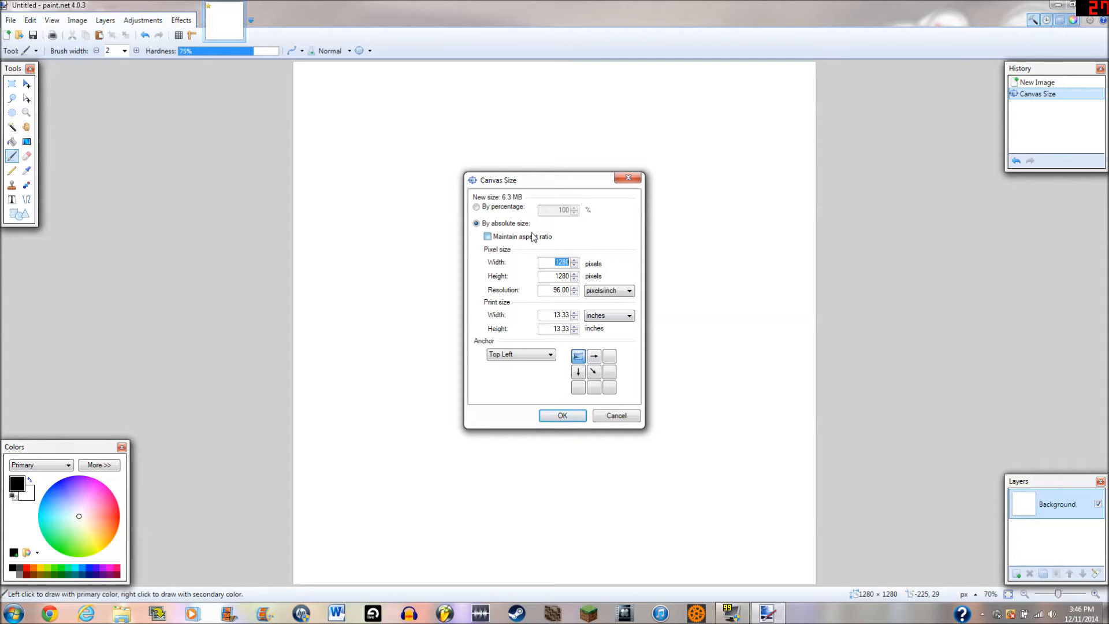
{"action": "mouse_move", "coordinate": [599, 364]}
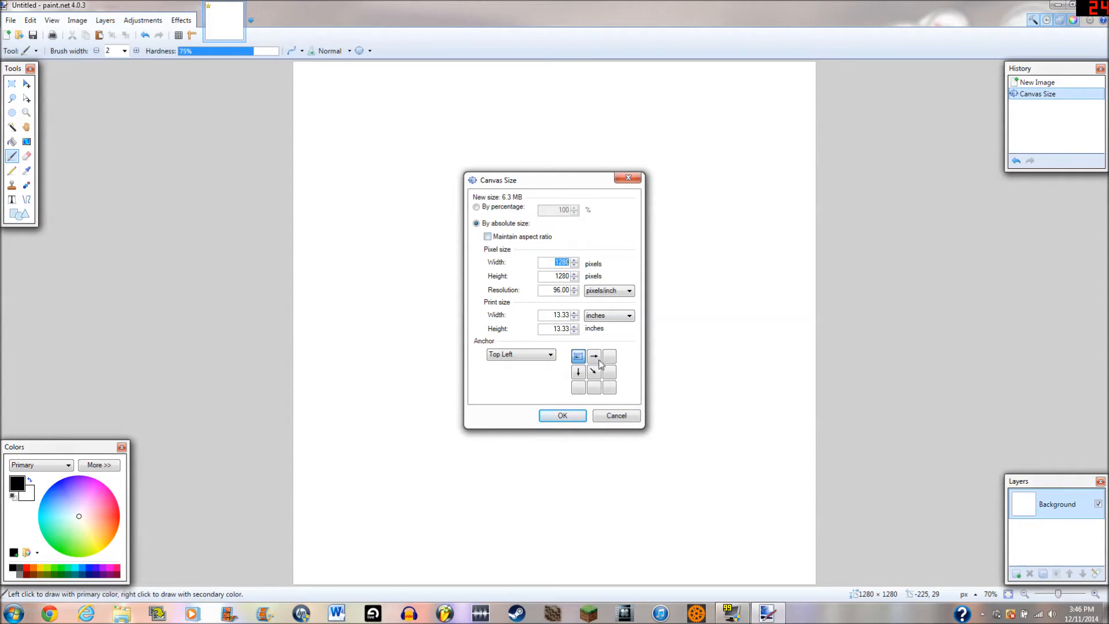
{"action": "mouse_move", "coordinate": [465, 220]}
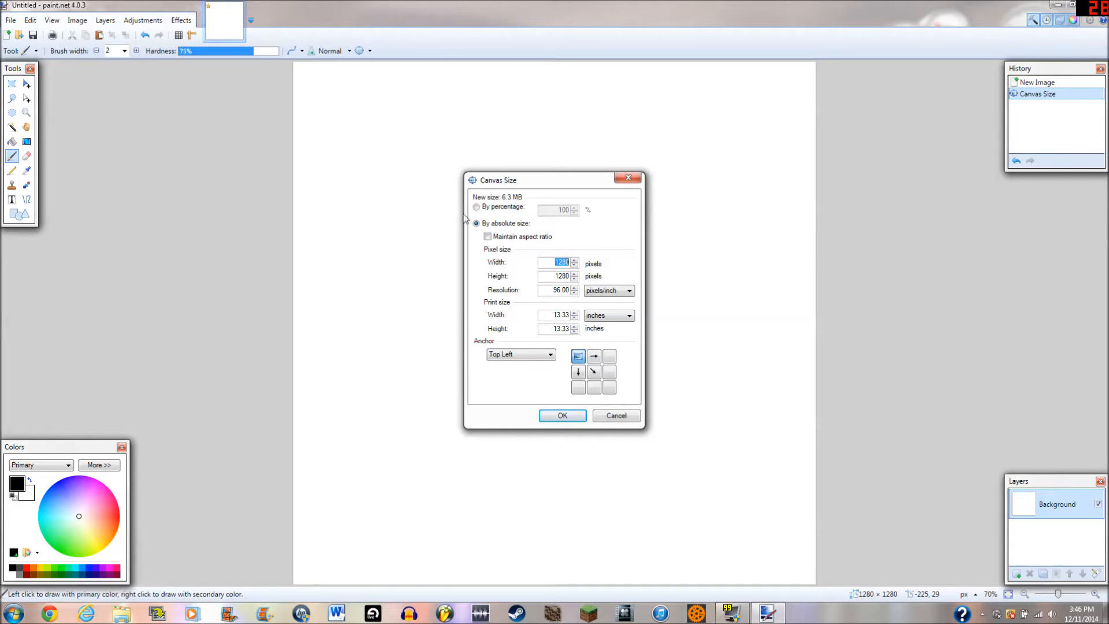
{"action": "left_click", "coordinate": [487, 237]}
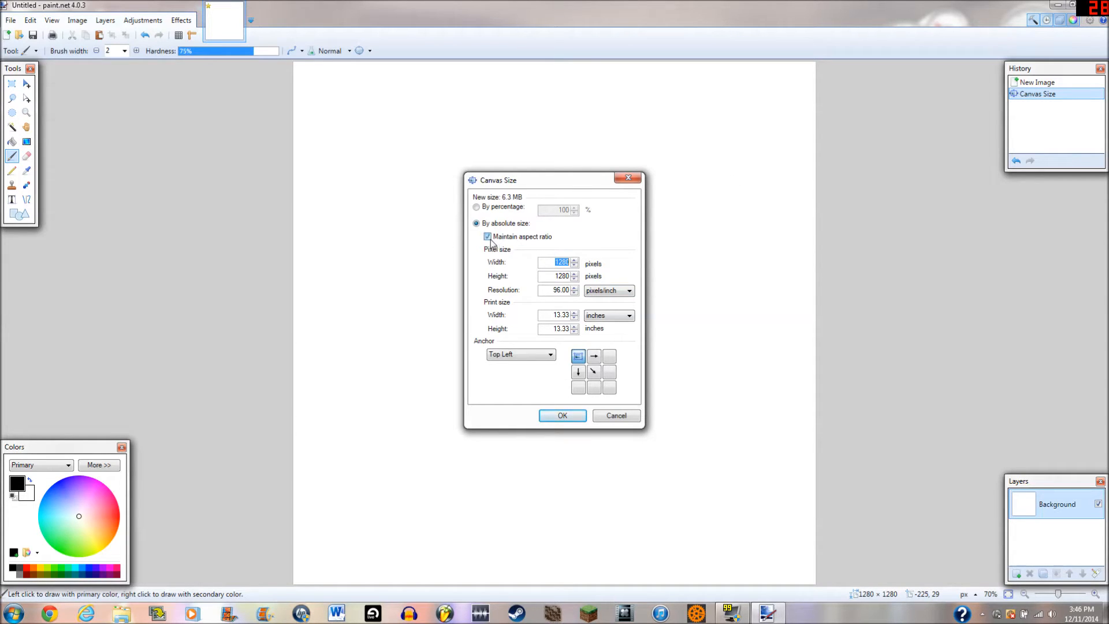
Close the Canvas Size dialog.
{"action": "left_click", "coordinate": [487, 236]}
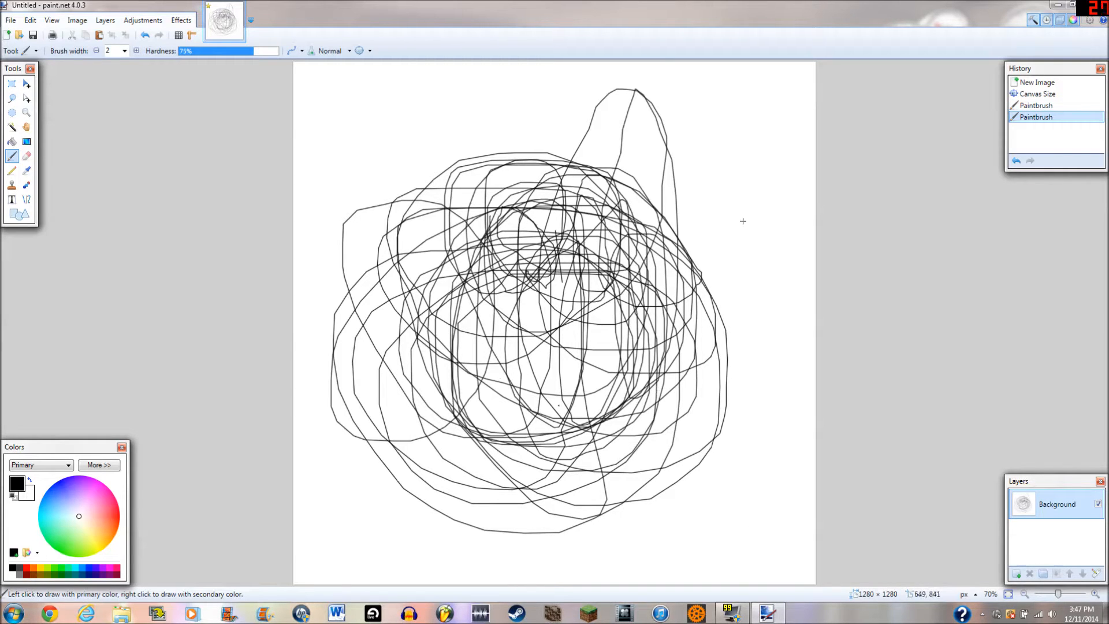
{"action": "mouse_move", "coordinate": [535, 73]}
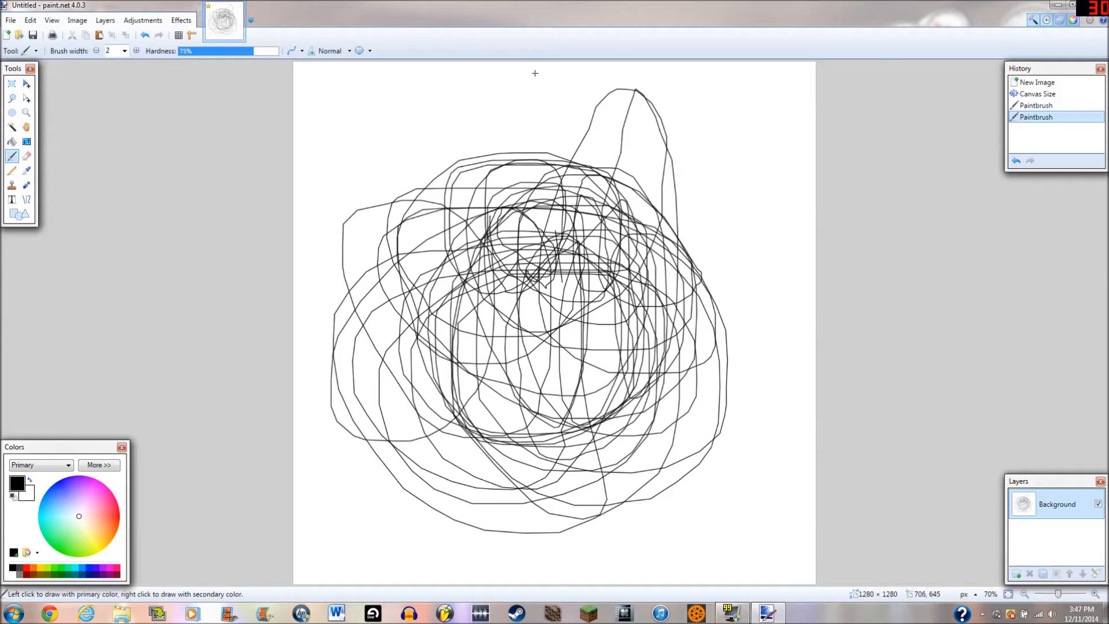
{"action": "mouse_move", "coordinate": [370, 229]}
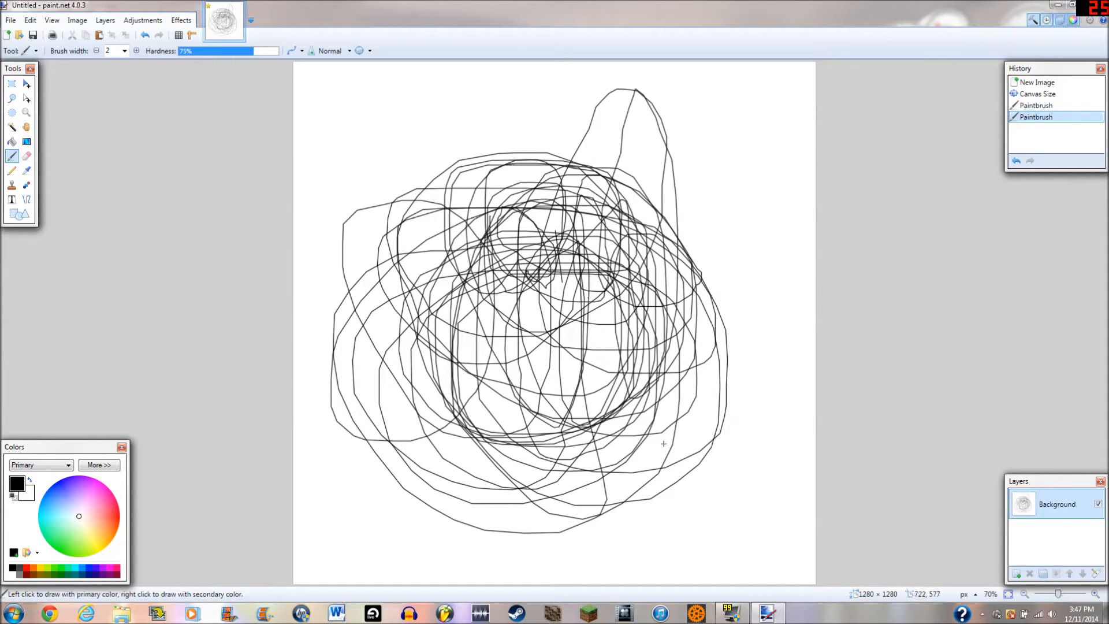
{"action": "mouse_move", "coordinate": [538, 140]}
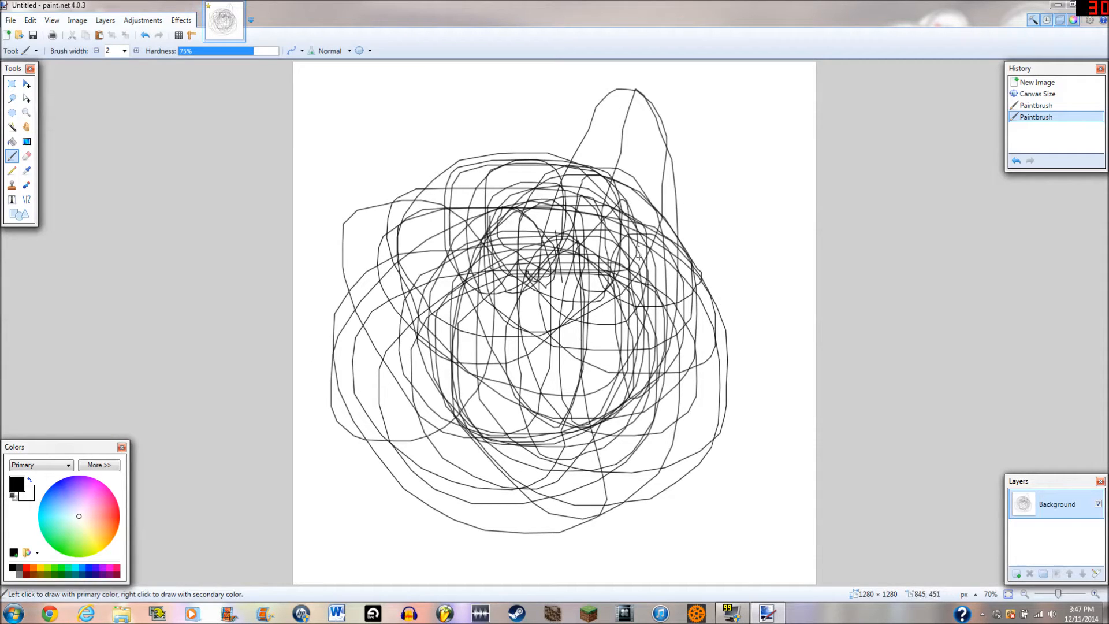
{"action": "mouse_move", "coordinate": [699, 248]}
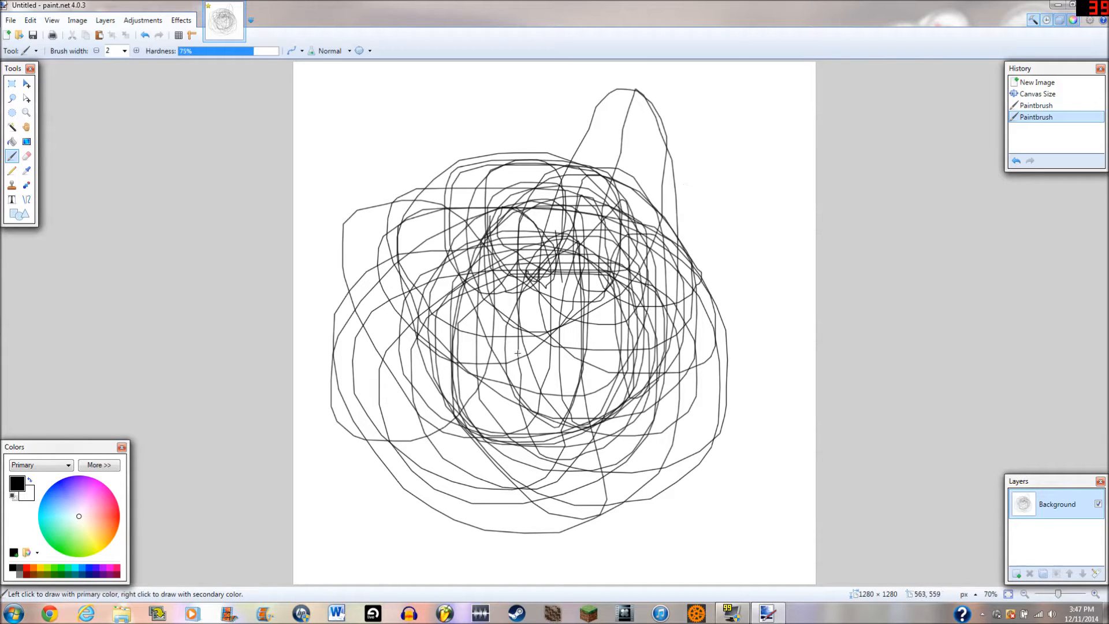
{"action": "mouse_move", "coordinate": [646, 277]}
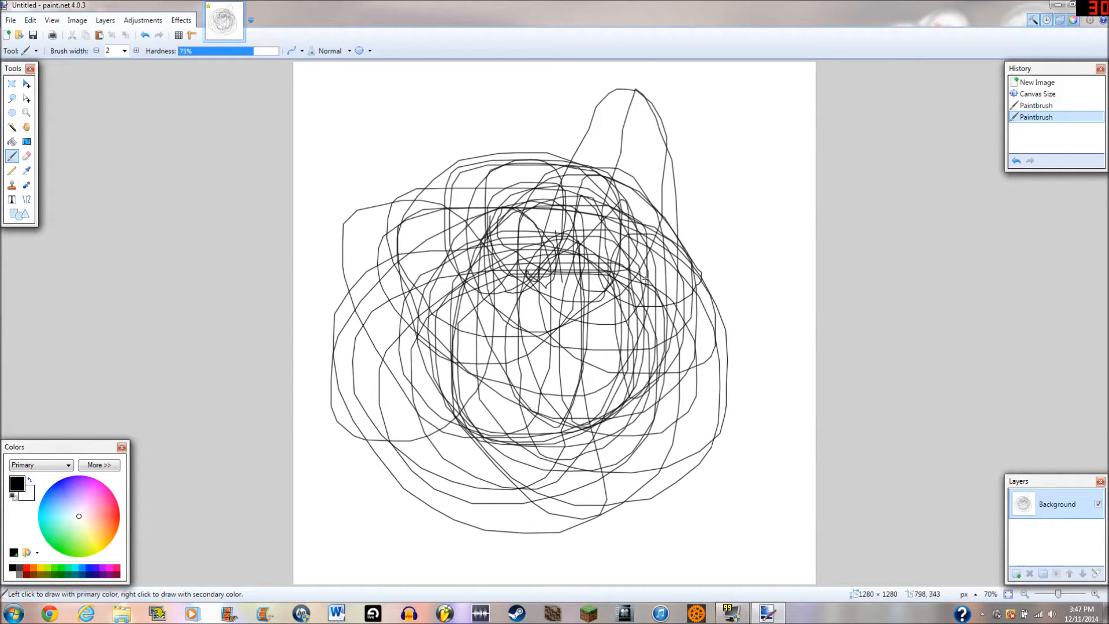
{"action": "left_click", "coordinate": [10, 20]}
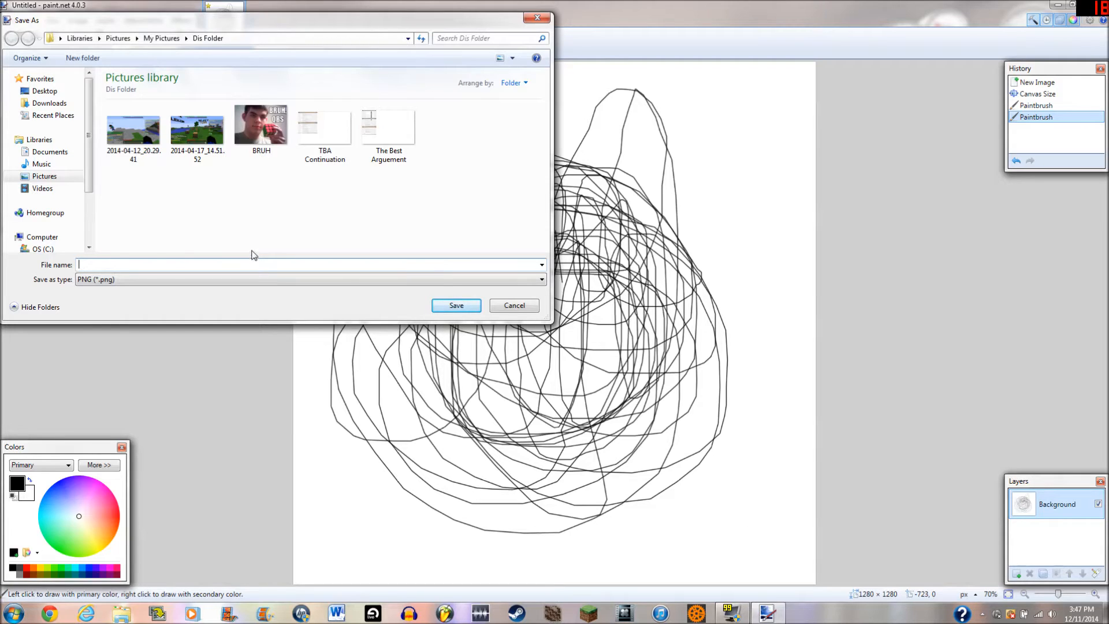
{"action": "left_click", "coordinate": [541, 280]}
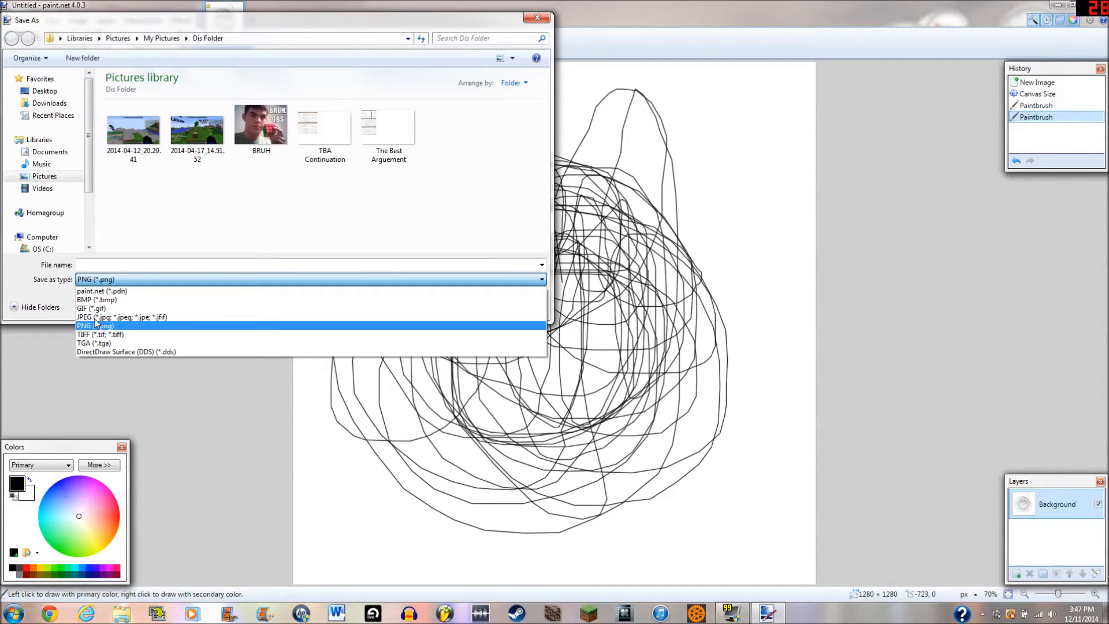
{"action": "left_click", "coordinate": [124, 317]}
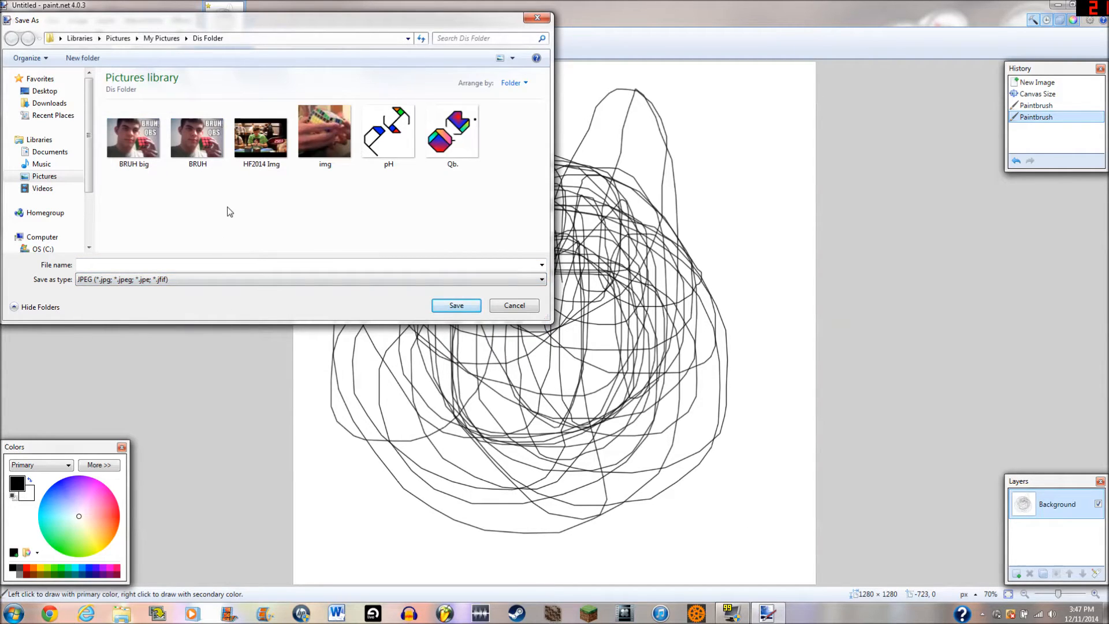
{"action": "mouse_move", "coordinate": [242, 211]}
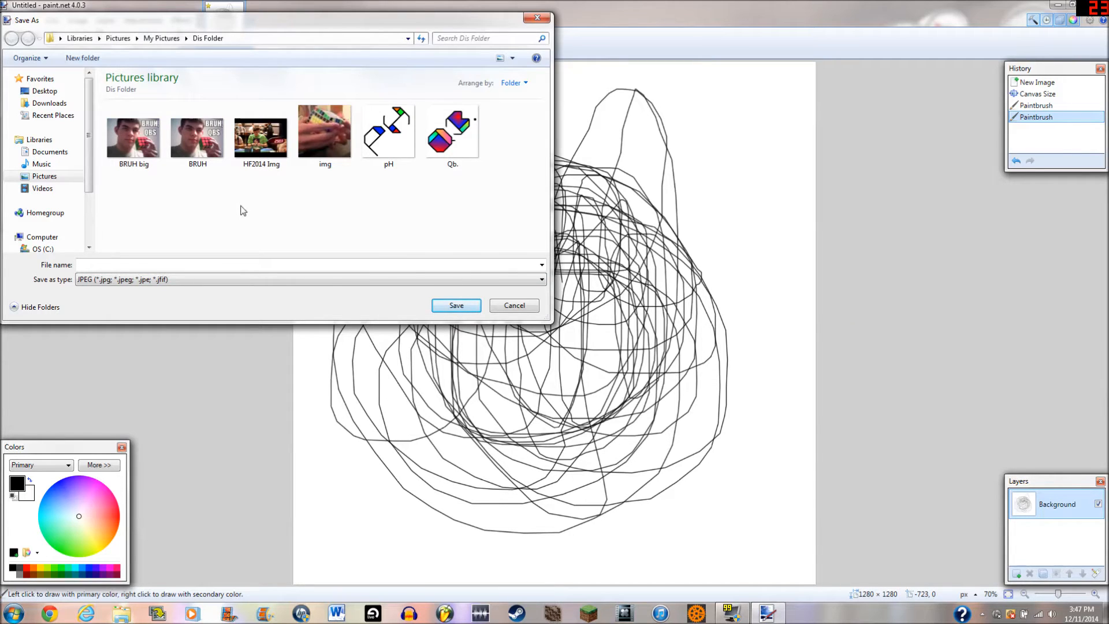
{"action": "left_click", "coordinate": [514, 305]}
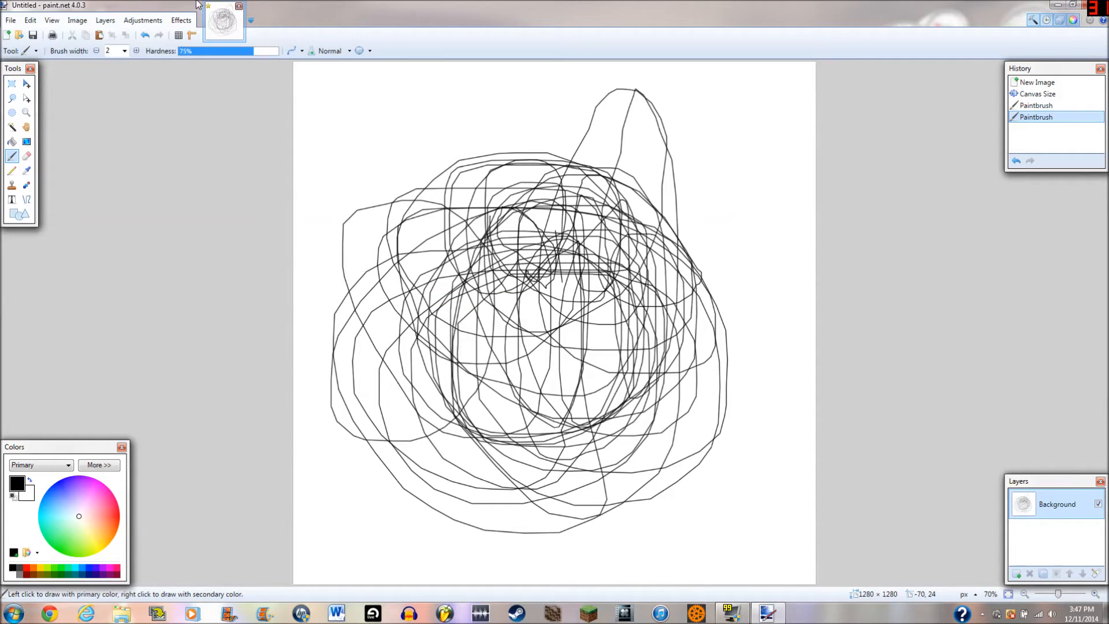
{"action": "mouse_move", "coordinate": [522, 265]}
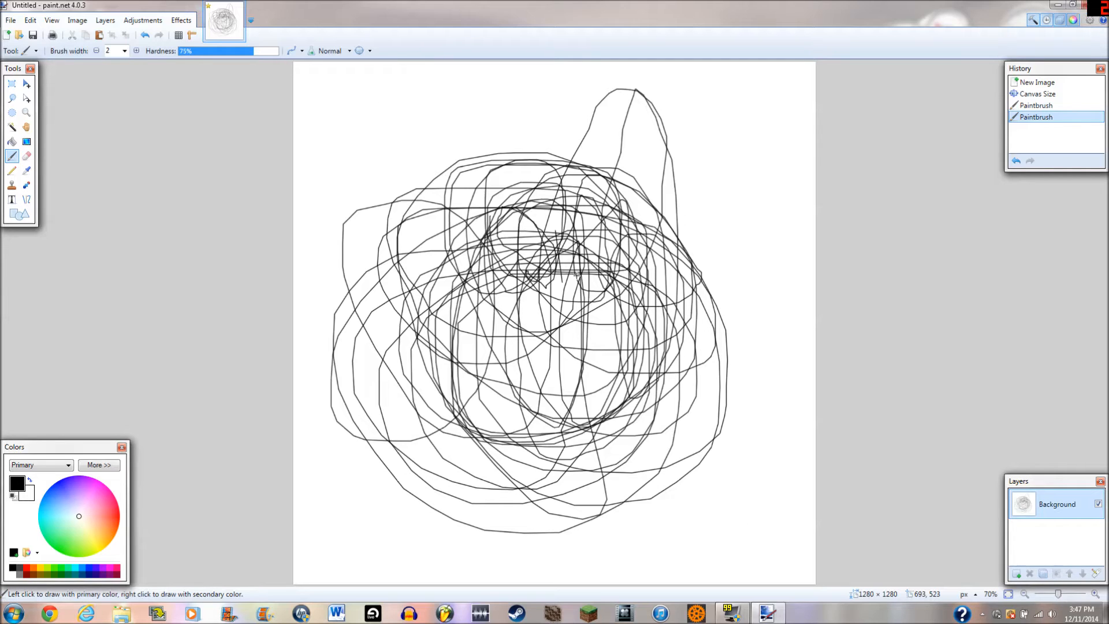
{"action": "mouse_move", "coordinate": [536, 178]}
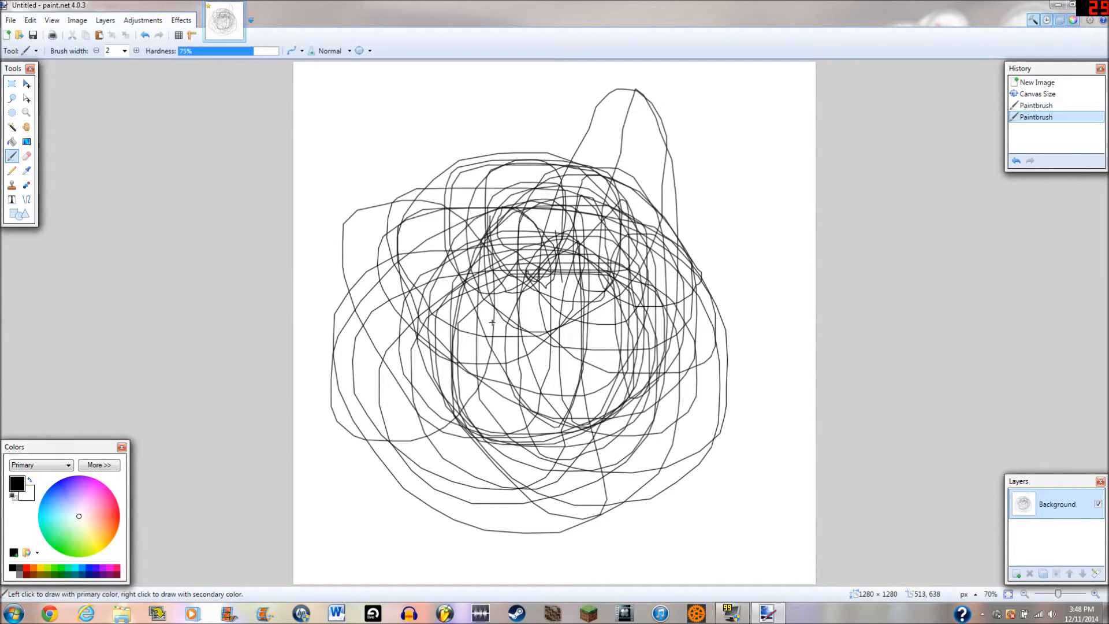
{"action": "mouse_move", "coordinate": [343, 122]}
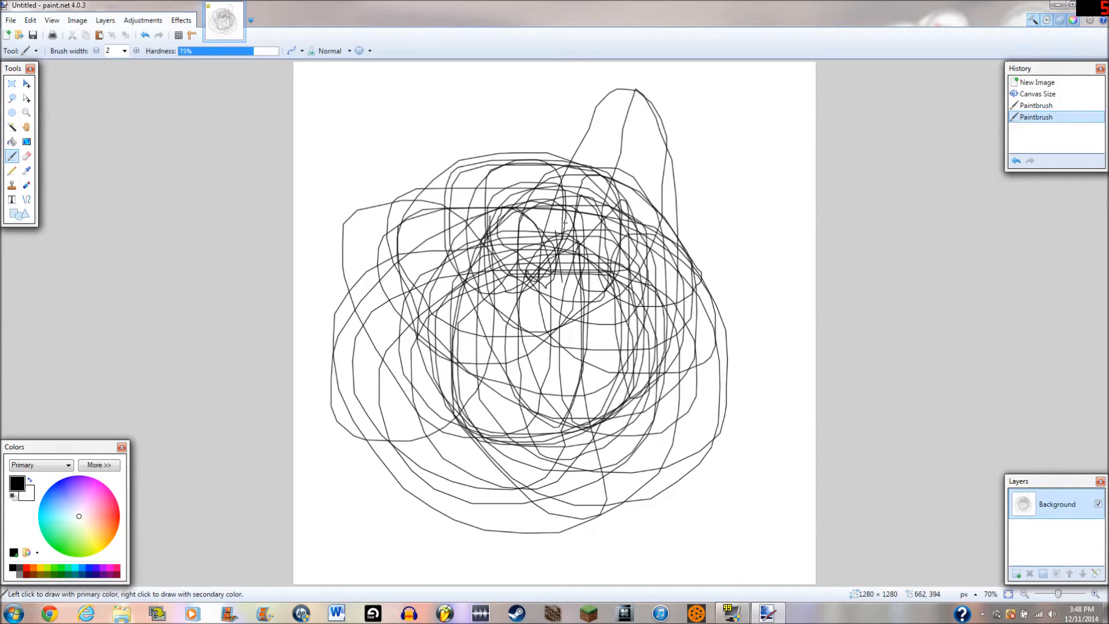
{"action": "mouse_move", "coordinate": [164, 71]}
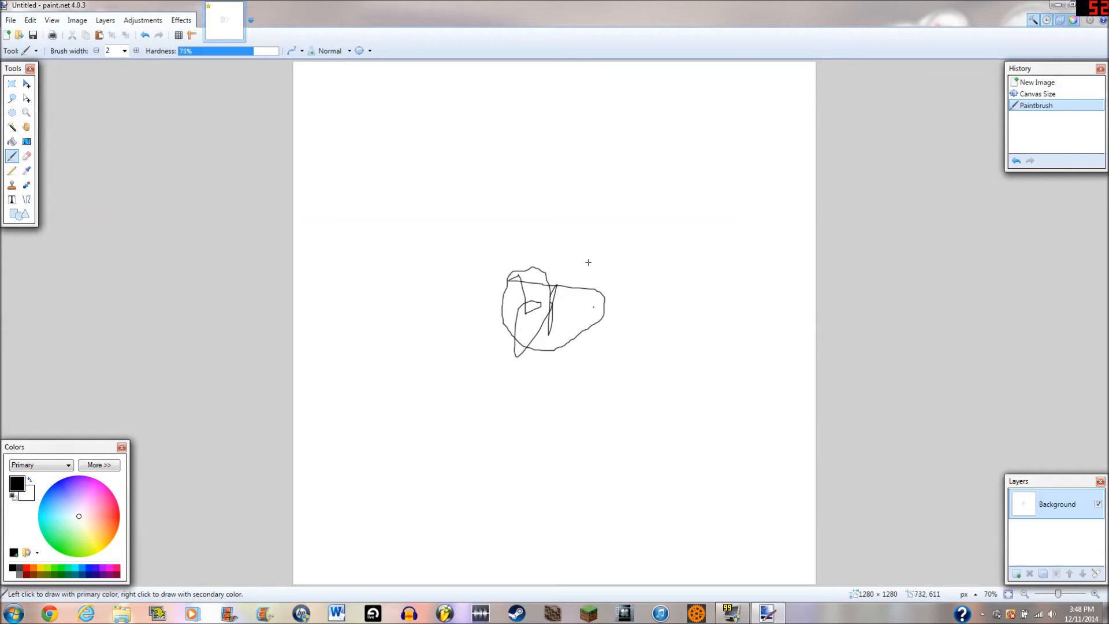
{"action": "mouse_move", "coordinate": [473, 258]}
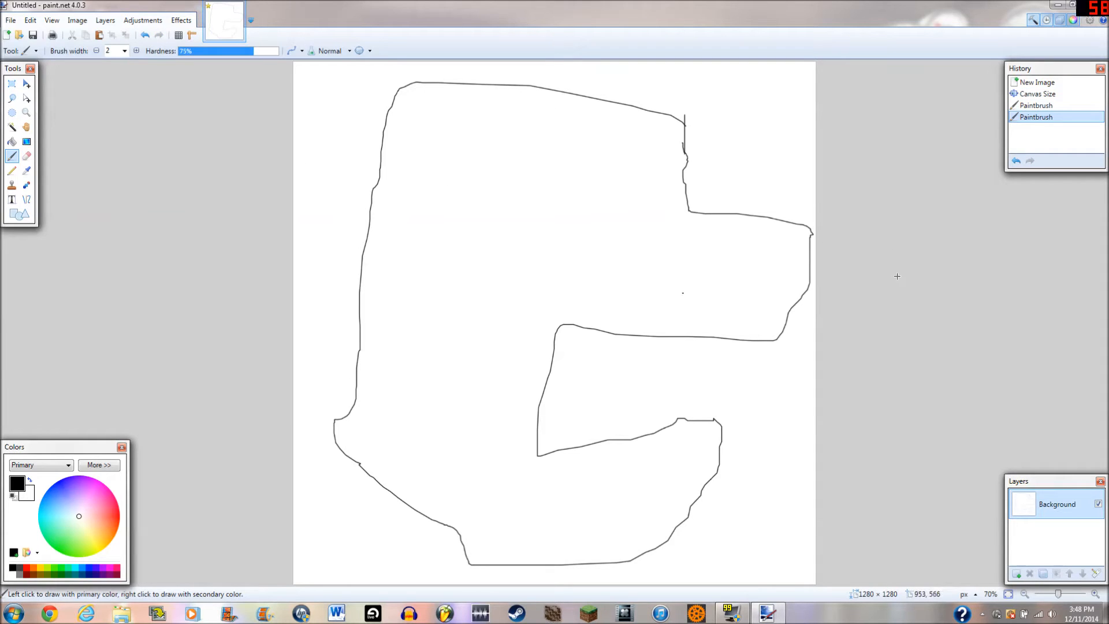
{"action": "mouse_move", "coordinate": [543, 177]}
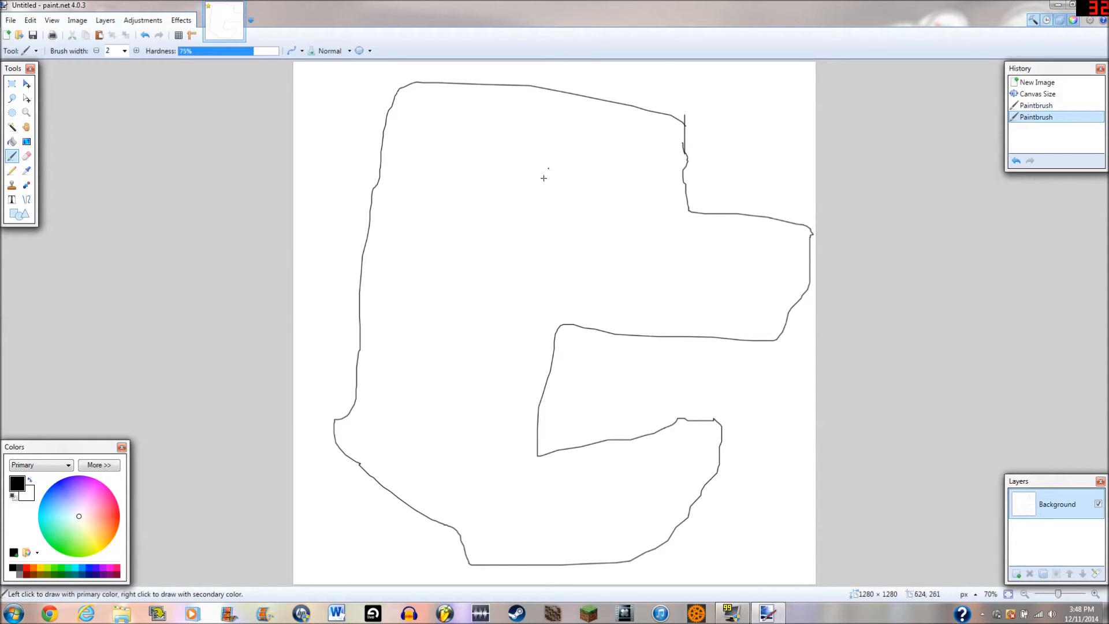
{"action": "mouse_move", "coordinate": [330, 235]}
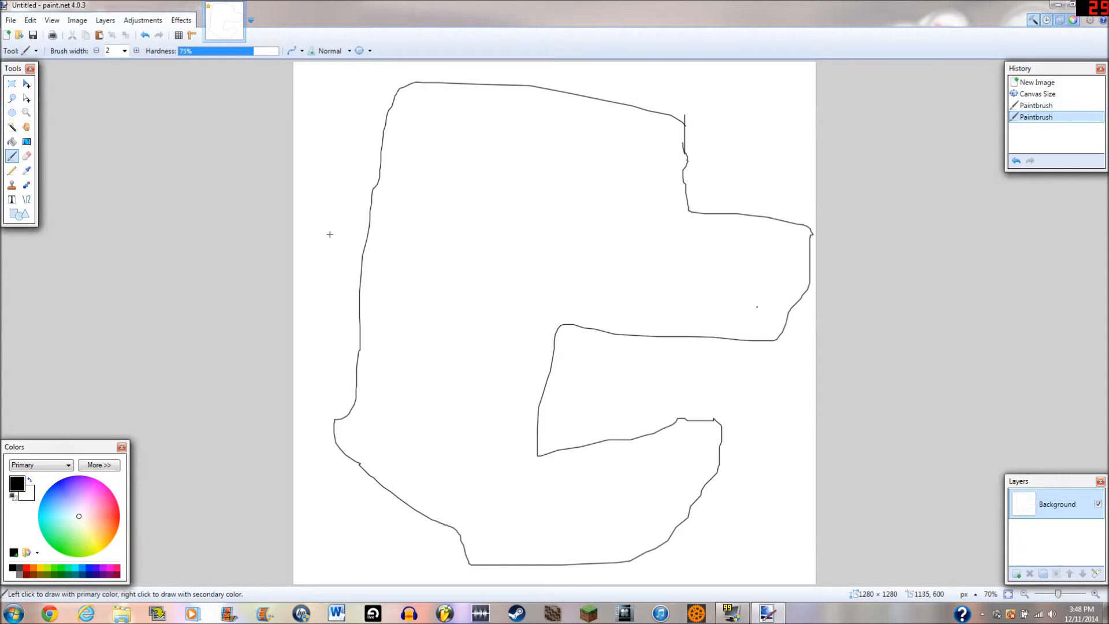
{"action": "mouse_move", "coordinate": [403, 63]}
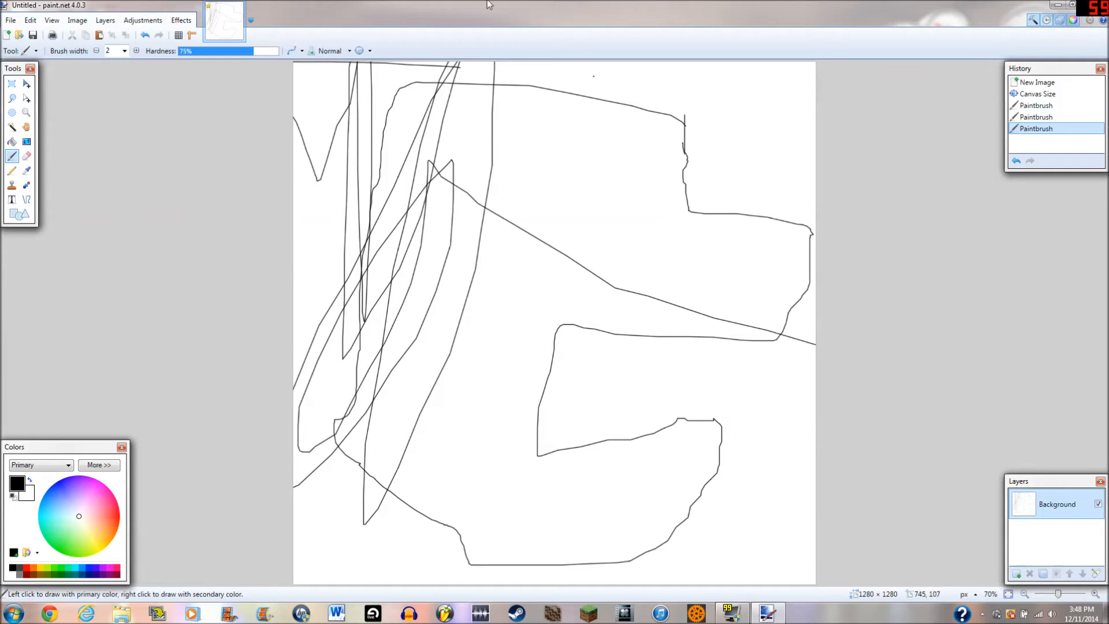
Undo the scribbled paintbrush strokes through Undo and the History panel.
{"action": "left_click", "coordinate": [146, 34]}
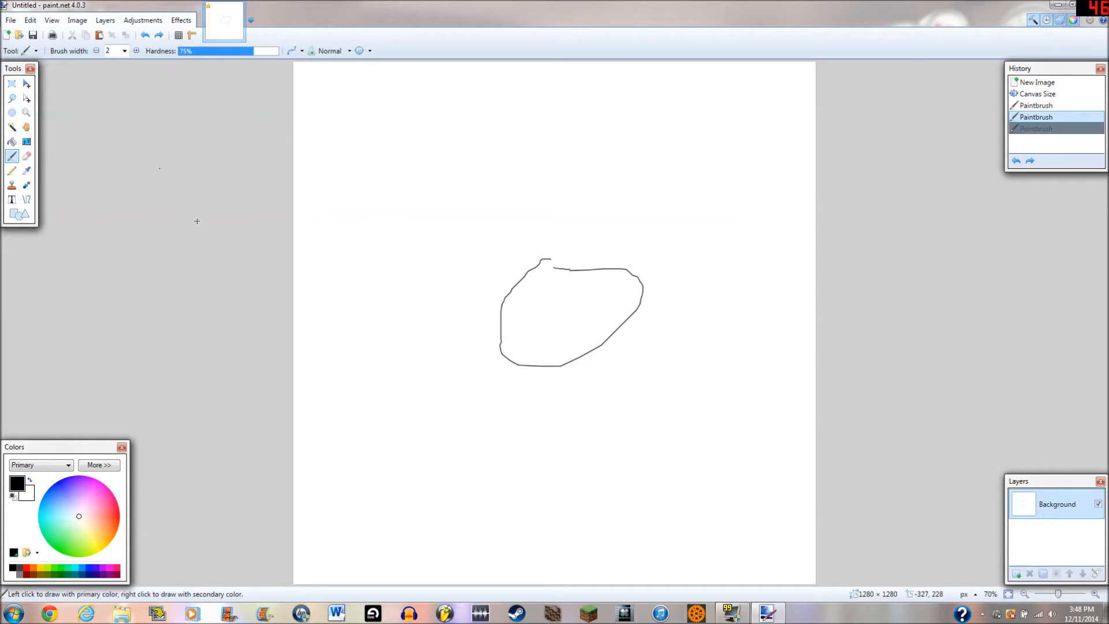
{"action": "left_click", "coordinate": [1017, 160]}
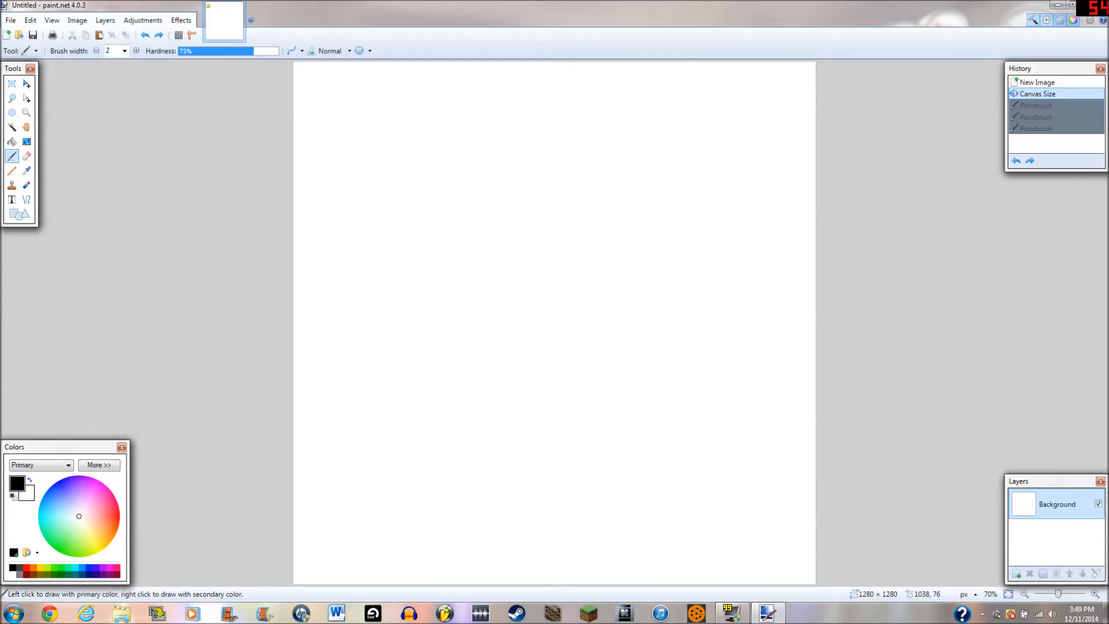
{"action": "mouse_move", "coordinate": [528, 401]}
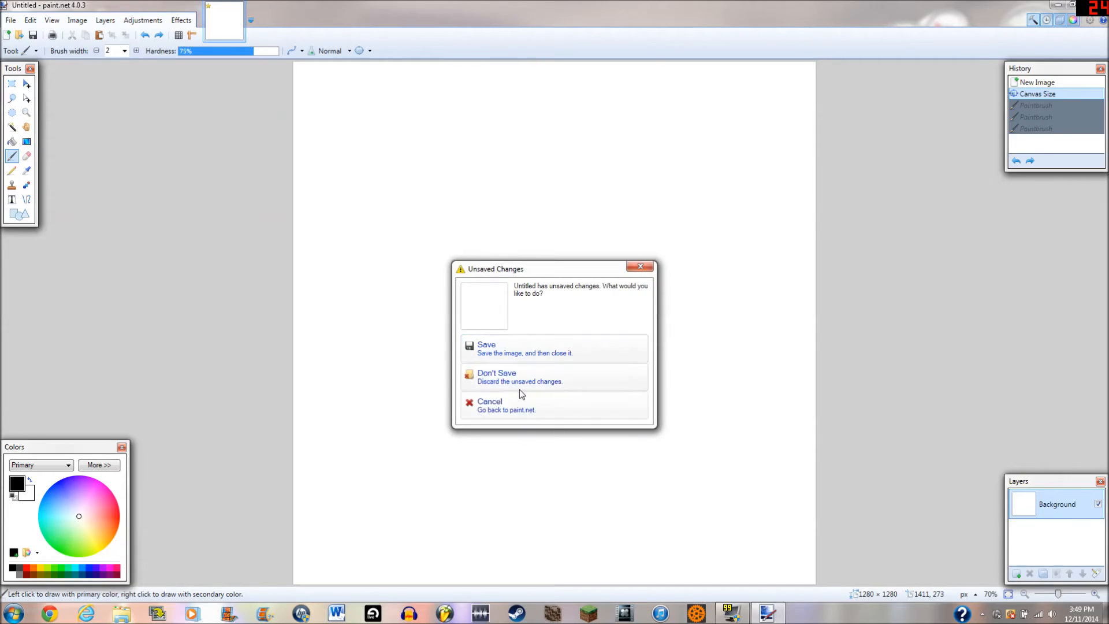
Close paint.net, choosing Don't Save for the unsaved image.
{"action": "left_click", "coordinate": [497, 377]}
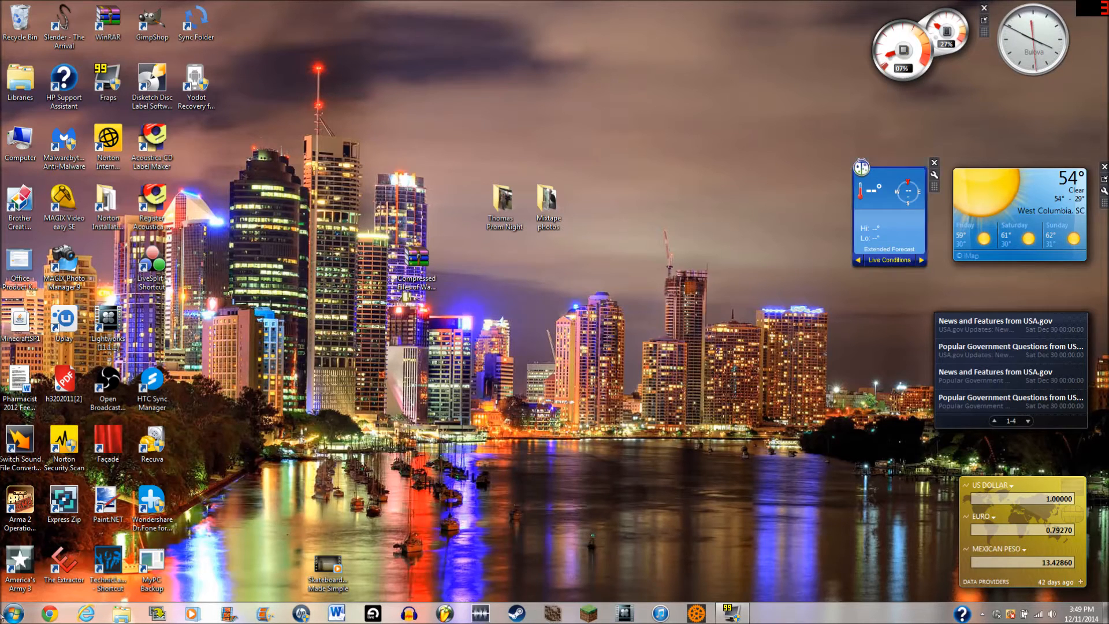
Launch Chrome, open TheCubicle.us and go to My Account Information.
{"action": "left_click", "coordinate": [48, 613]}
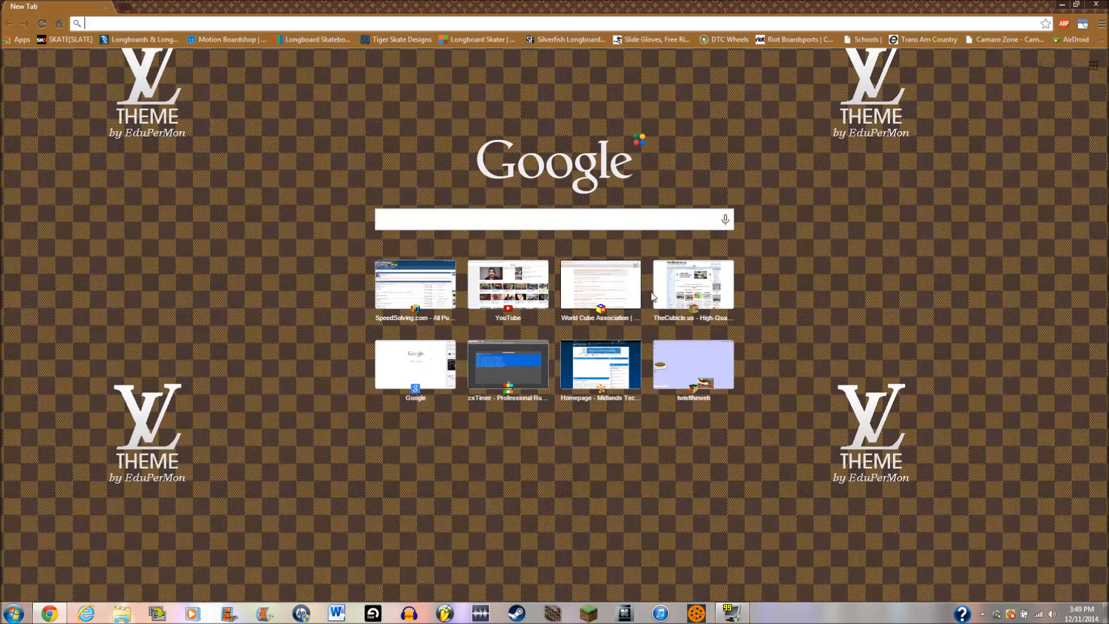
{"action": "left_click", "coordinate": [692, 286]}
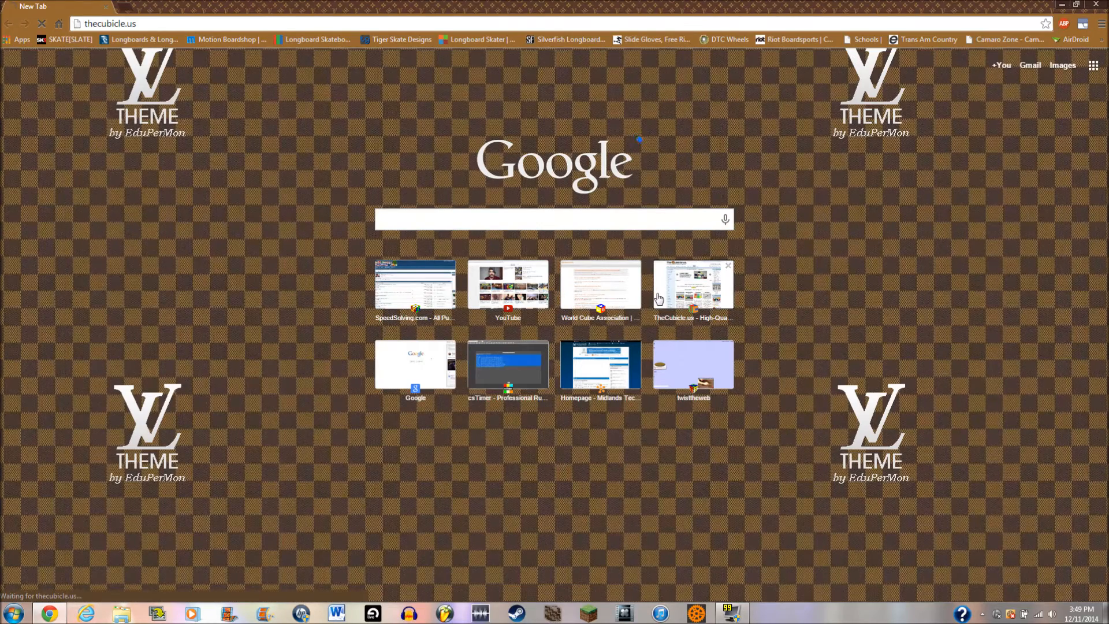
{"action": "left_click", "coordinate": [692, 289]}
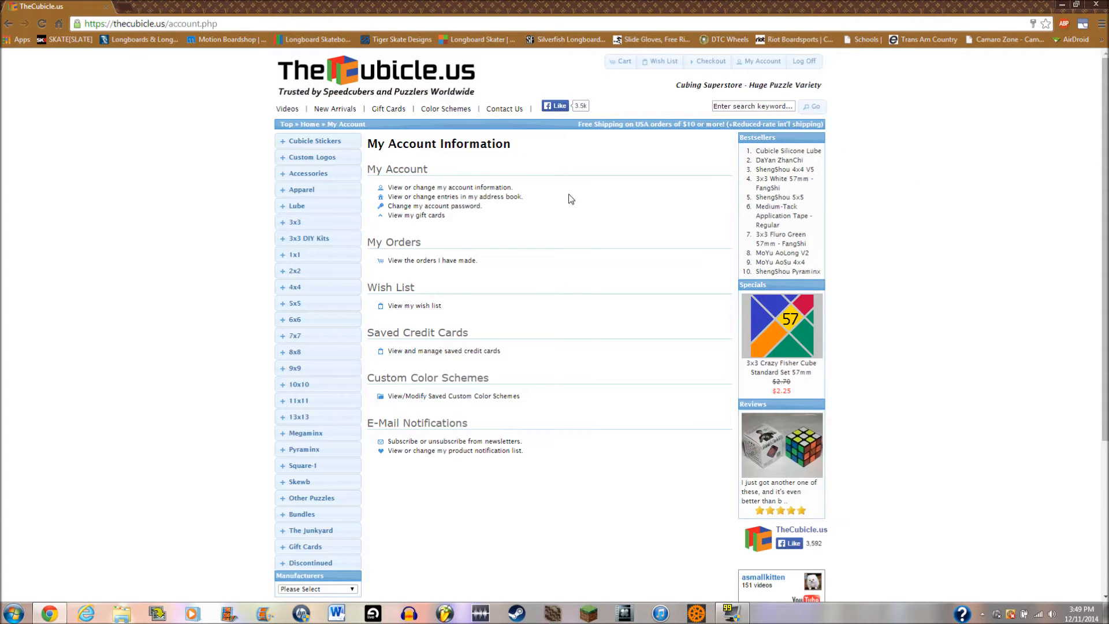
{"action": "mouse_move", "coordinate": [290, 161]}
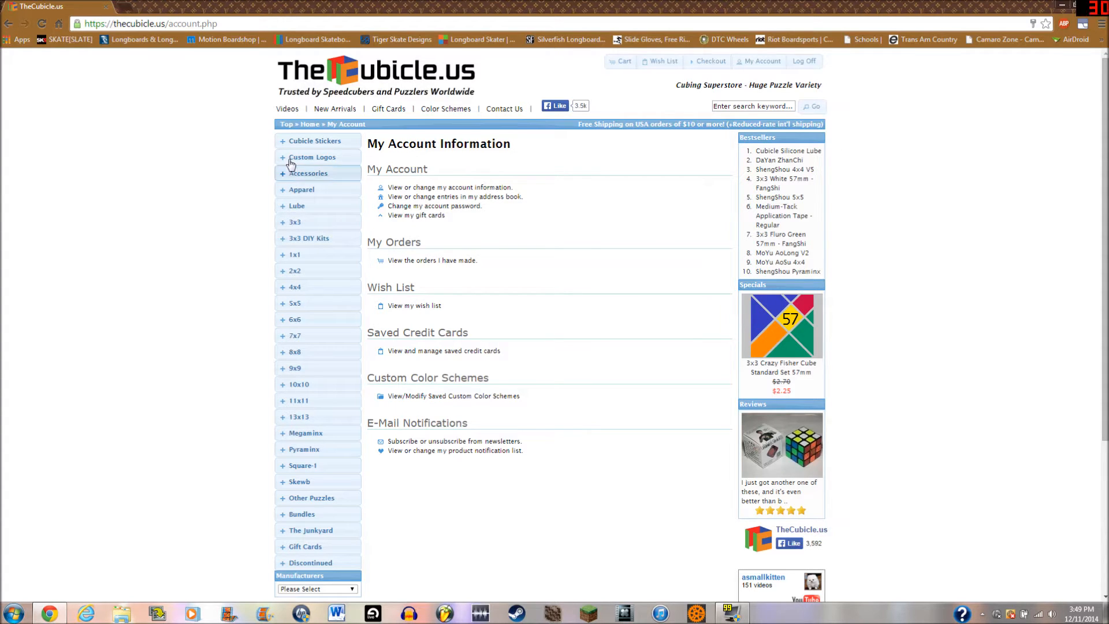
Open the 140 Assorted Logos product under Custom Logos and click Add to Cart.
{"action": "left_click", "coordinate": [312, 157]}
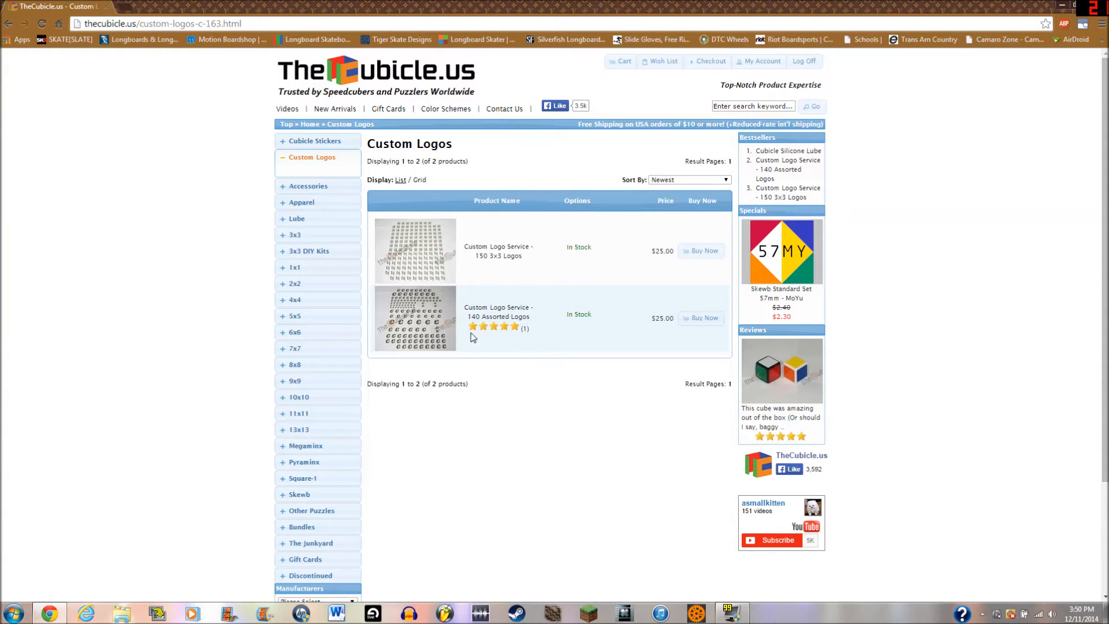
{"action": "mouse_move", "coordinate": [419, 289]}
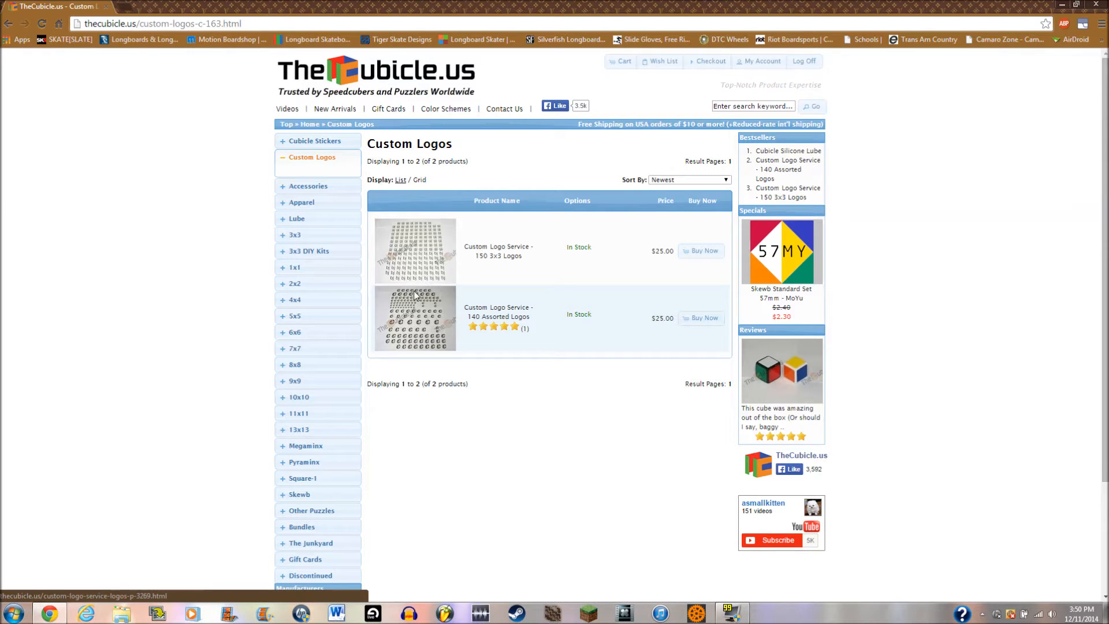
{"action": "left_click", "coordinate": [498, 312]}
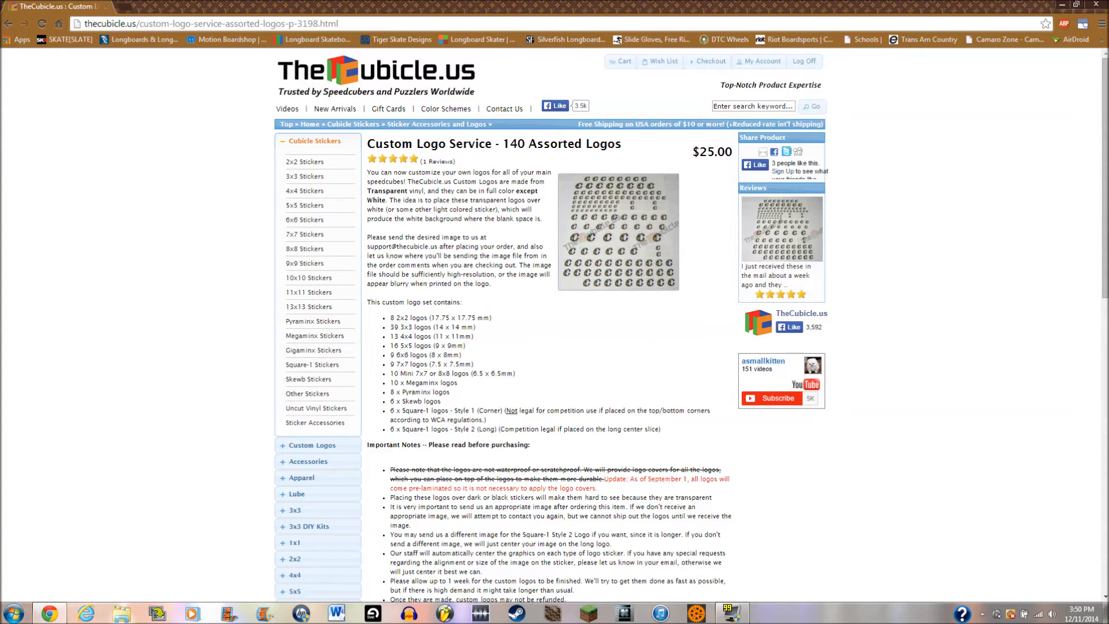
{"action": "mouse_move", "coordinate": [619, 248]}
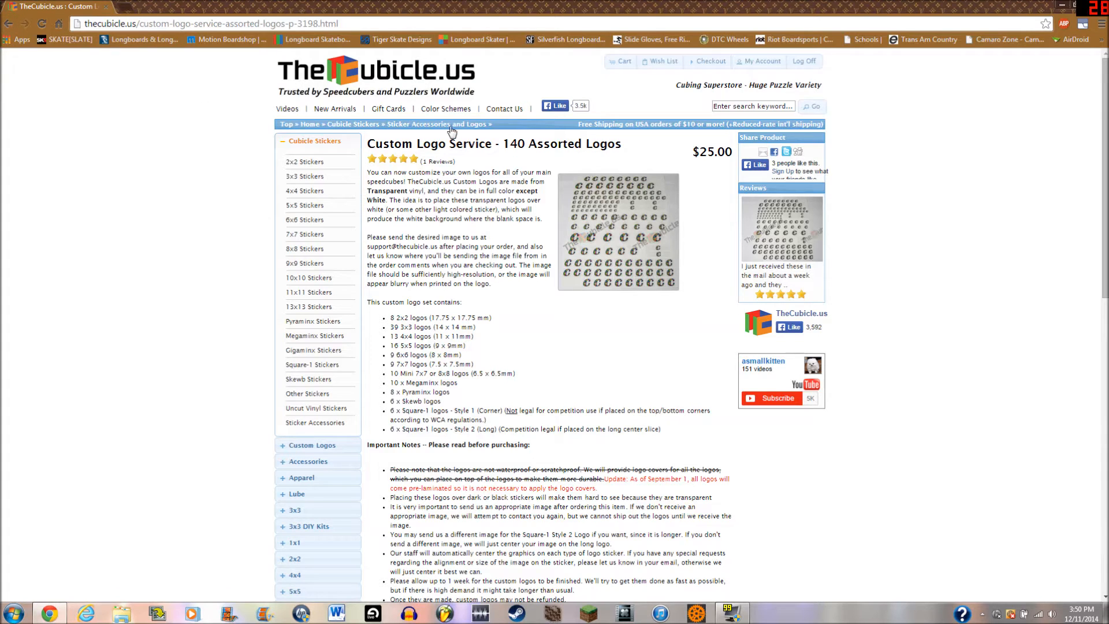
{"action": "scroll", "scroll_direction": "down", "scroll_amount": 3}
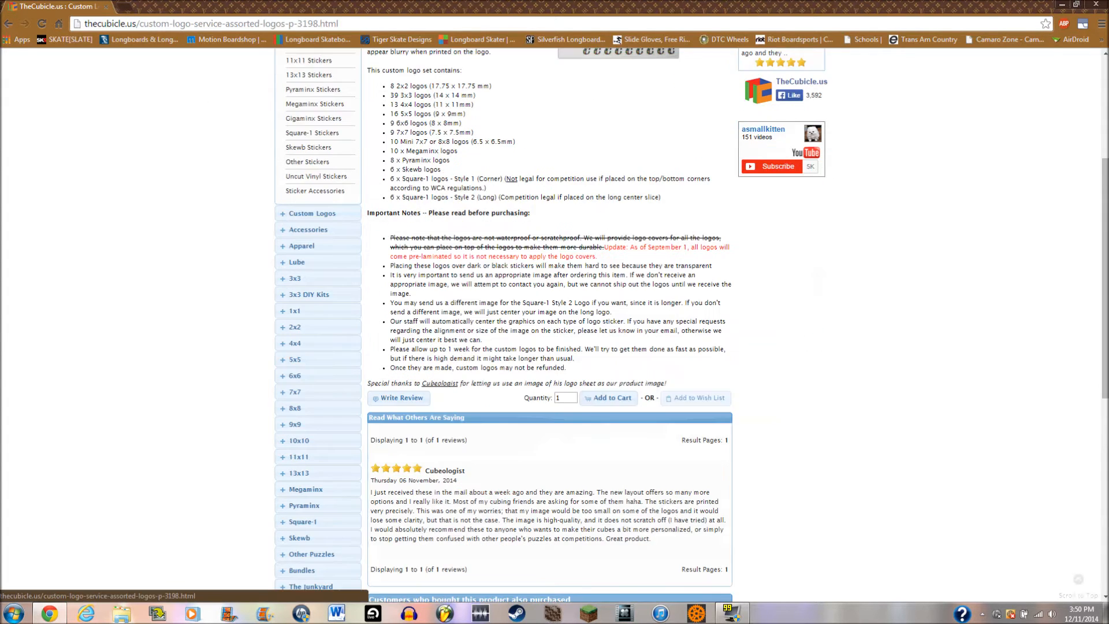
{"action": "scroll", "scroll_direction": "down", "scroll_amount": 3}
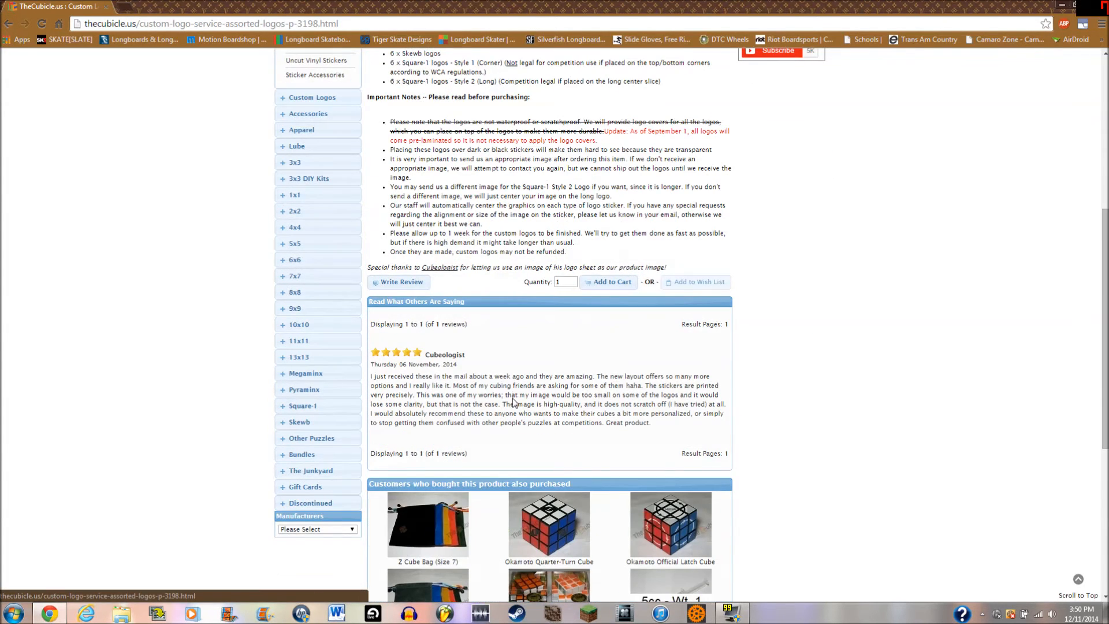
{"action": "scroll", "scroll_direction": "up", "scroll_amount": 3}
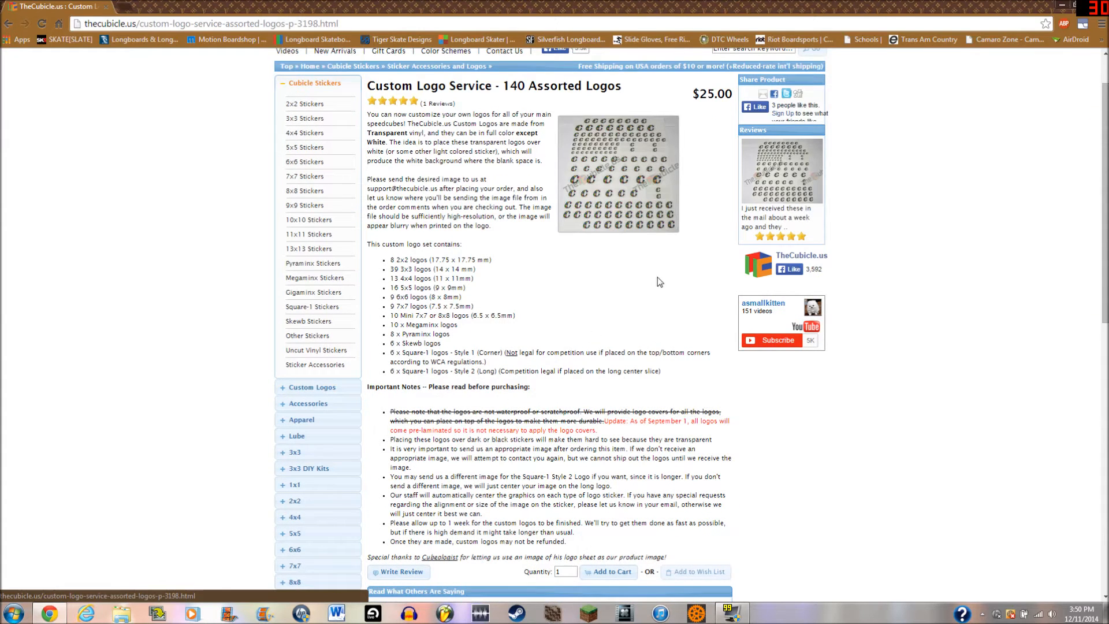
{"action": "scroll", "scroll_direction": "up", "scroll_amount": 3}
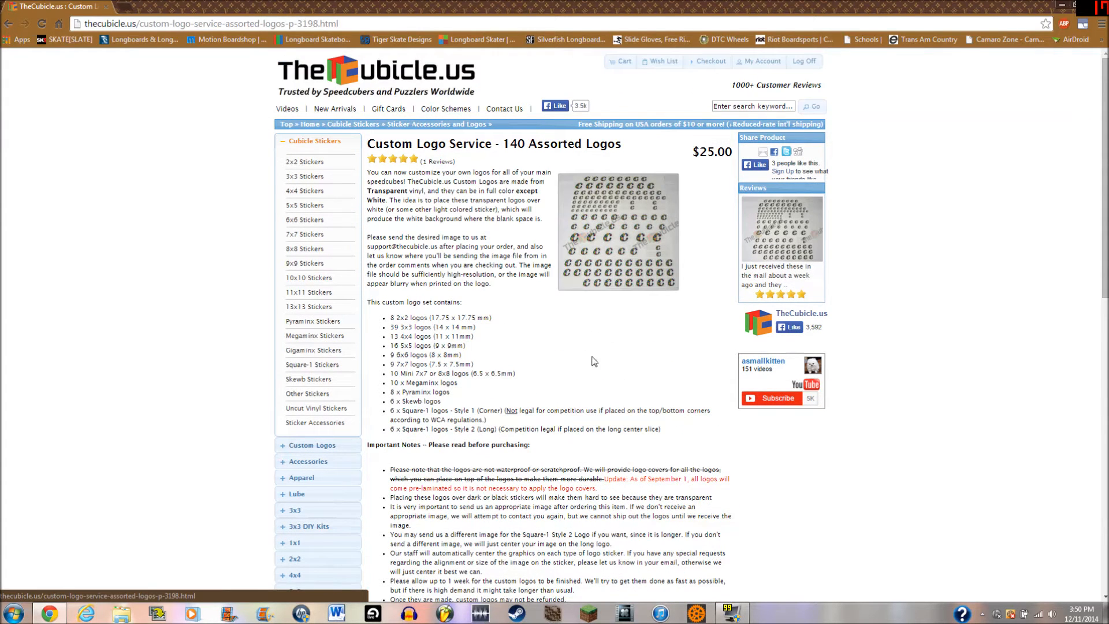
{"action": "scroll", "scroll_direction": "down", "scroll_amount": 3}
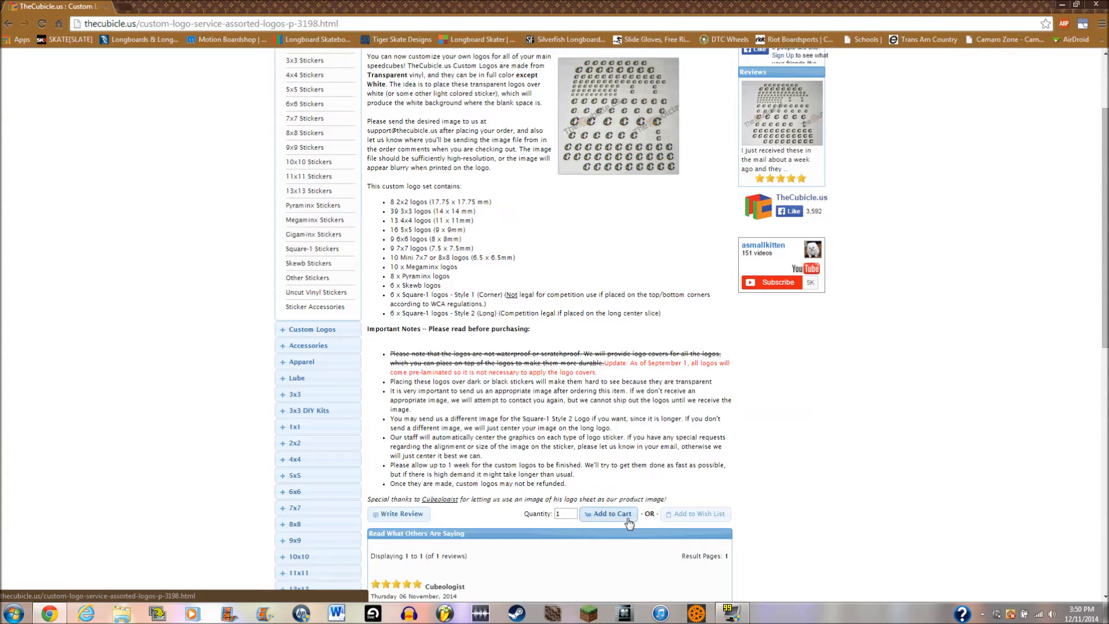
{"action": "left_click", "coordinate": [611, 513]}
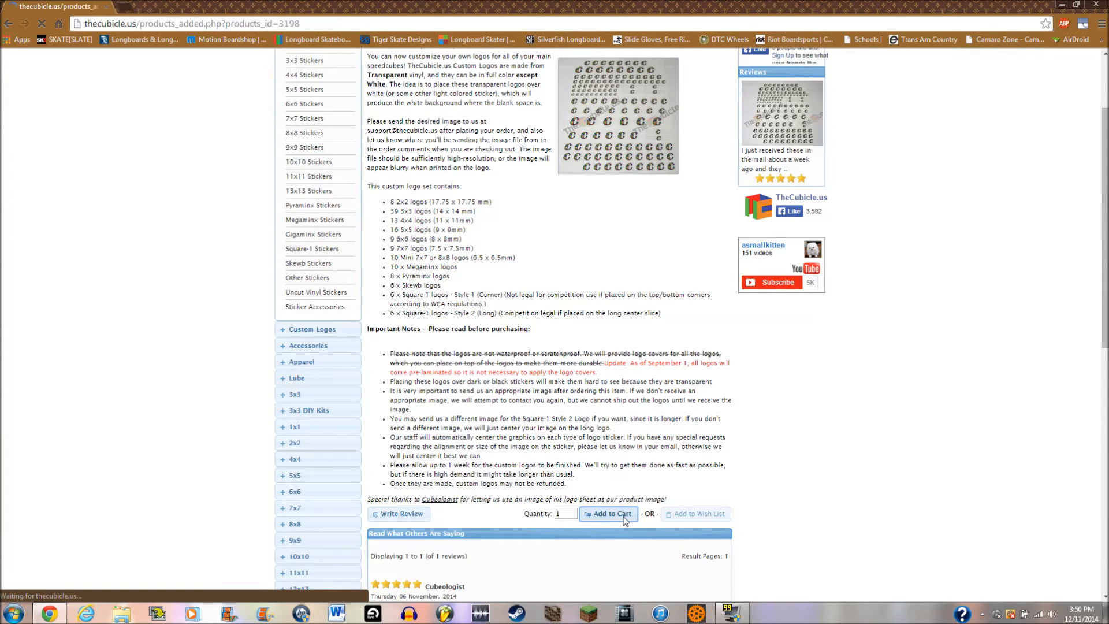
Add the $25 logo service to the cart and proceed to checkout.
{"action": "left_click", "coordinate": [607, 514]}
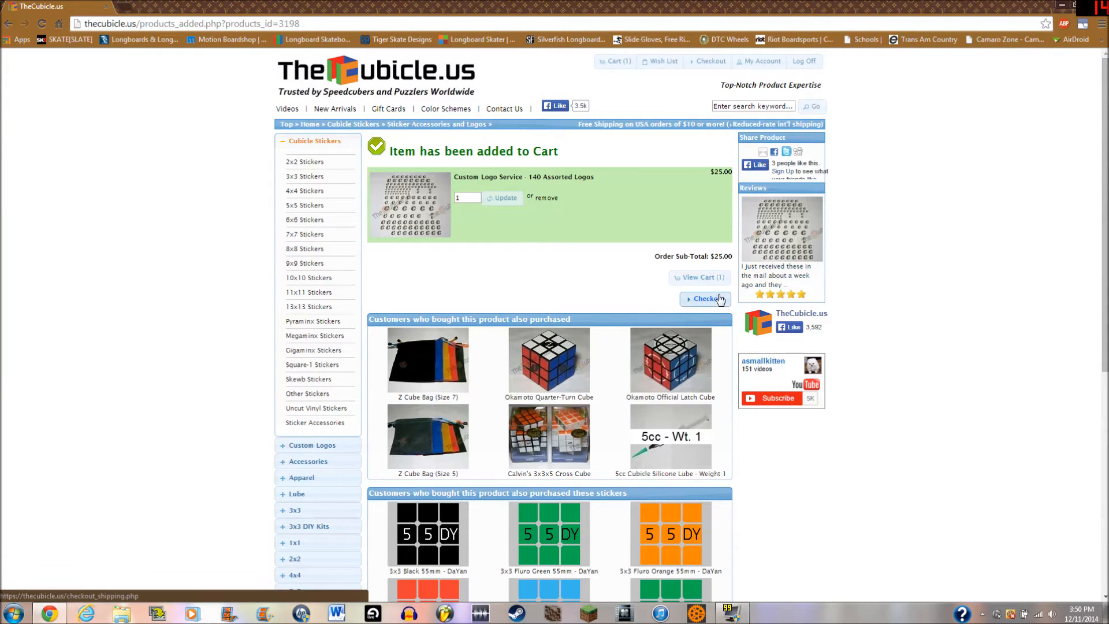
{"action": "mouse_move", "coordinate": [720, 296]}
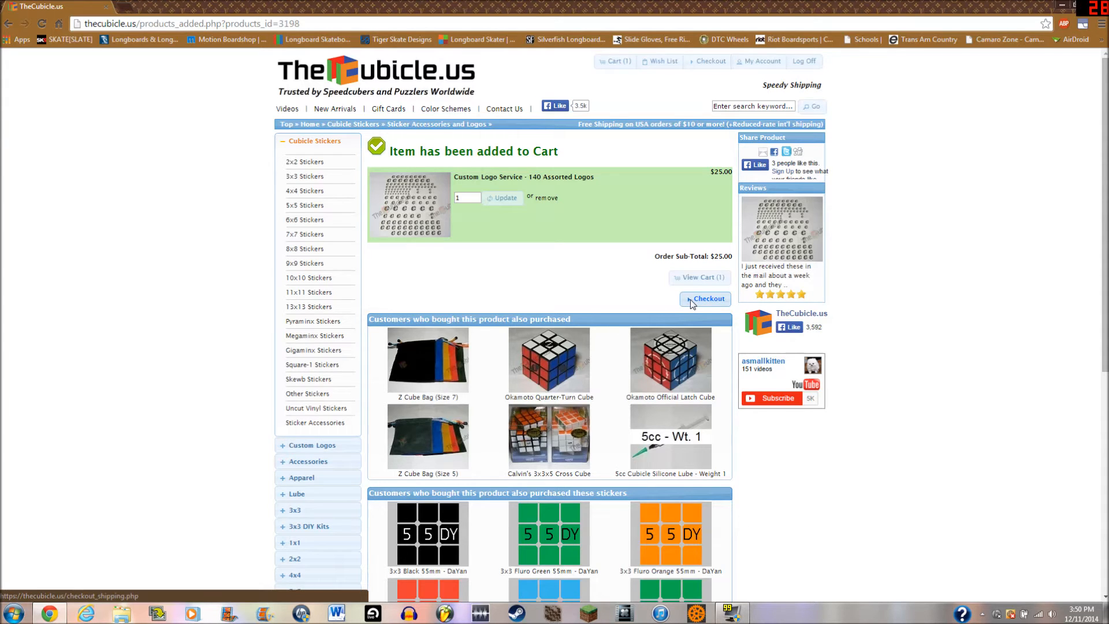
{"action": "left_click", "coordinate": [705, 299]}
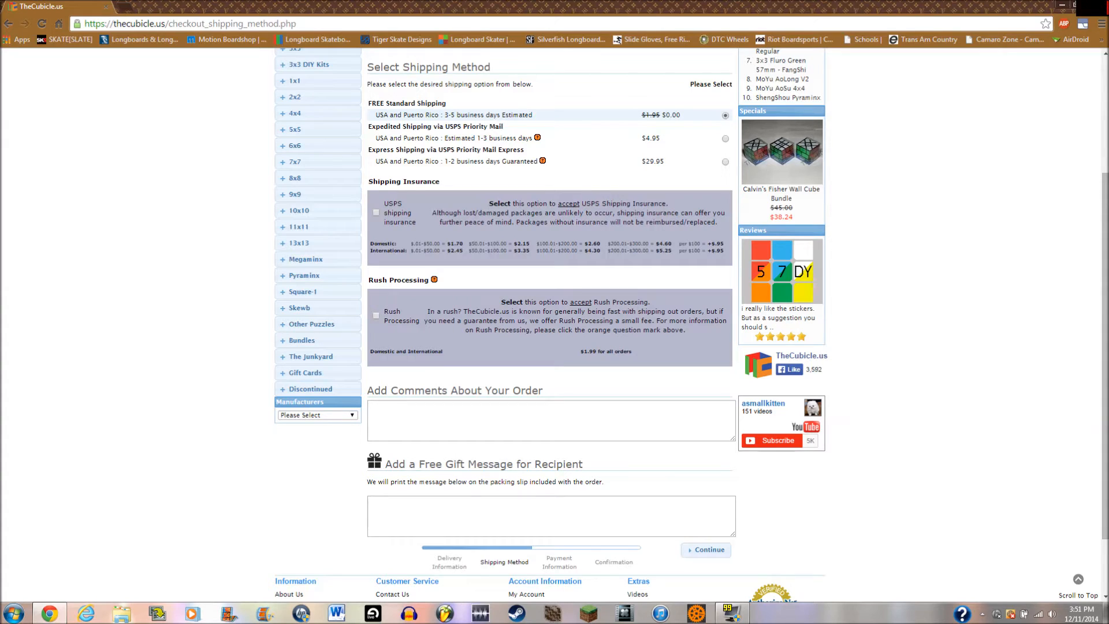
{"action": "left_click", "coordinate": [551, 420]}
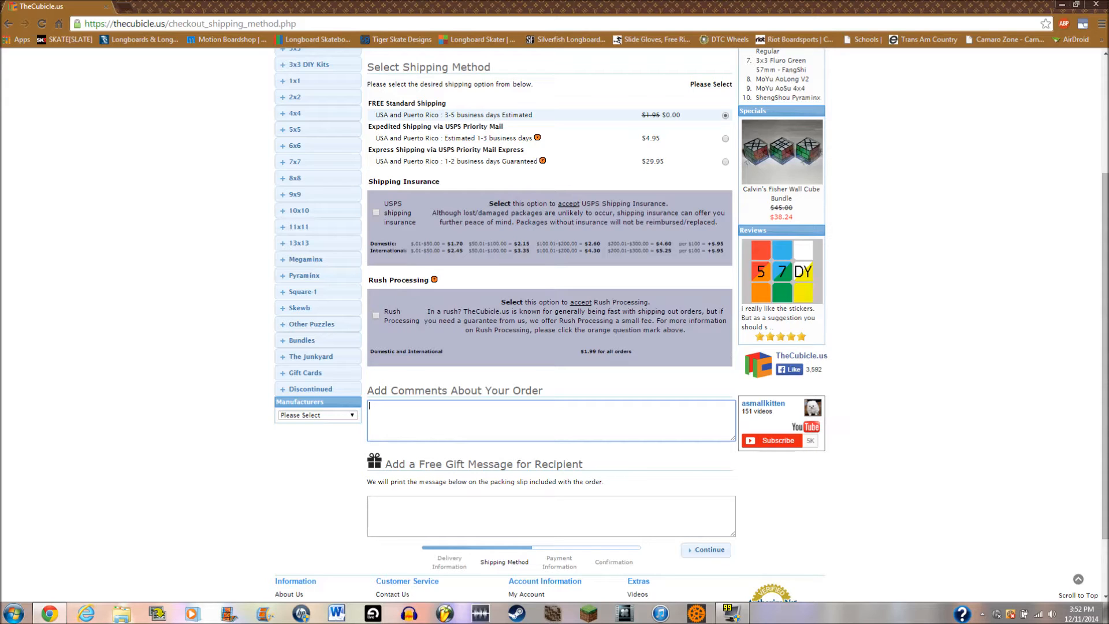
{"action": "mouse_move", "coordinate": [515, 230]}
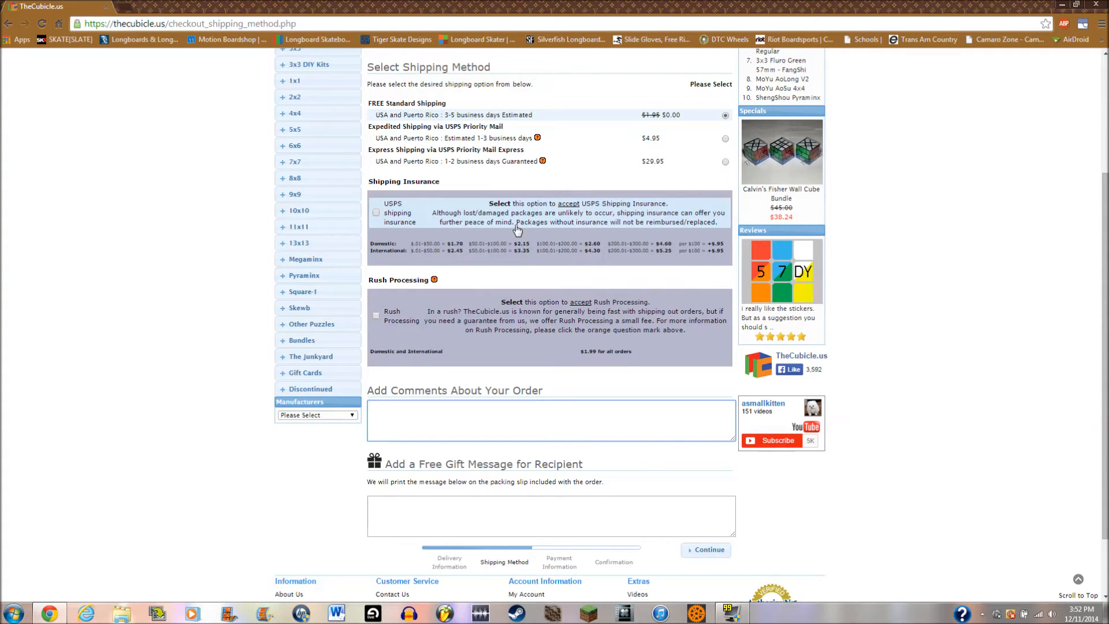
{"action": "type", "text": "For the custom logos, I will send an email from the email address example@gmail.com. The subject of the email will be \"custom logos.\" Attached to the email will be an image file named \"example.jpg\". Use this image for the custom logos."}
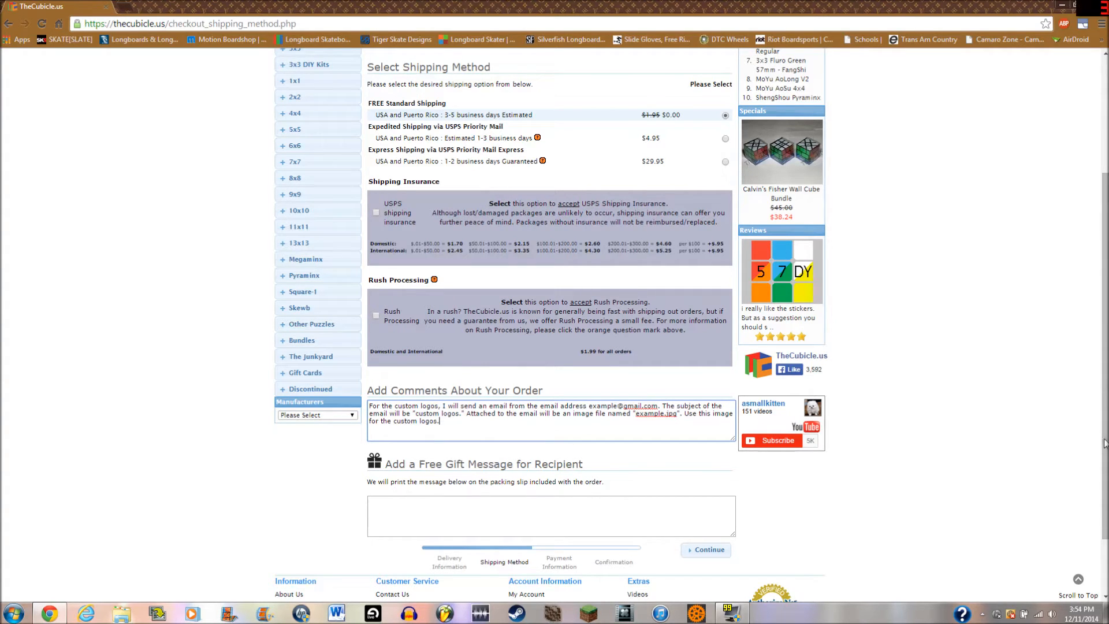
{"action": "mouse_move", "coordinate": [1042, 409]}
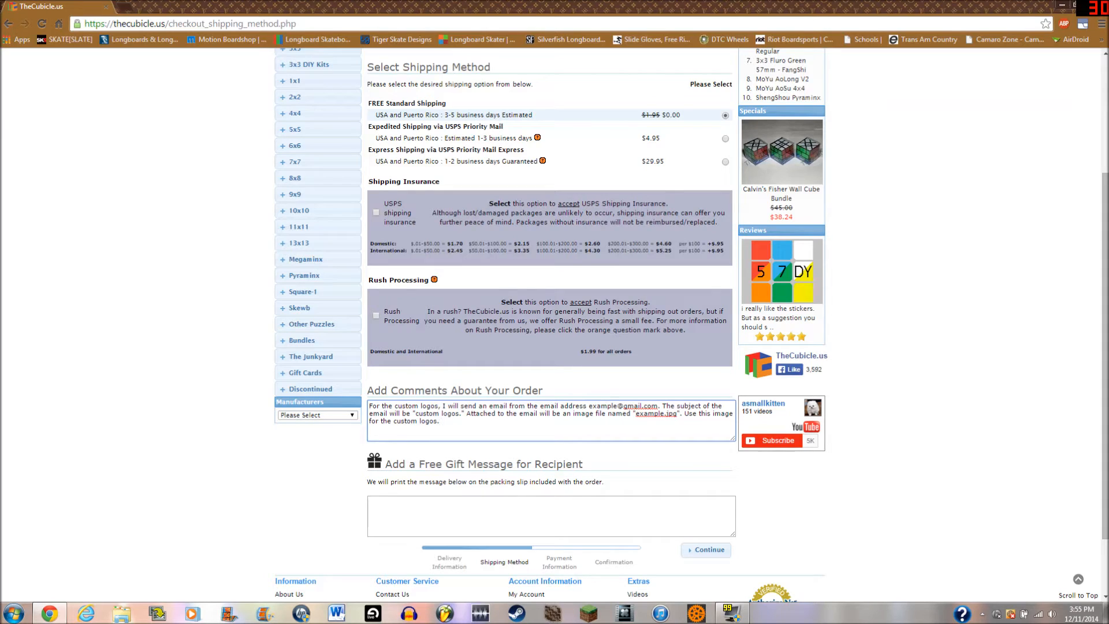
{"action": "left_click", "coordinate": [438, 421]}
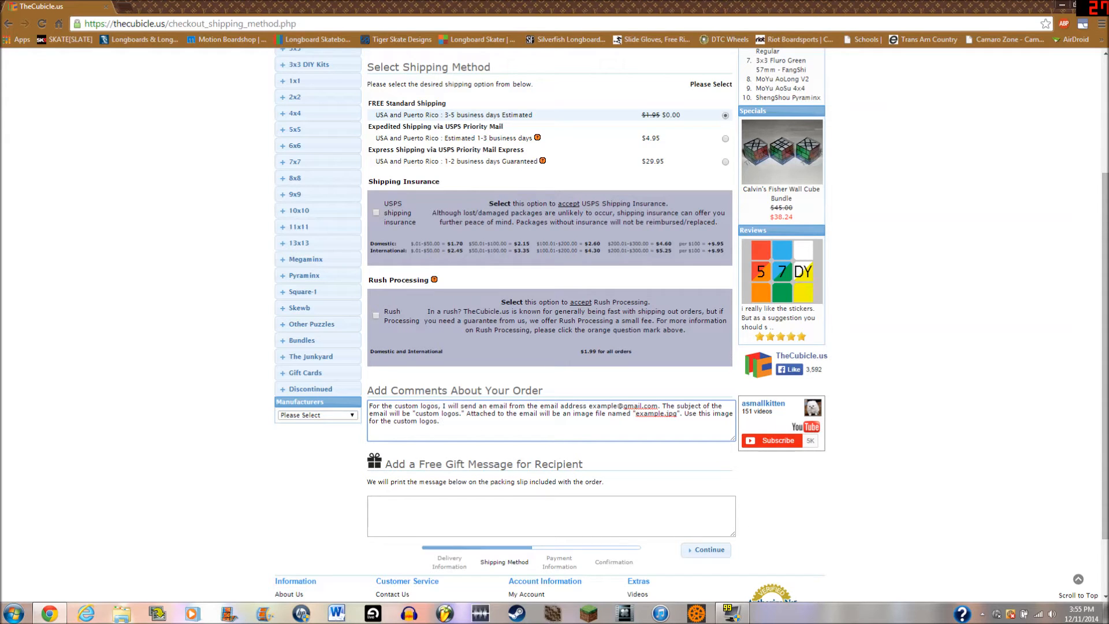
{"action": "left_click", "coordinate": [440, 421]}
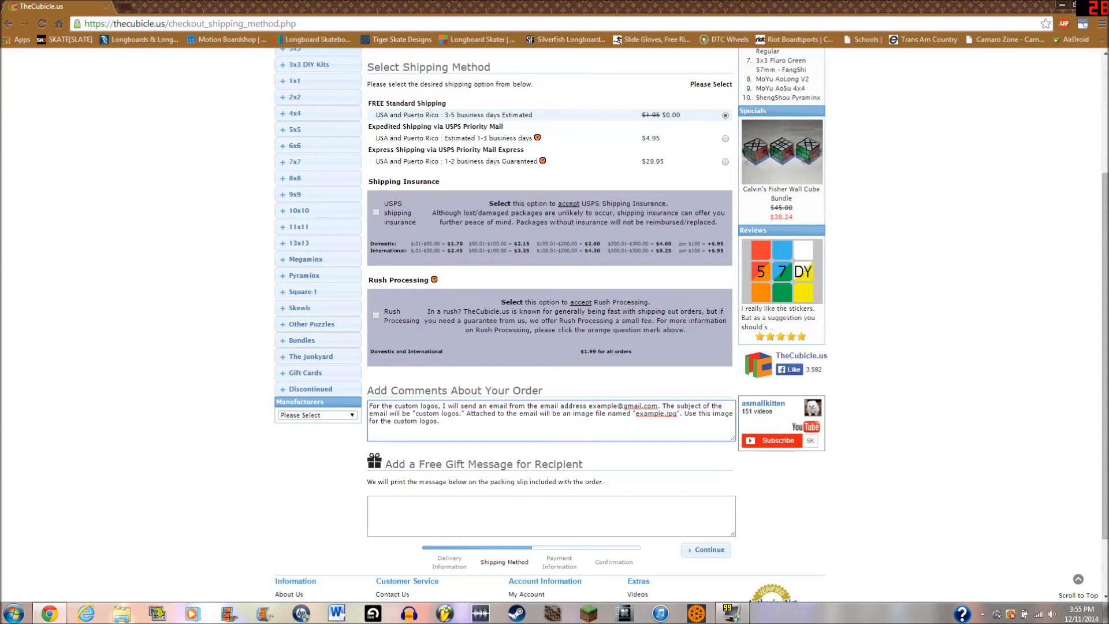
{"action": "left_click", "coordinate": [438, 420]}
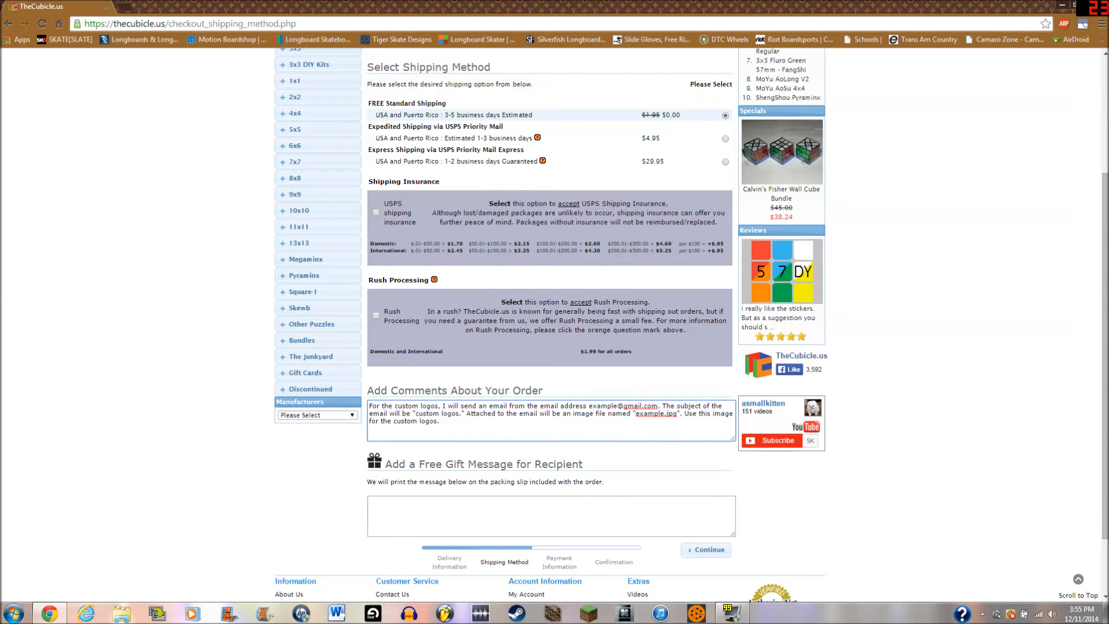
{"action": "left_click", "coordinate": [439, 422]}
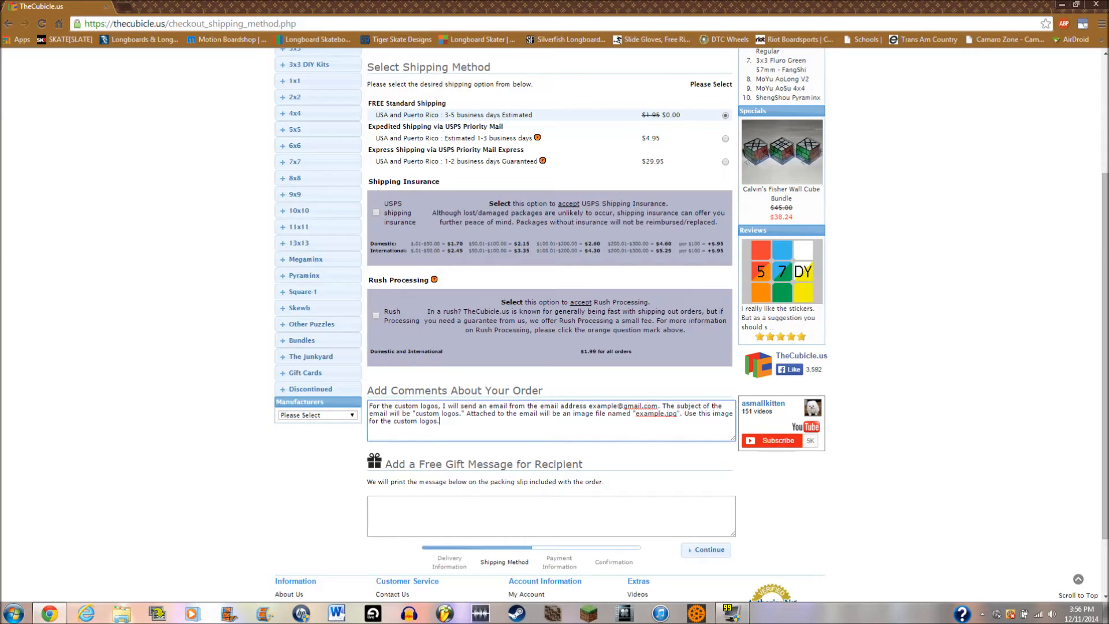
{"action": "mouse_move", "coordinate": [778, 574]}
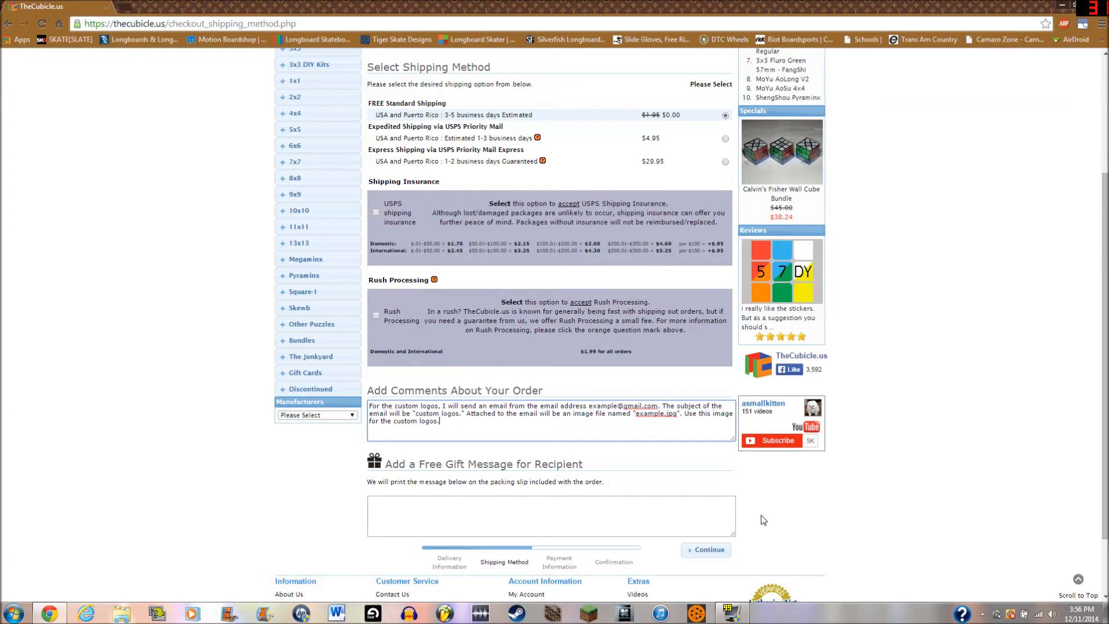
{"action": "mouse_move", "coordinate": [373, 170]}
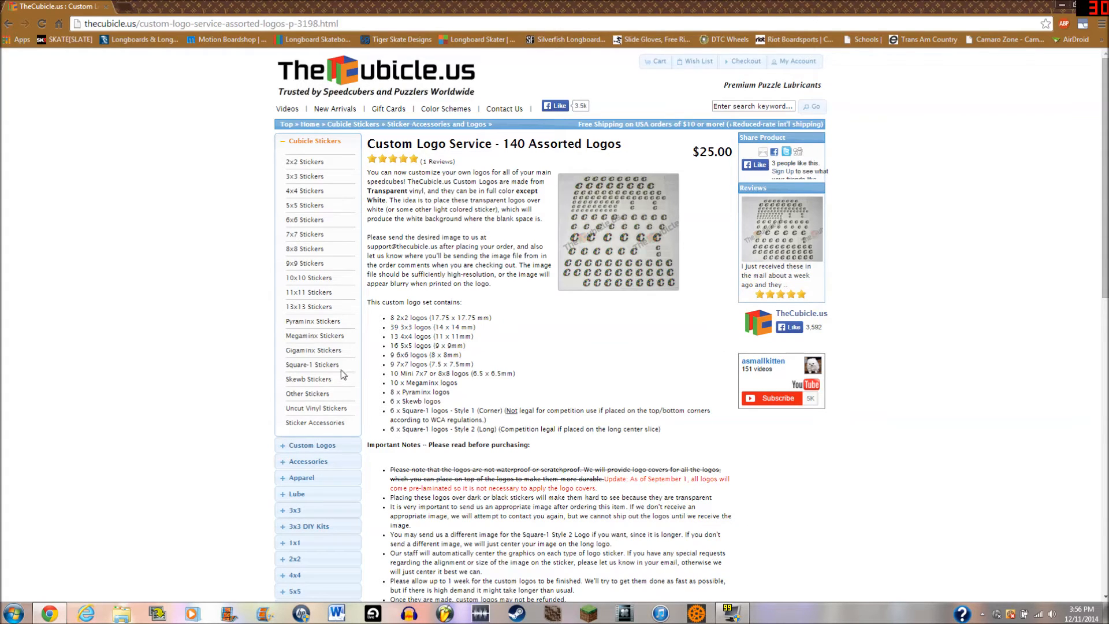
{"action": "mouse_move", "coordinate": [359, 360]}
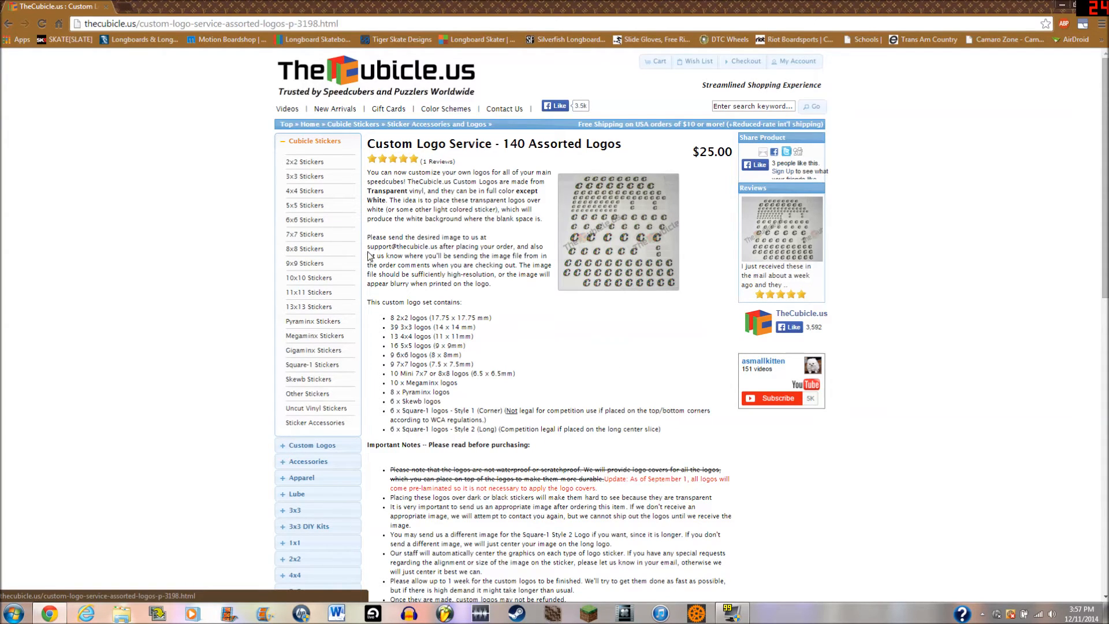
Revisit the Custom Logo Service page's image-sending instructions, then open a new browser tab.
{"action": "double_click", "coordinate": [400, 246]}
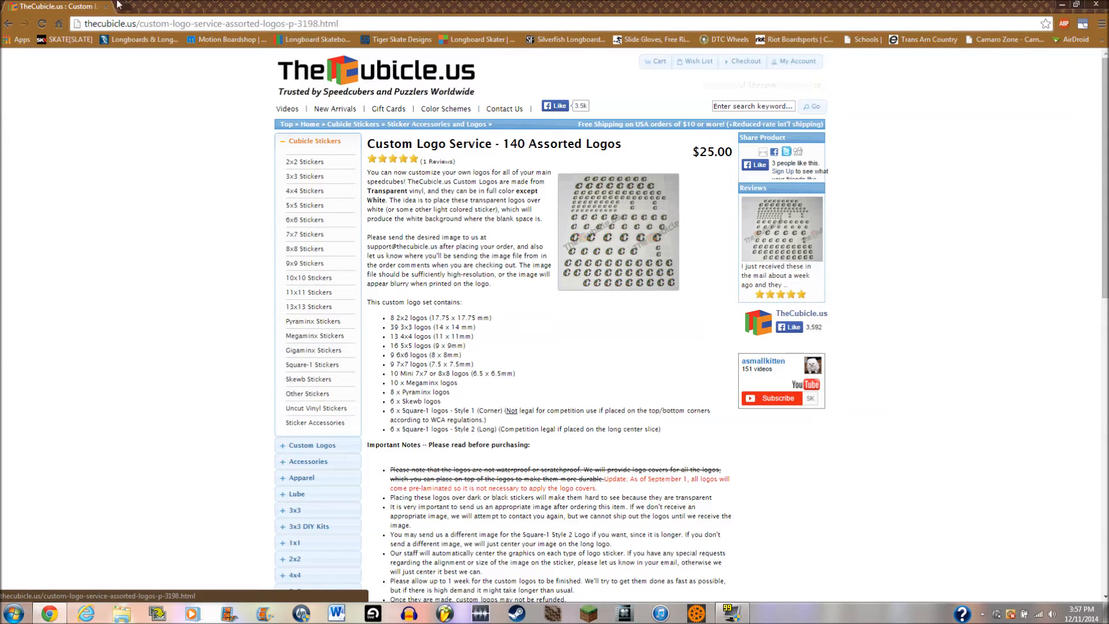
{"action": "left_click", "coordinate": [205, 23]}
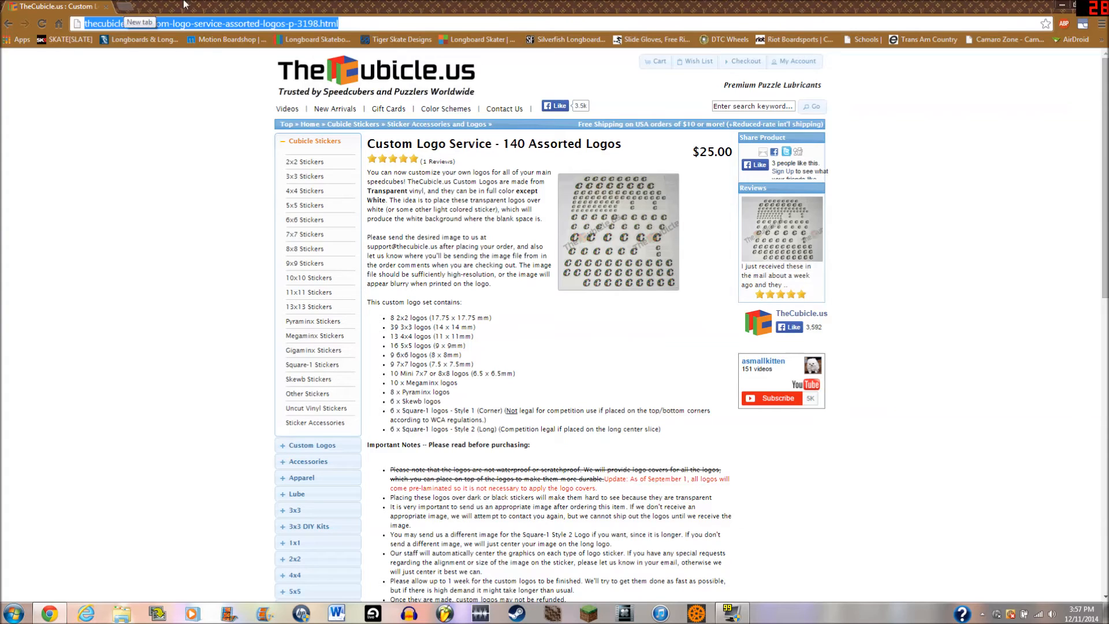
{"action": "left_click", "coordinate": [170, 6]}
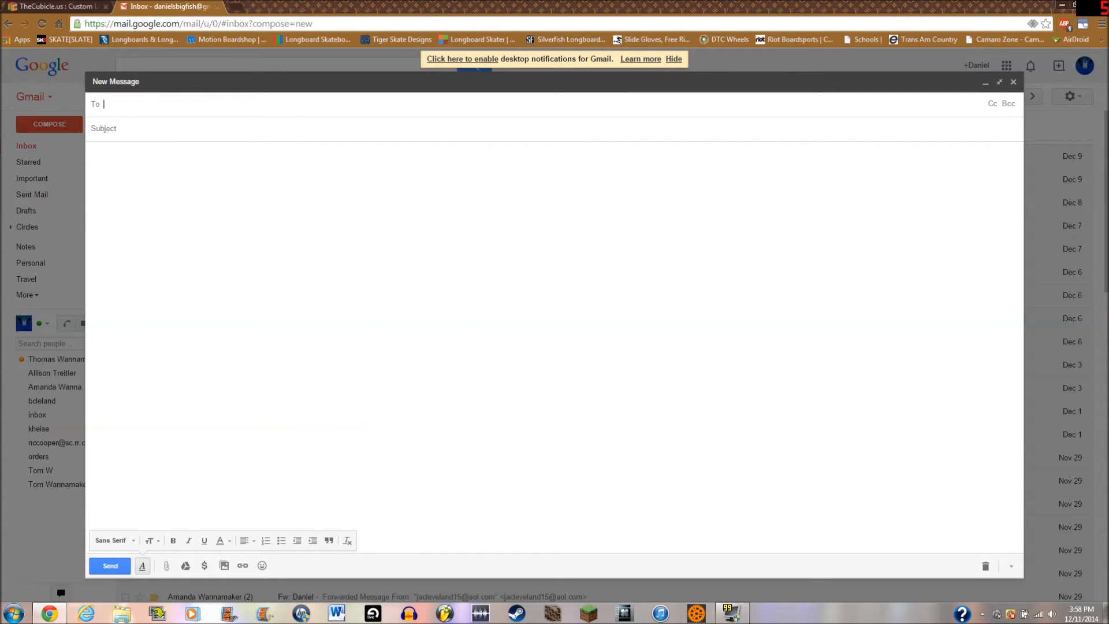
{"action": "mouse_move", "coordinate": [654, 121]}
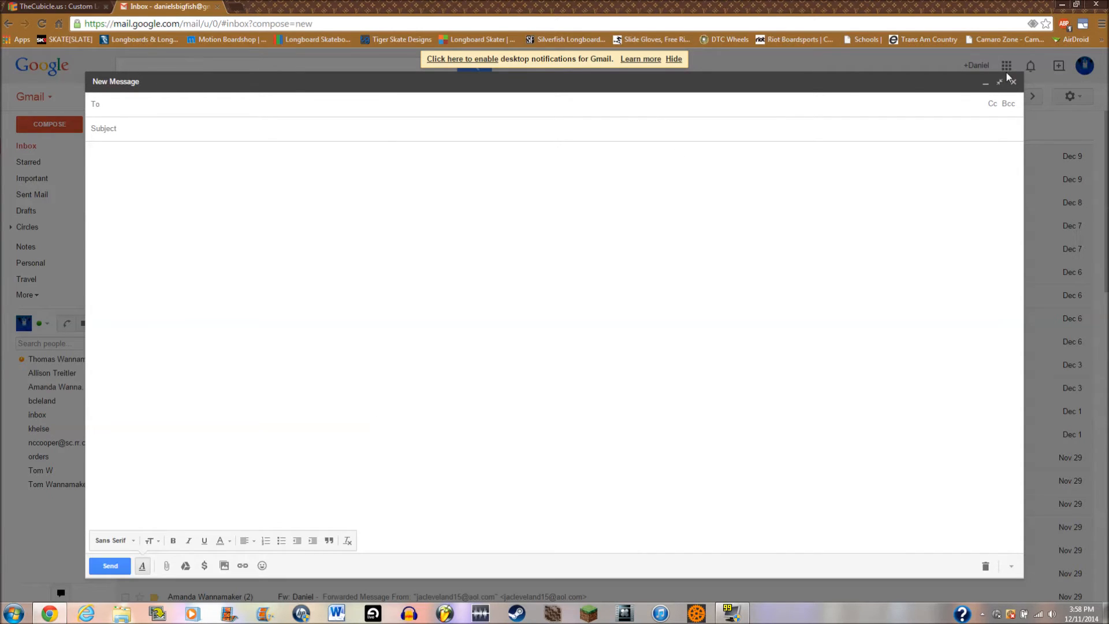
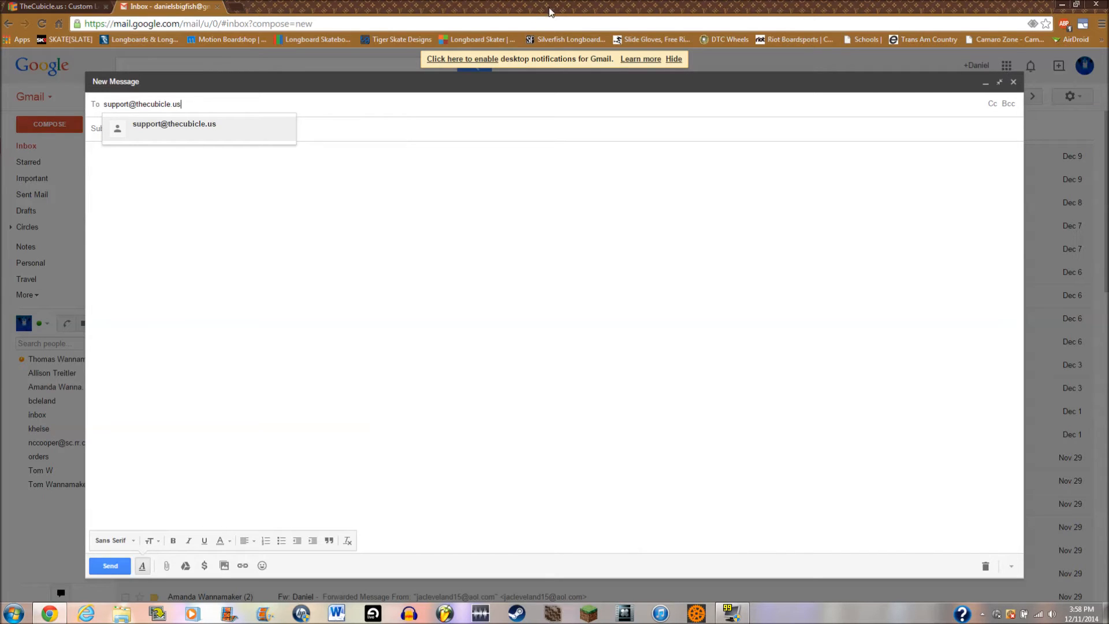
Address the draft to the TheCubicle.us support address with subject 'custom logos' and an order note.
{"action": "left_click", "coordinate": [174, 123]}
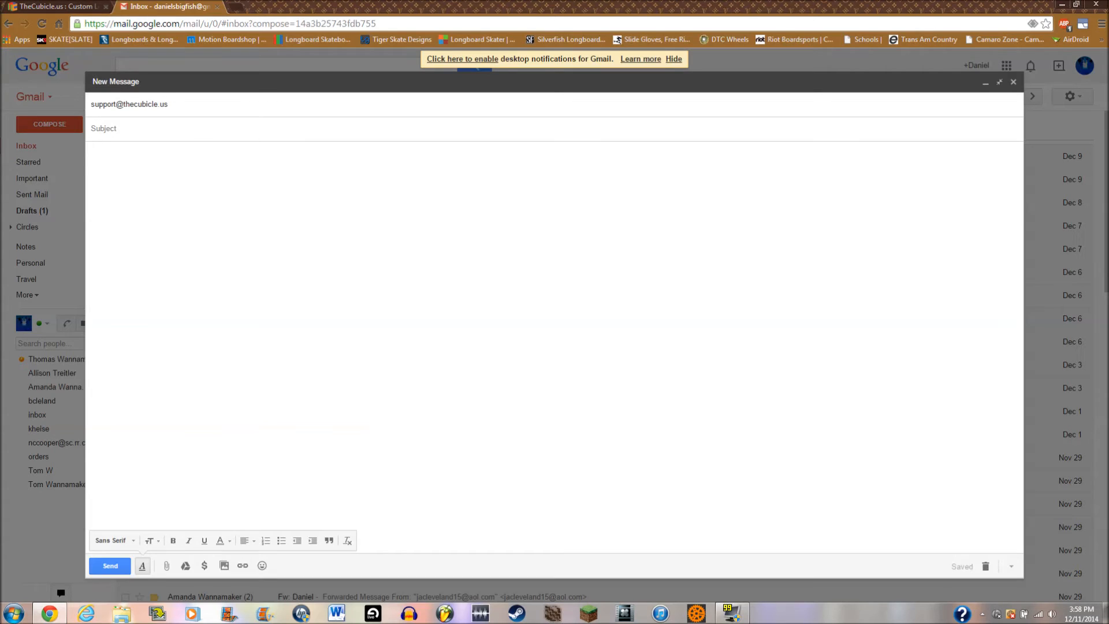
{"action": "type", "text": "cust"}
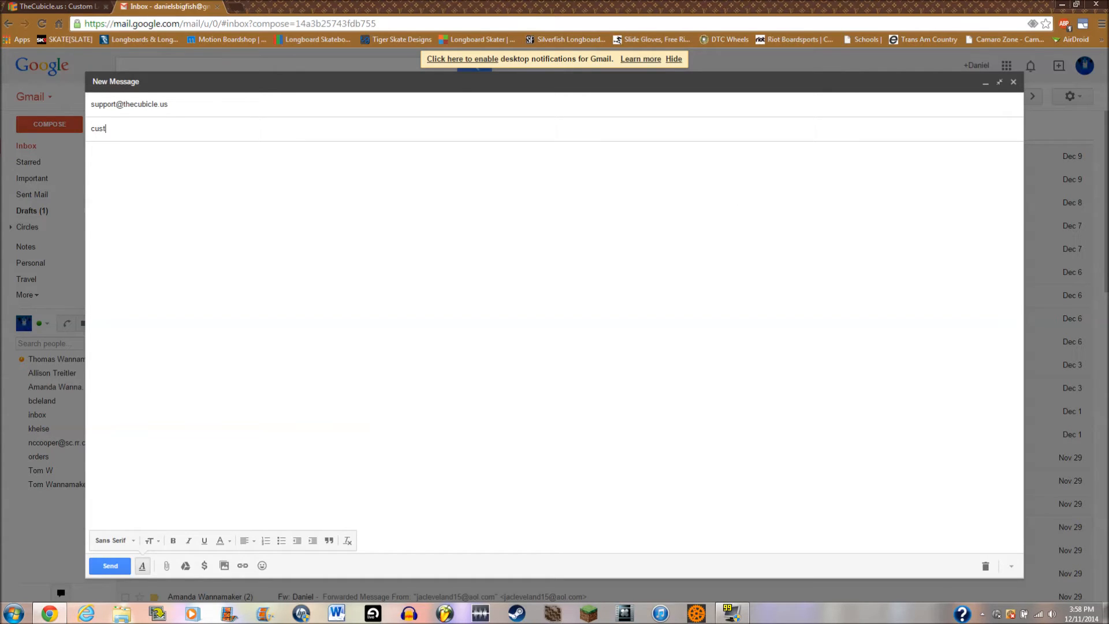
{"action": "type", "text": "om logos"}
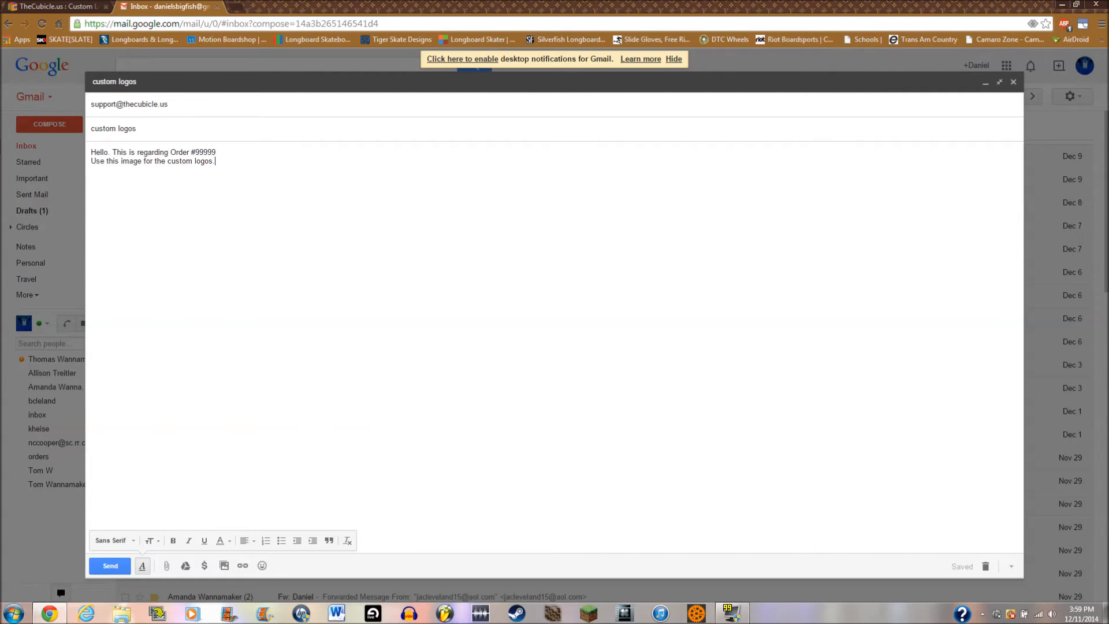
{"action": "type", "text": "."}
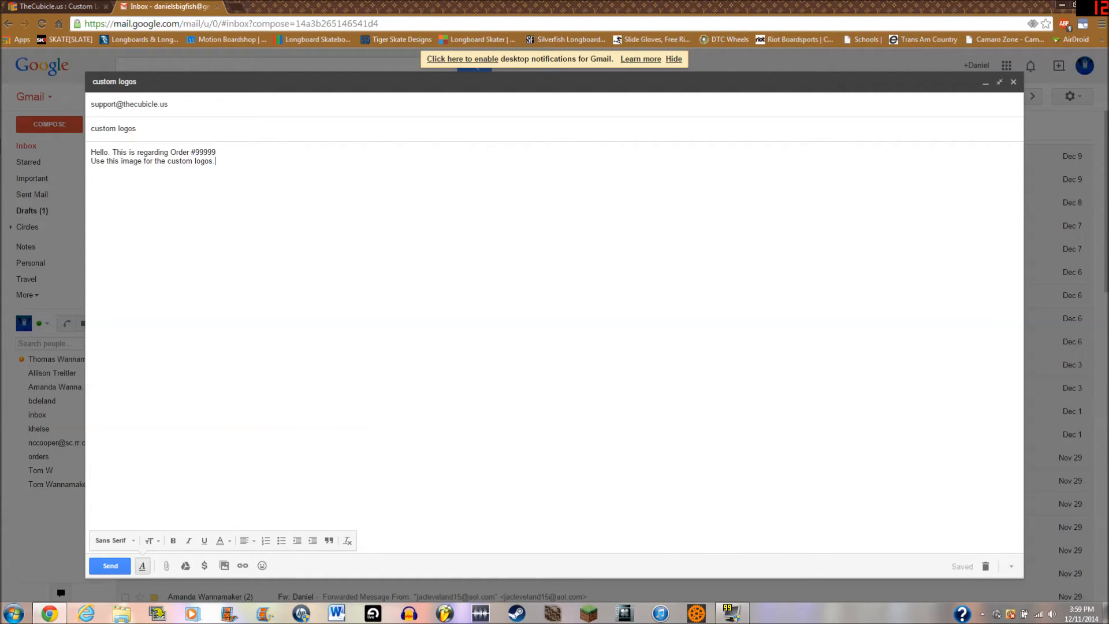
{"action": "mouse_move", "coordinate": [166, 565]}
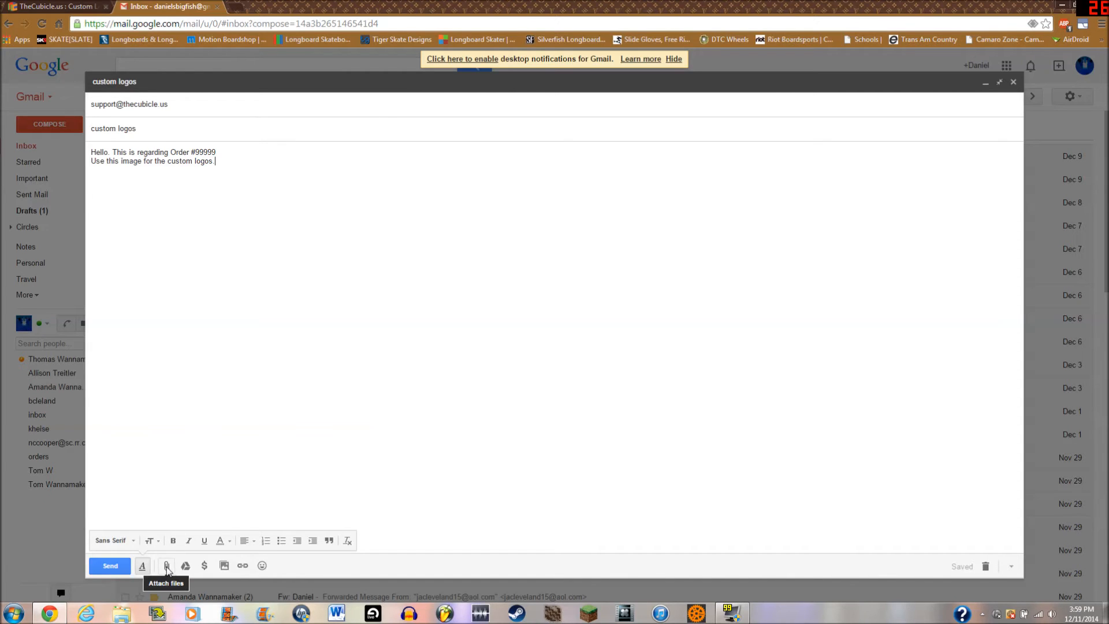
Attach the pH file from Pictures > Dis Folder to the draft.
{"action": "left_click", "coordinate": [166, 565]}
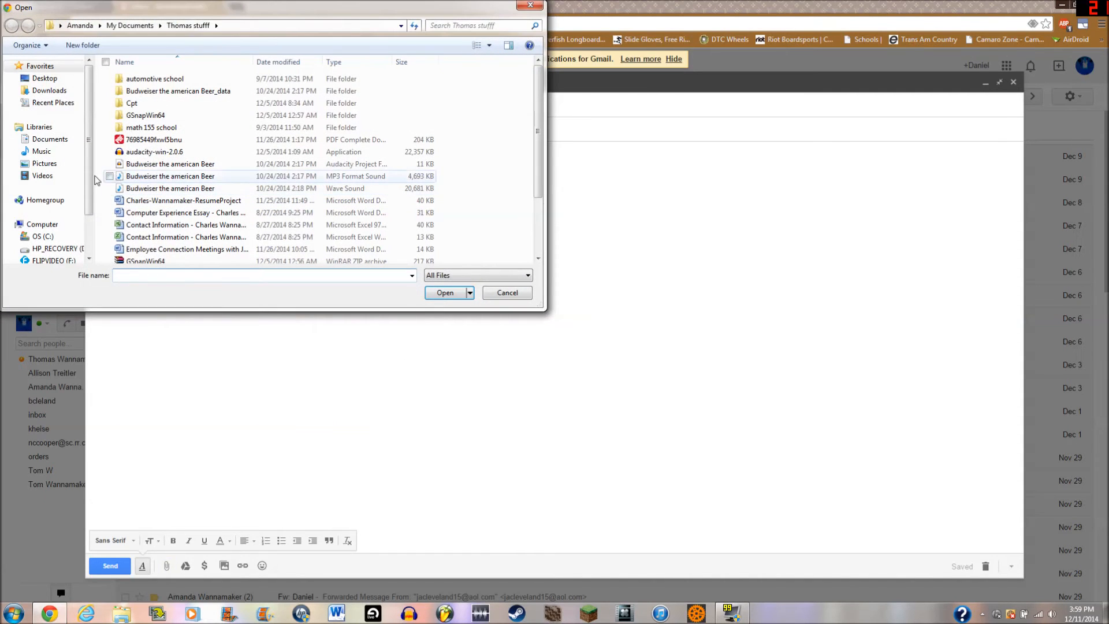
{"action": "left_click", "coordinate": [44, 163]}
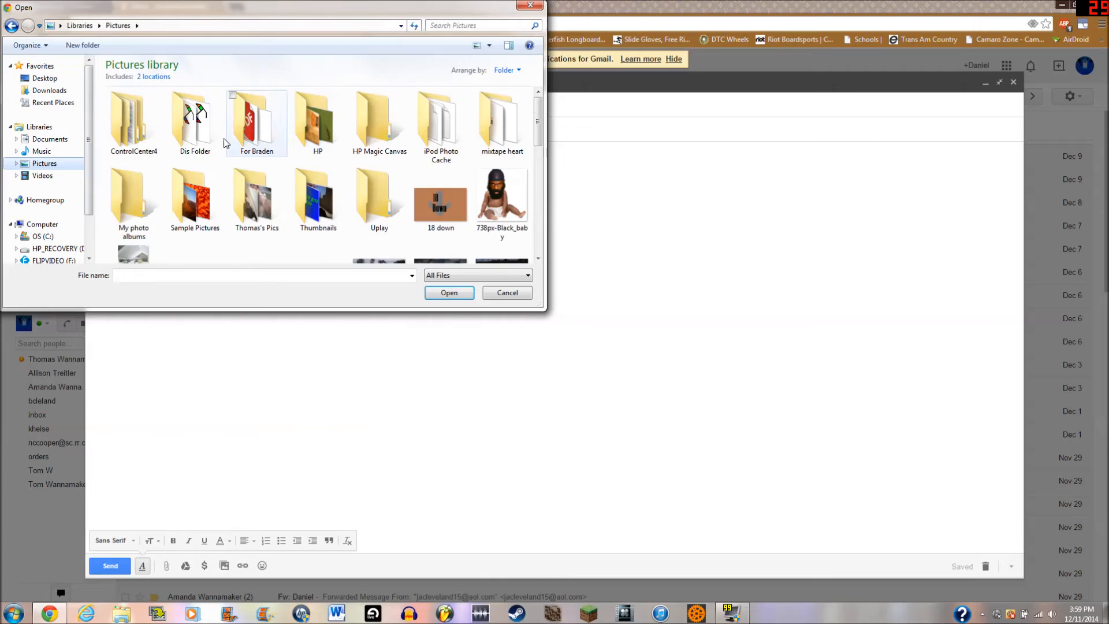
{"action": "double_click", "coordinate": [194, 120]}
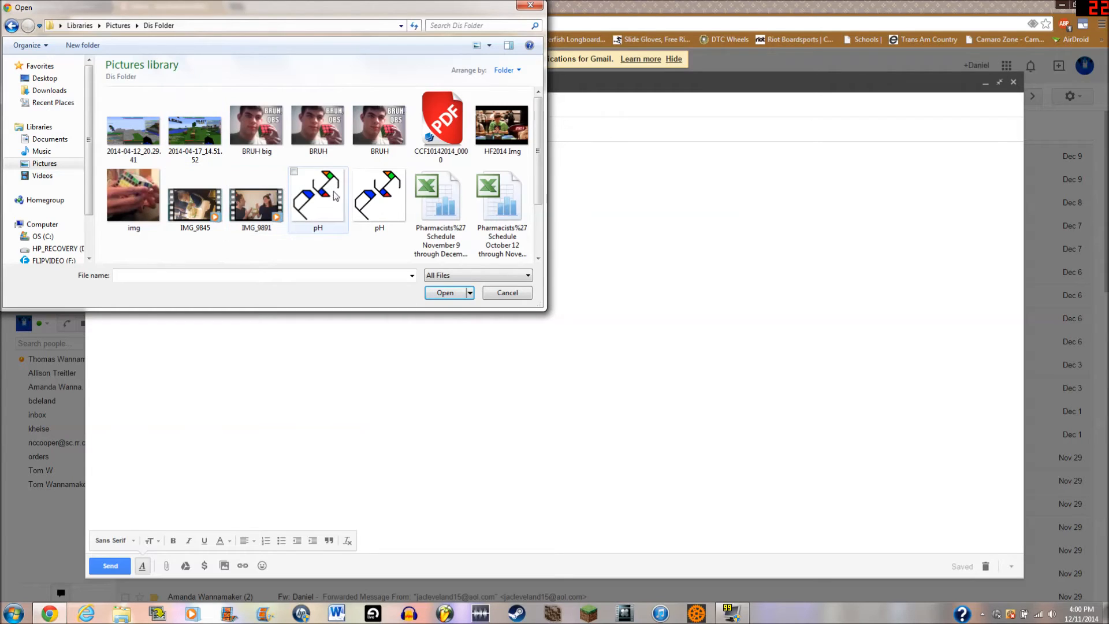
{"action": "left_click", "coordinate": [379, 196]}
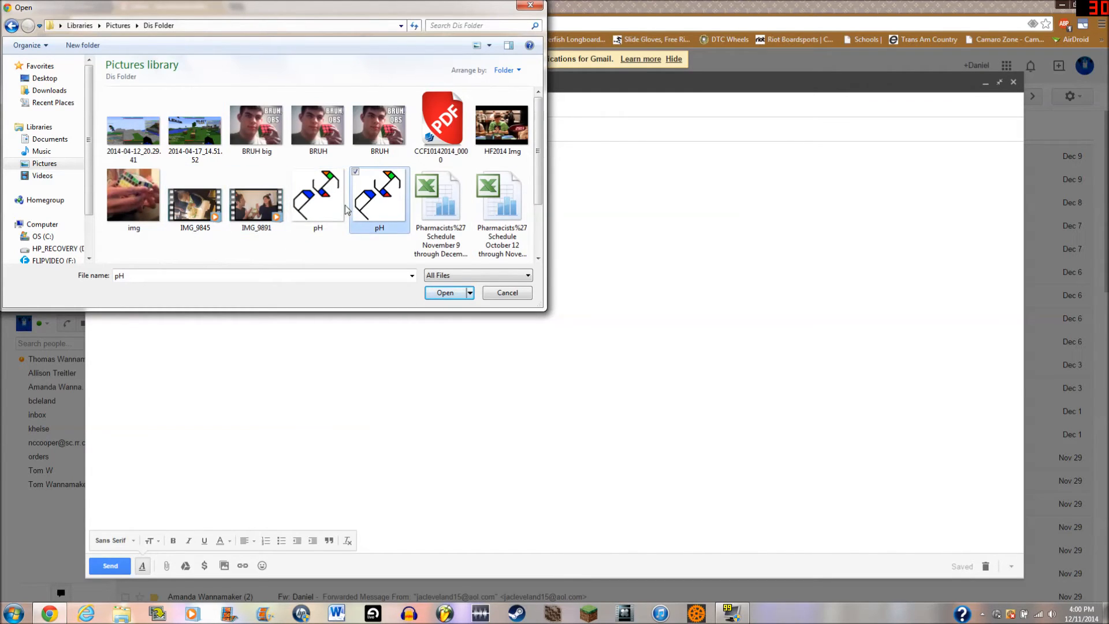
{"action": "left_click", "coordinate": [444, 292]}
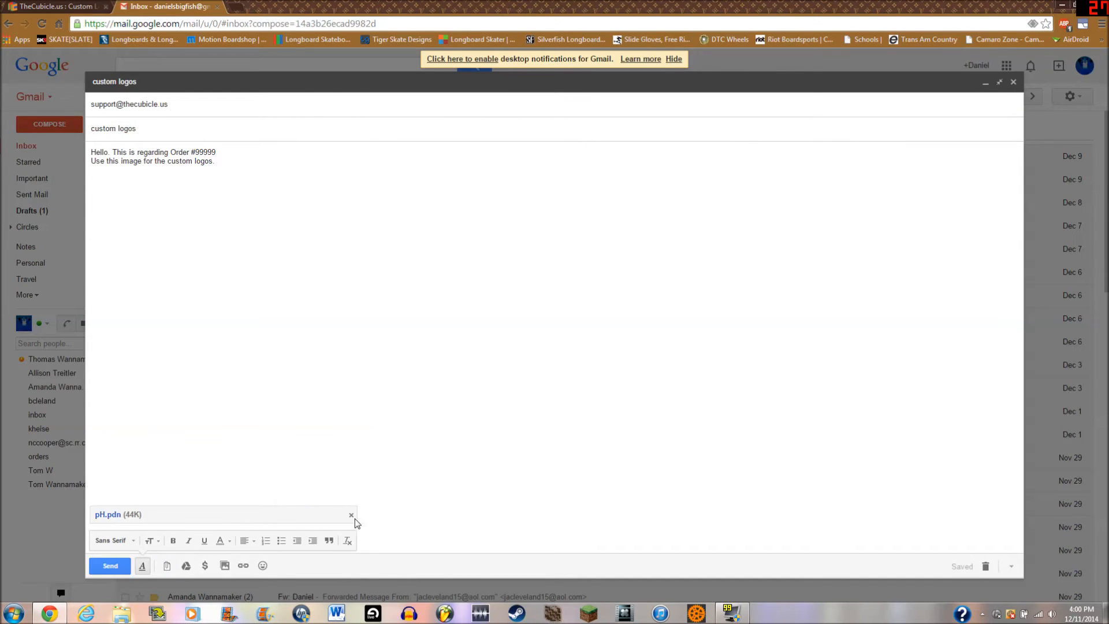
Replace the pH.pdn attachment with pH.jpg and save and close the draft.
{"action": "left_click", "coordinate": [351, 515]}
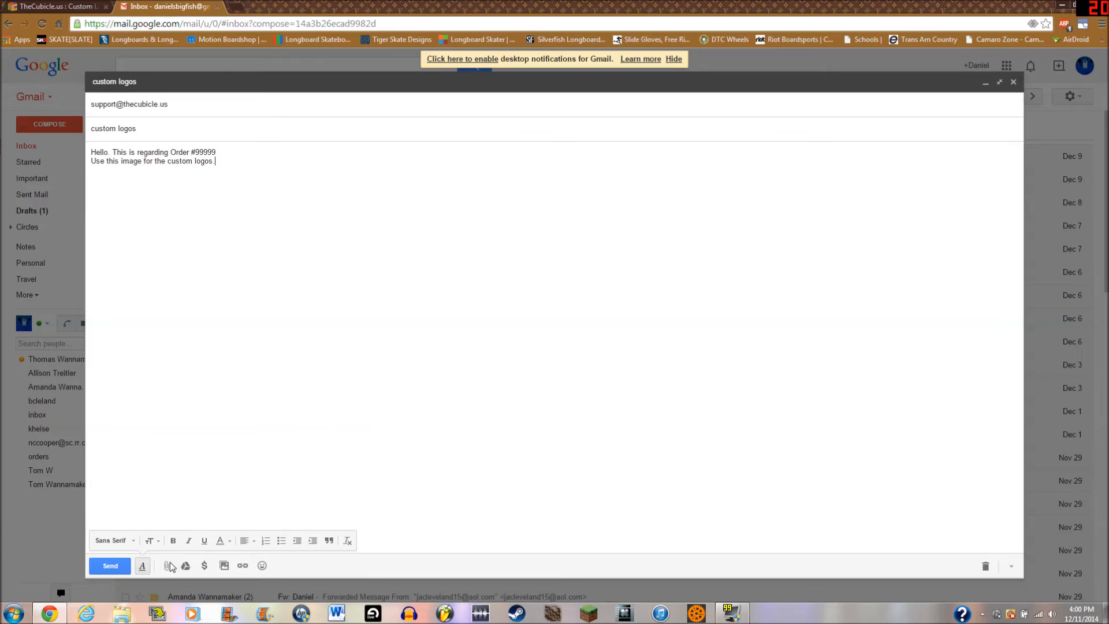
{"action": "left_click", "coordinate": [166, 565]}
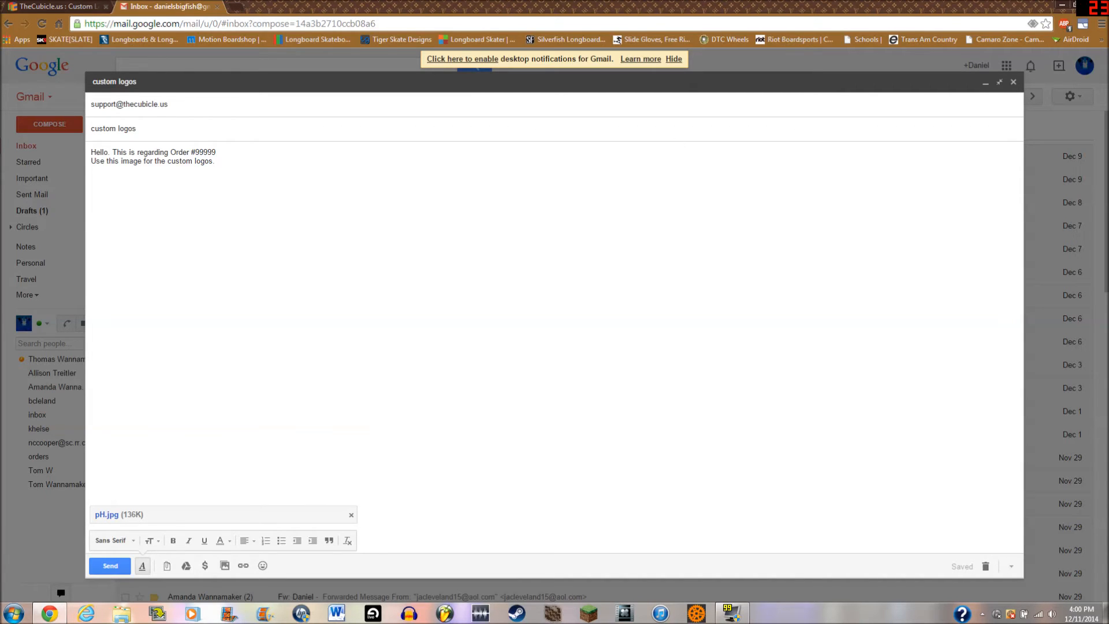
{"action": "mouse_move", "coordinate": [1013, 82]}
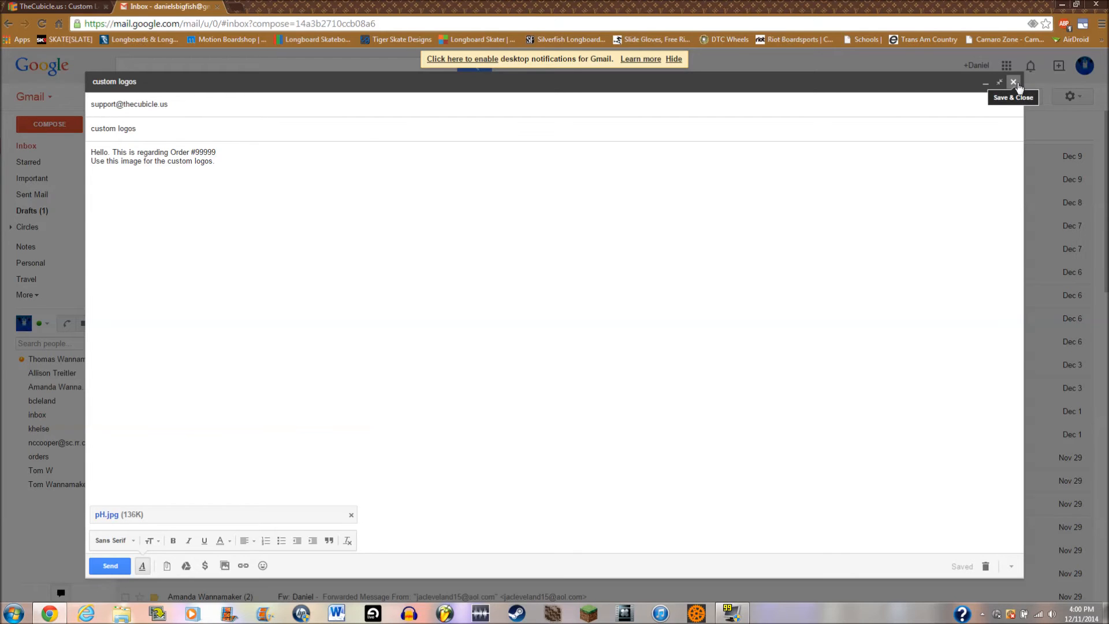
{"action": "left_click", "coordinate": [1015, 82]}
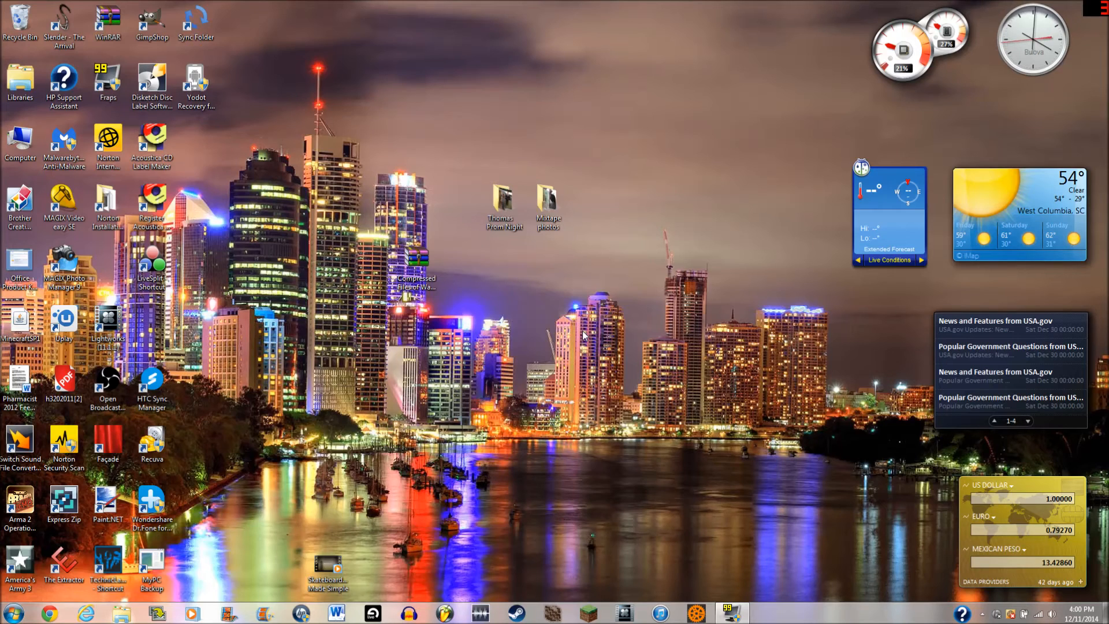
{"action": "mouse_move", "coordinate": [778, 367]}
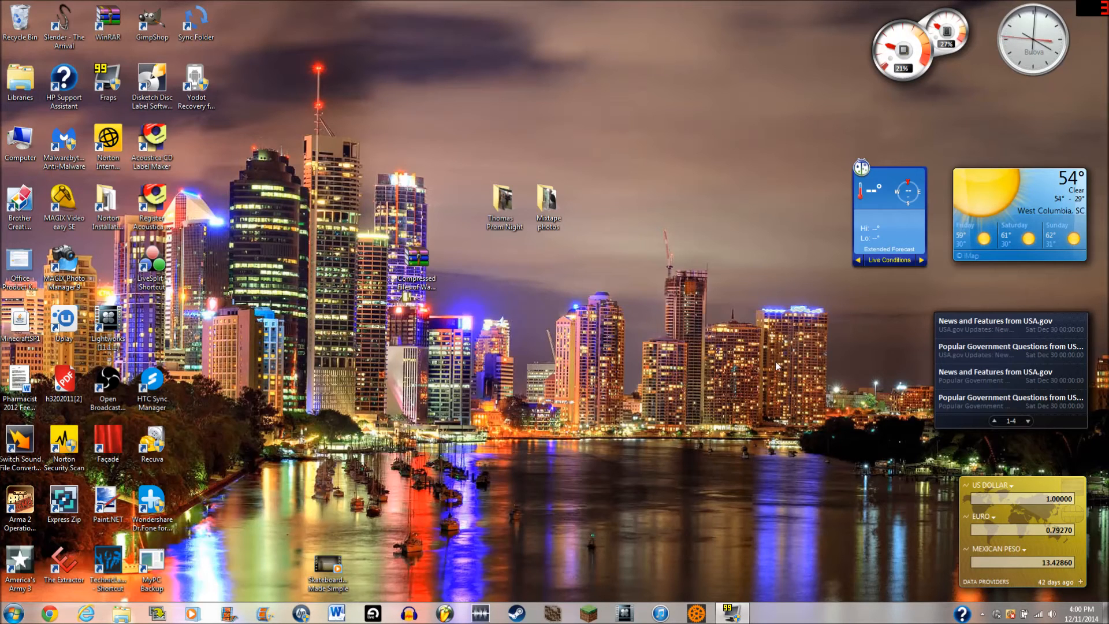
Launch Paint.NET from the Start menu to get a blank 800×600 image.
{"action": "left_click", "coordinate": [12, 612]}
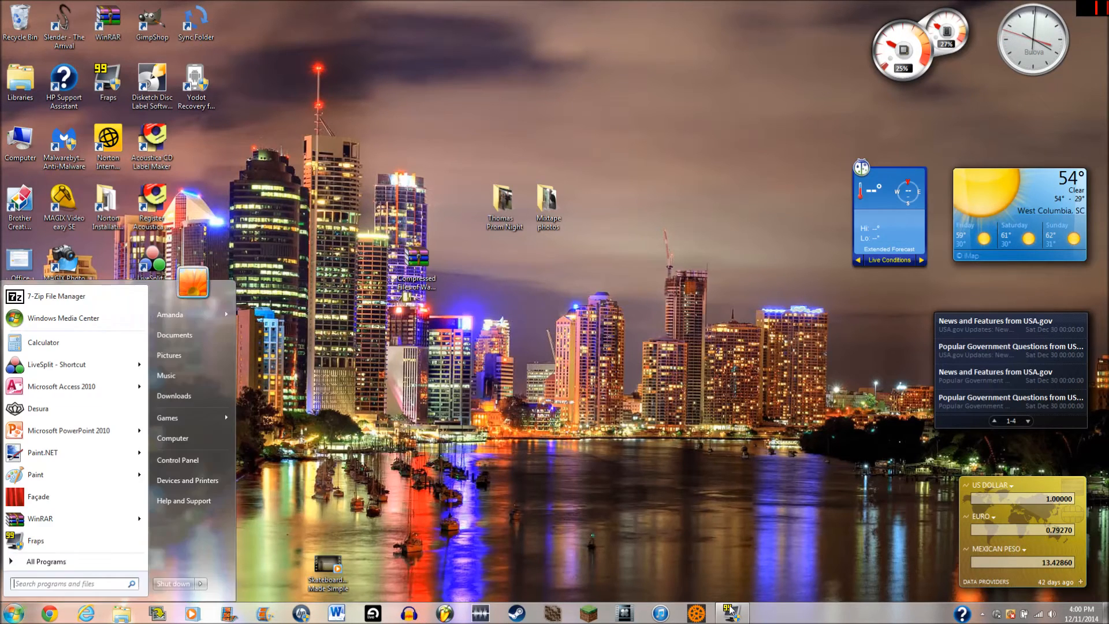
{"action": "type", "text": "pai"}
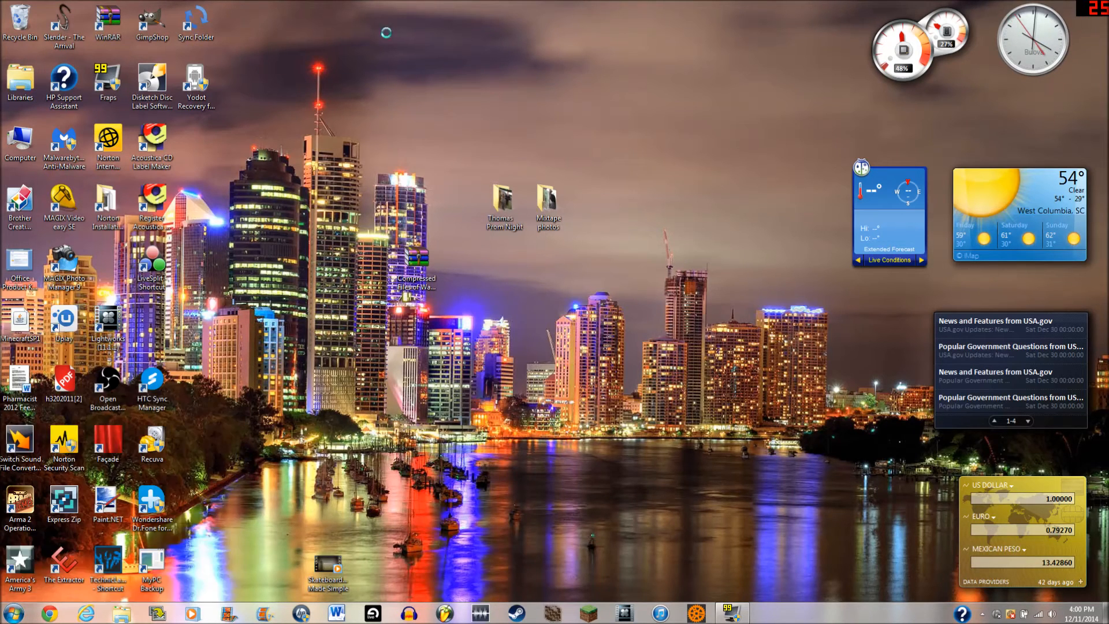
{"action": "left_click", "coordinate": [78, 20]}
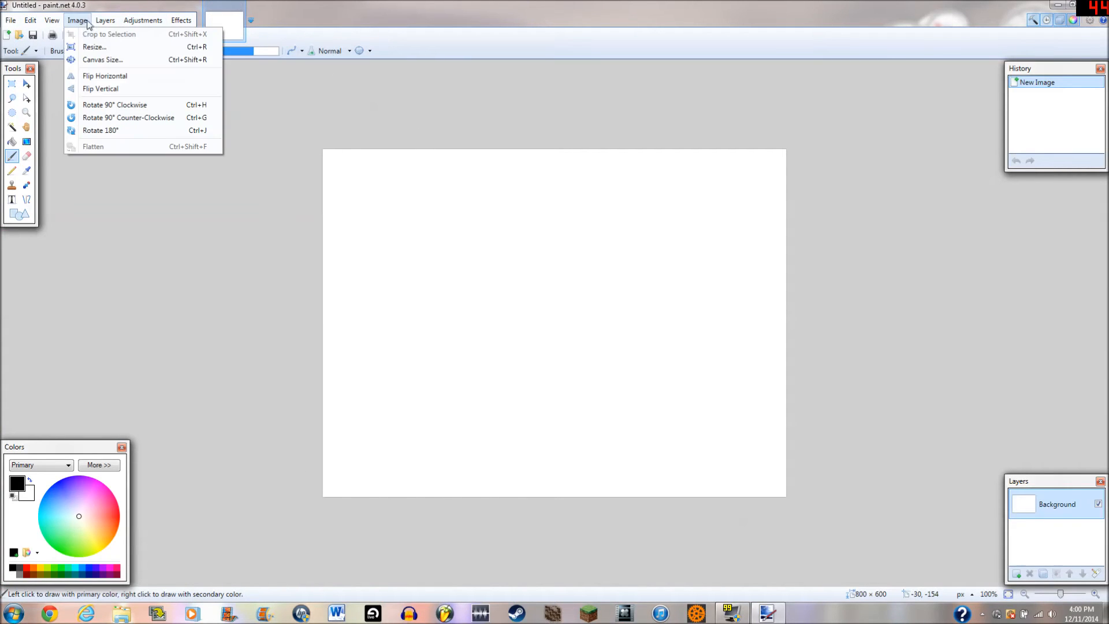
{"action": "left_click", "coordinate": [401, 5]}
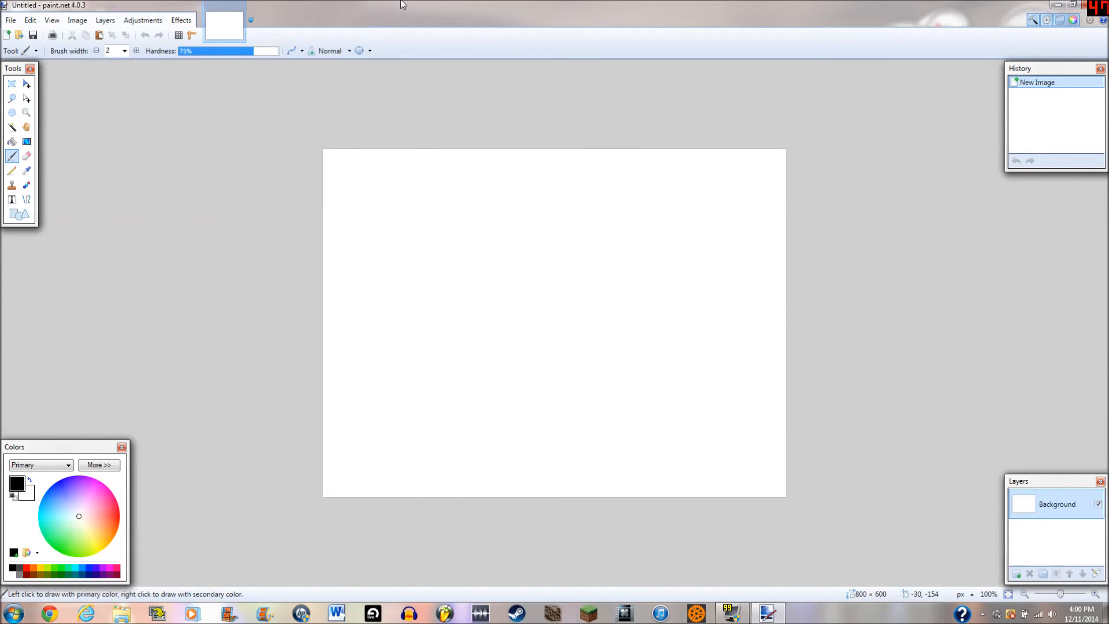
{"action": "mouse_move", "coordinate": [820, 204]}
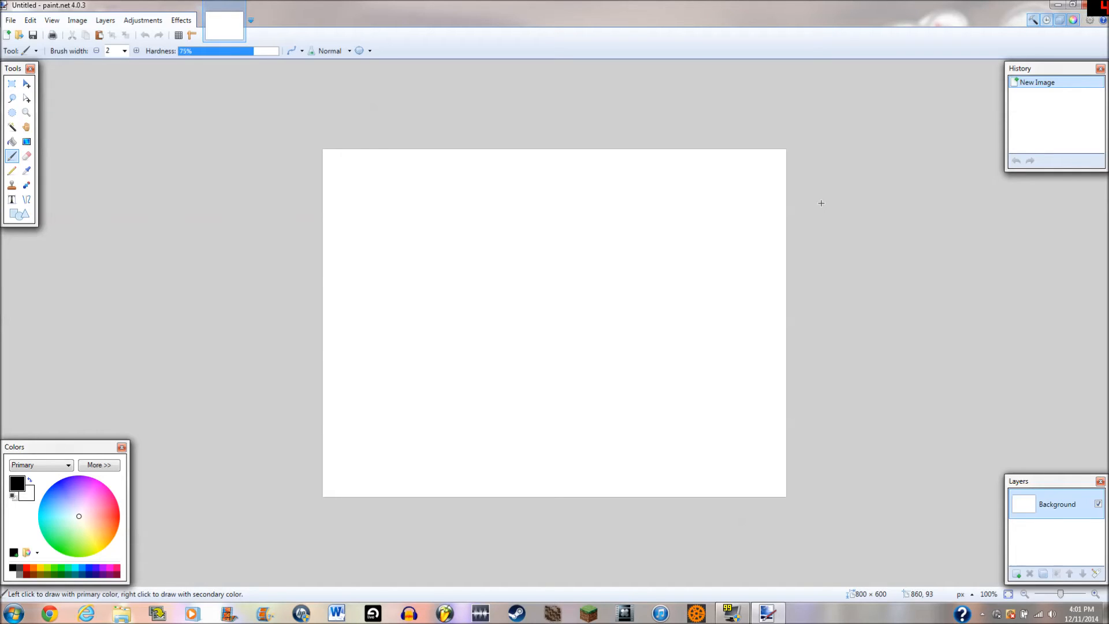
{"action": "mouse_move", "coordinate": [636, 4]}
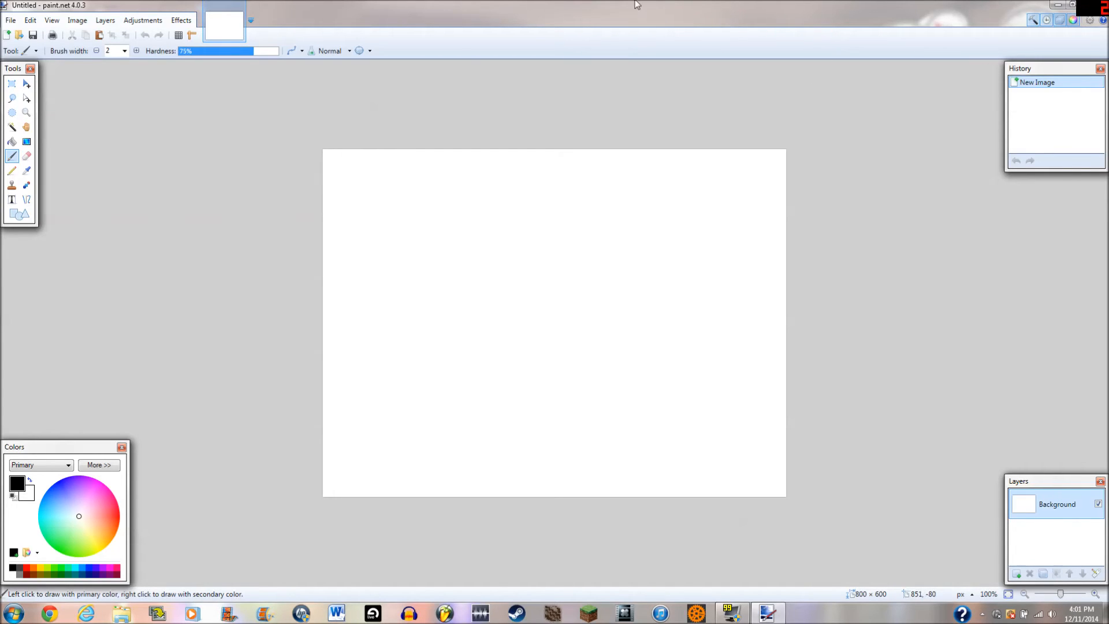
{"action": "mouse_move", "coordinate": [921, 227]}
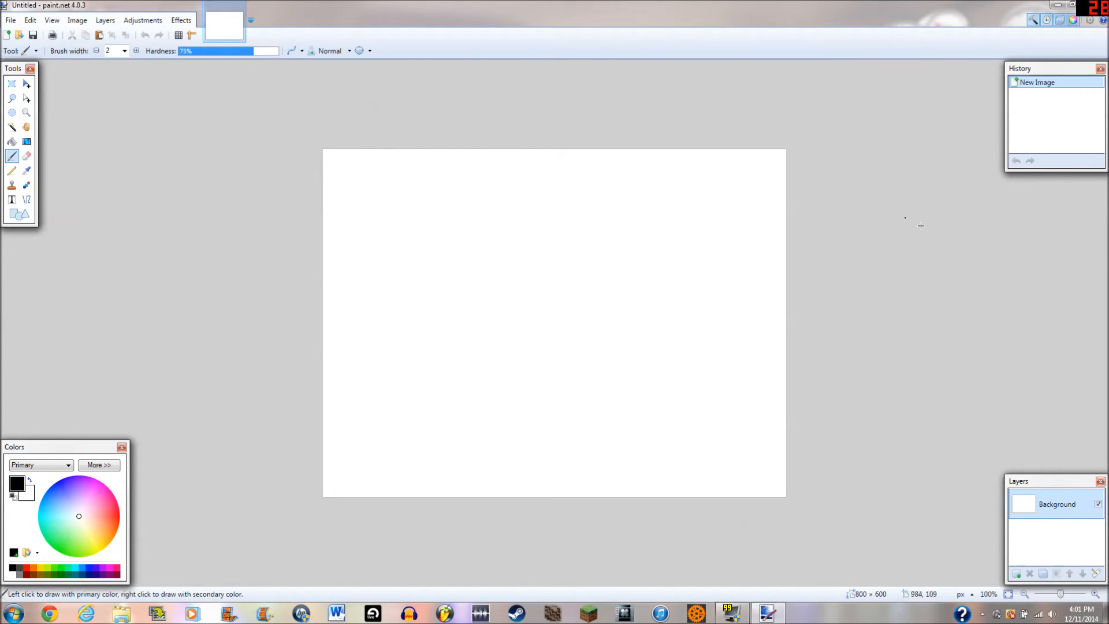
{"action": "mouse_move", "coordinate": [610, 287]}
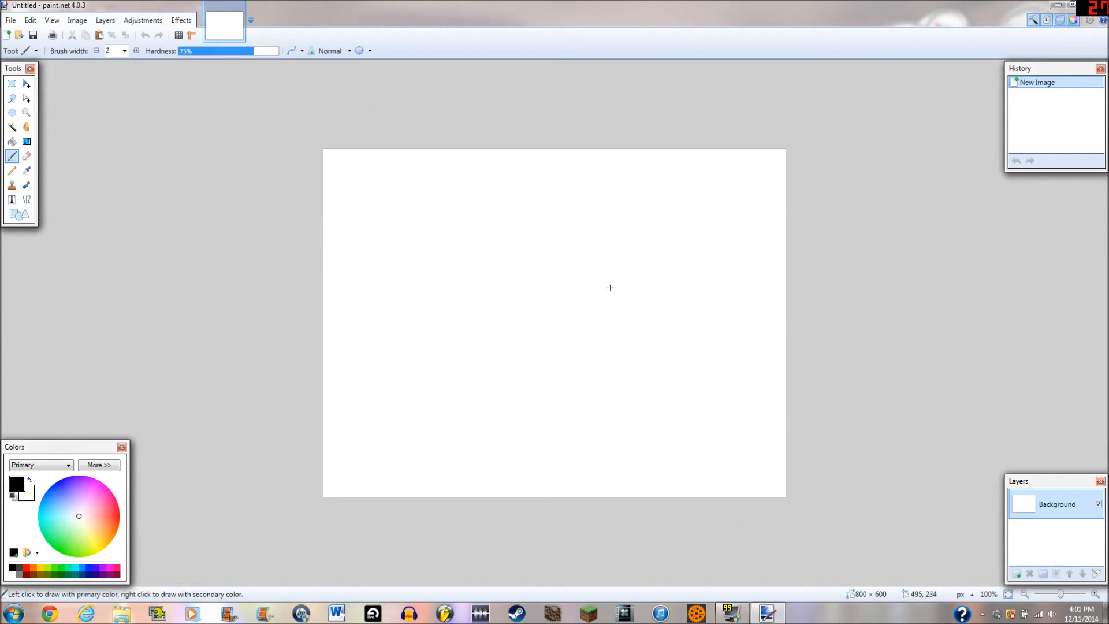
{"action": "mouse_move", "coordinate": [692, 398]}
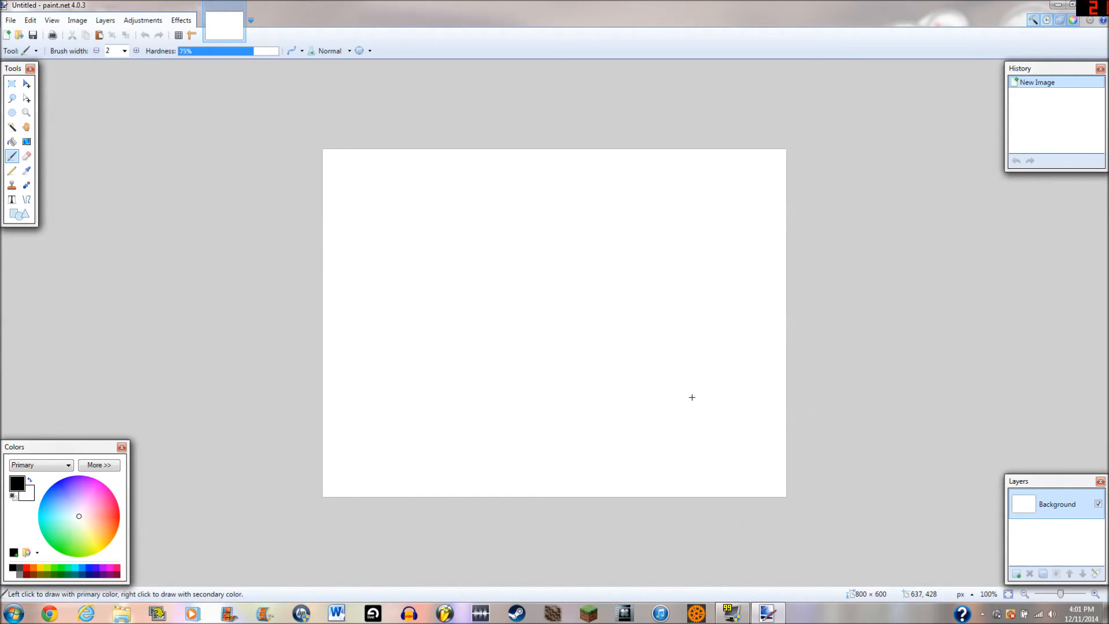
{"action": "mouse_move", "coordinate": [481, 323]}
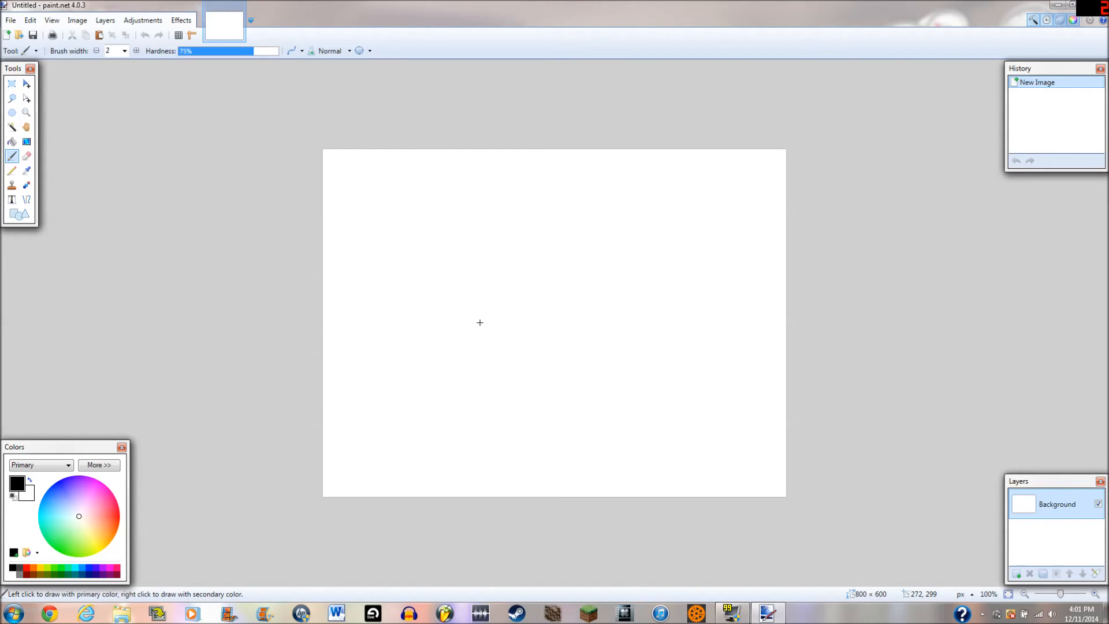
{"action": "mouse_move", "coordinate": [920, 237]}
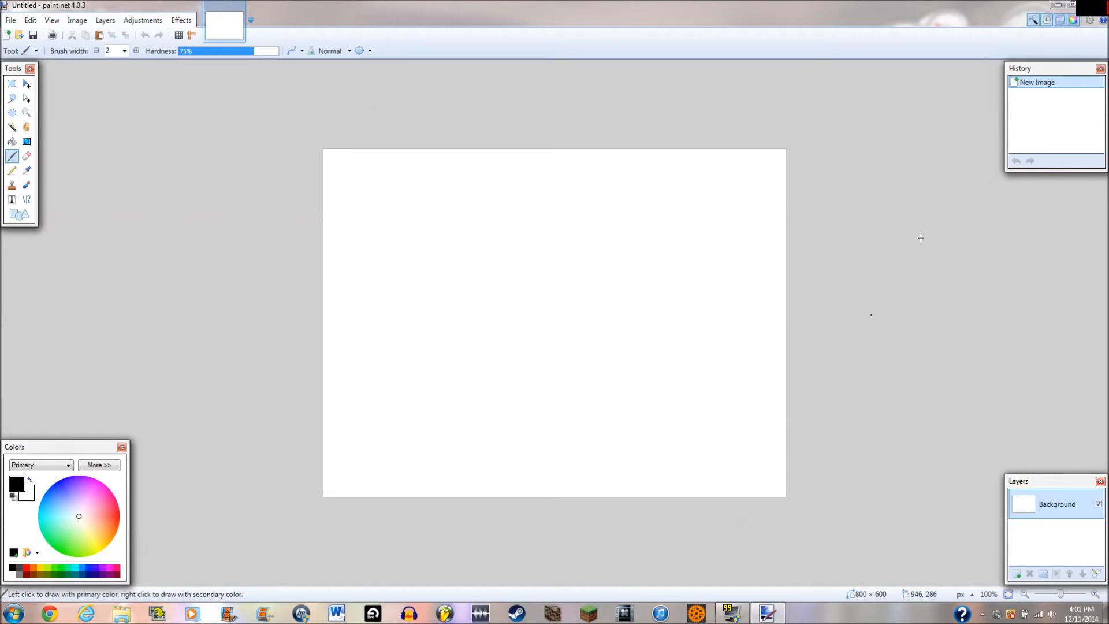
Set width and height to 1280 pixels in Image > Canvas Size.
{"action": "left_click", "coordinate": [77, 20]}
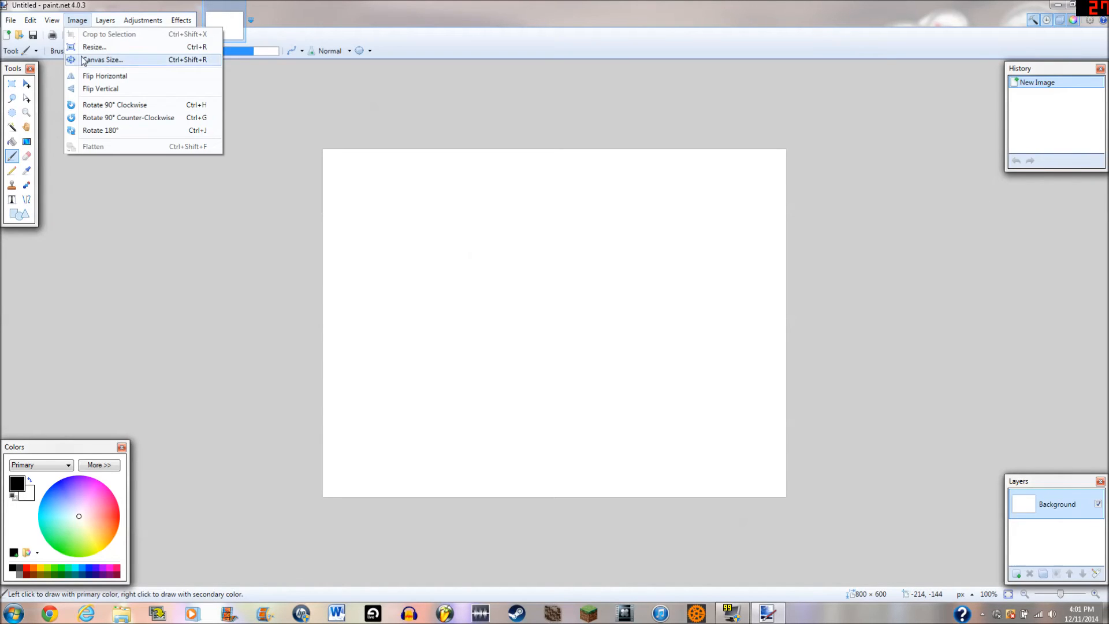
{"action": "left_click", "coordinate": [103, 60]}
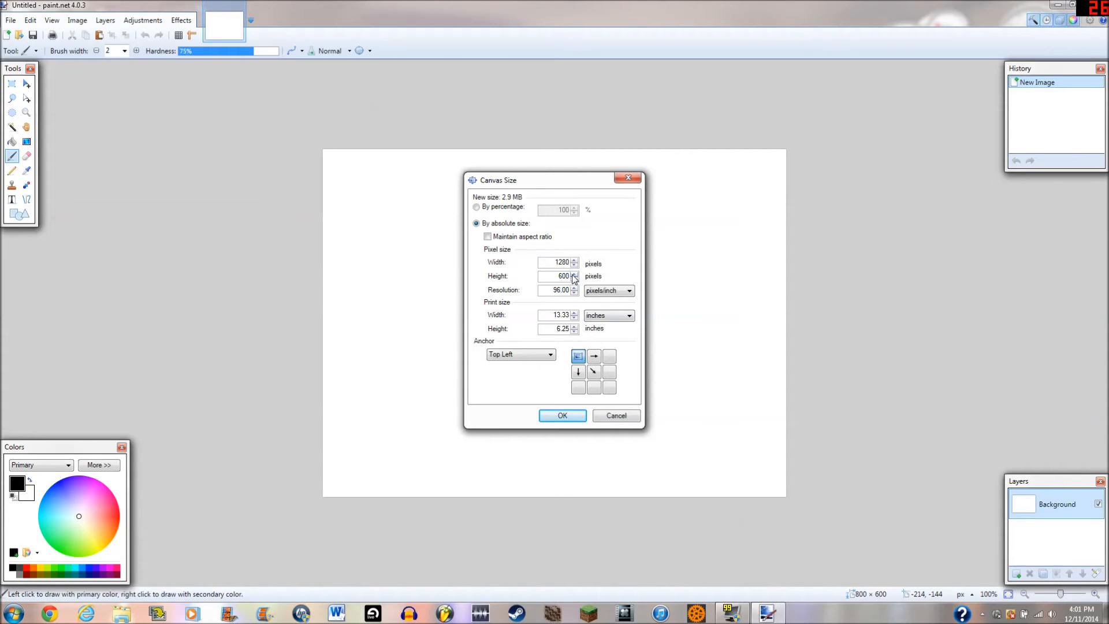
{"action": "triple_click", "coordinate": [559, 276]}
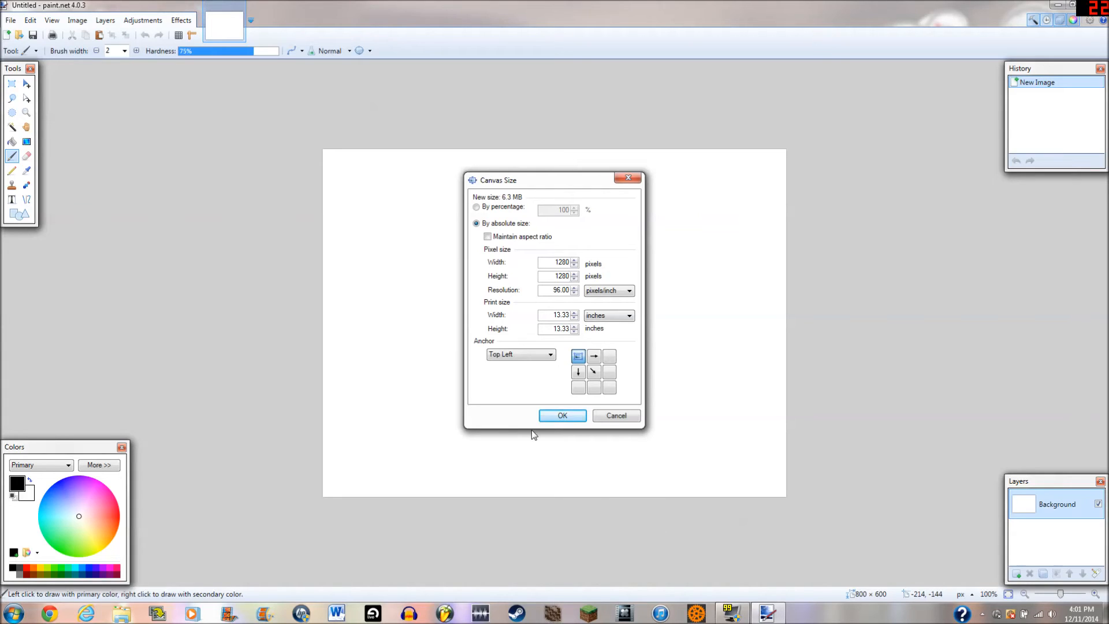
{"action": "left_click", "coordinate": [562, 416]}
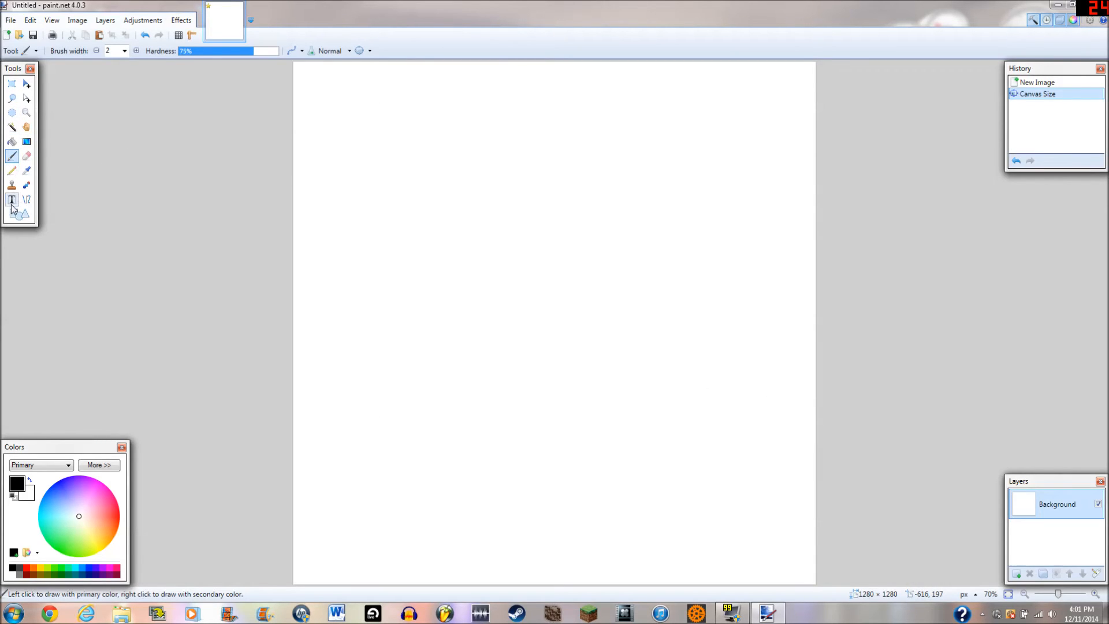
Type 'Qb' on the canvas with the Text tool.
{"action": "left_click", "coordinate": [12, 201]}
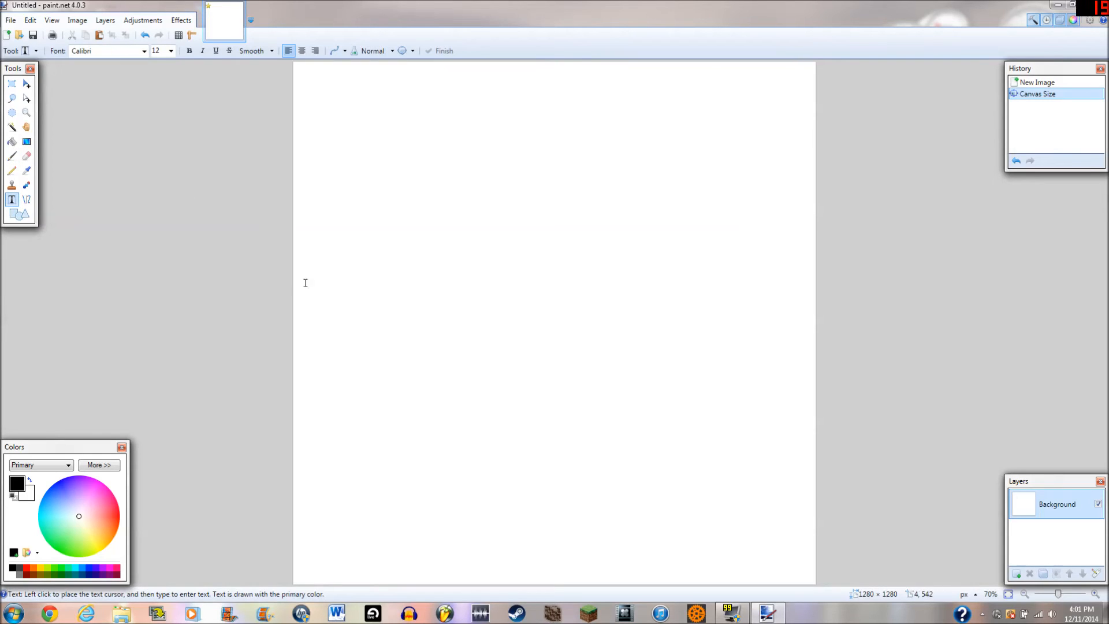
{"action": "left_click", "coordinate": [304, 313]}
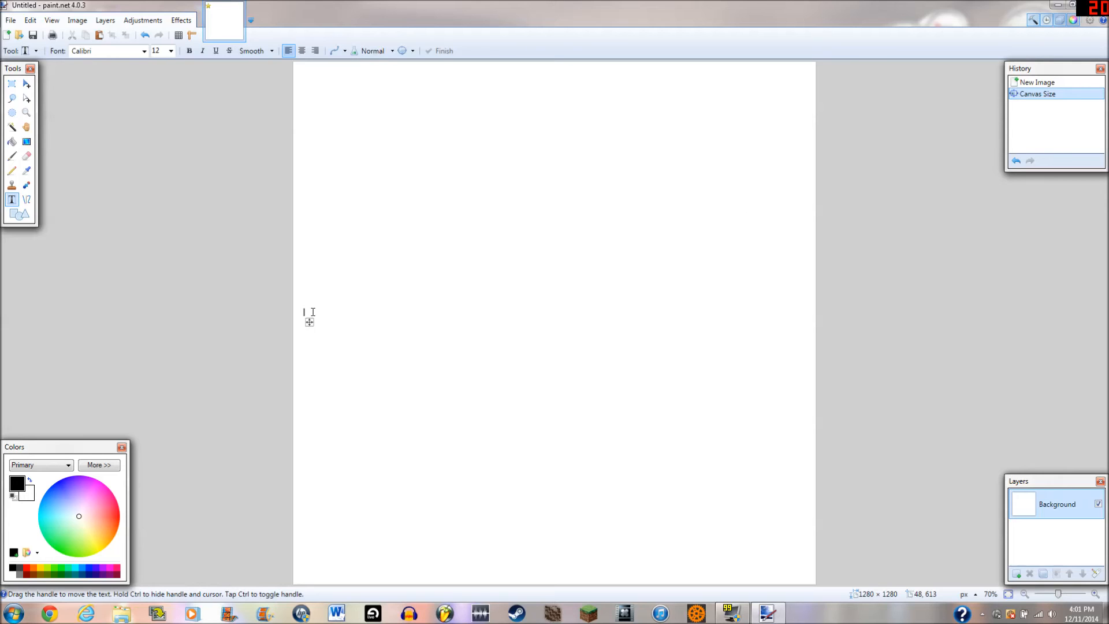
{"action": "type", "text": "q"}
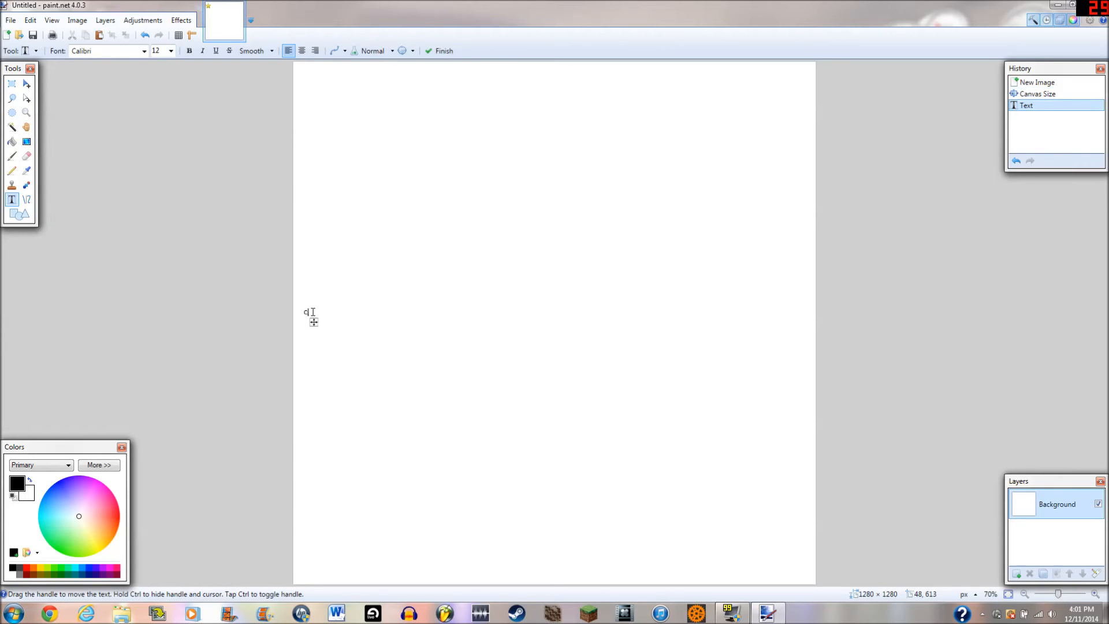
{"action": "type", "text": "Qb."}
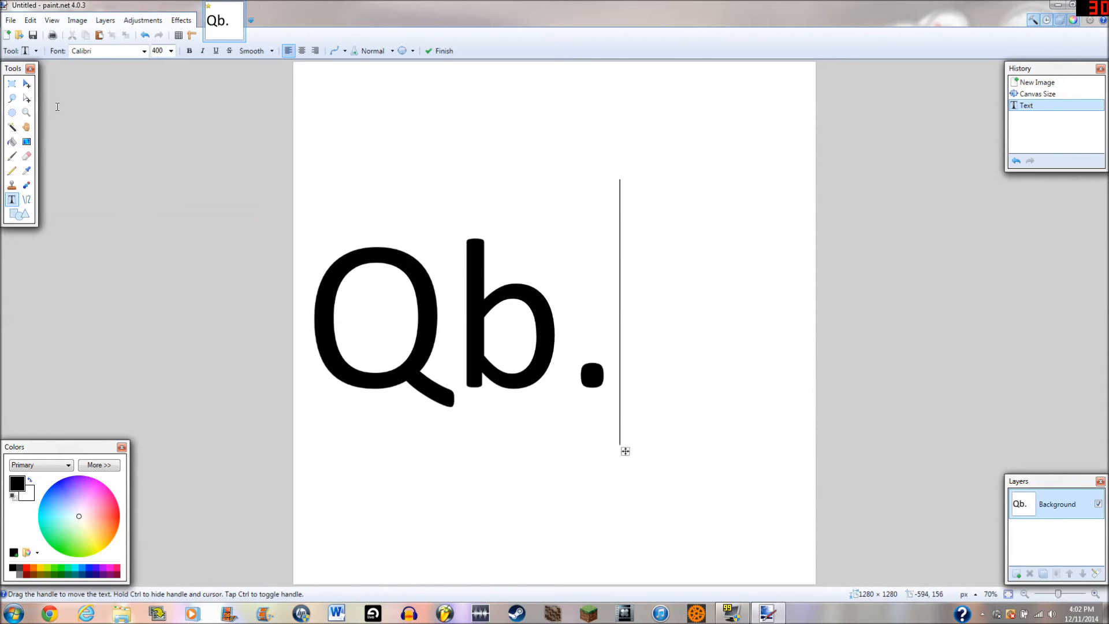
Switch the lettering to the aurora font and try adding a new layer.
{"action": "left_click", "coordinate": [144, 51]}
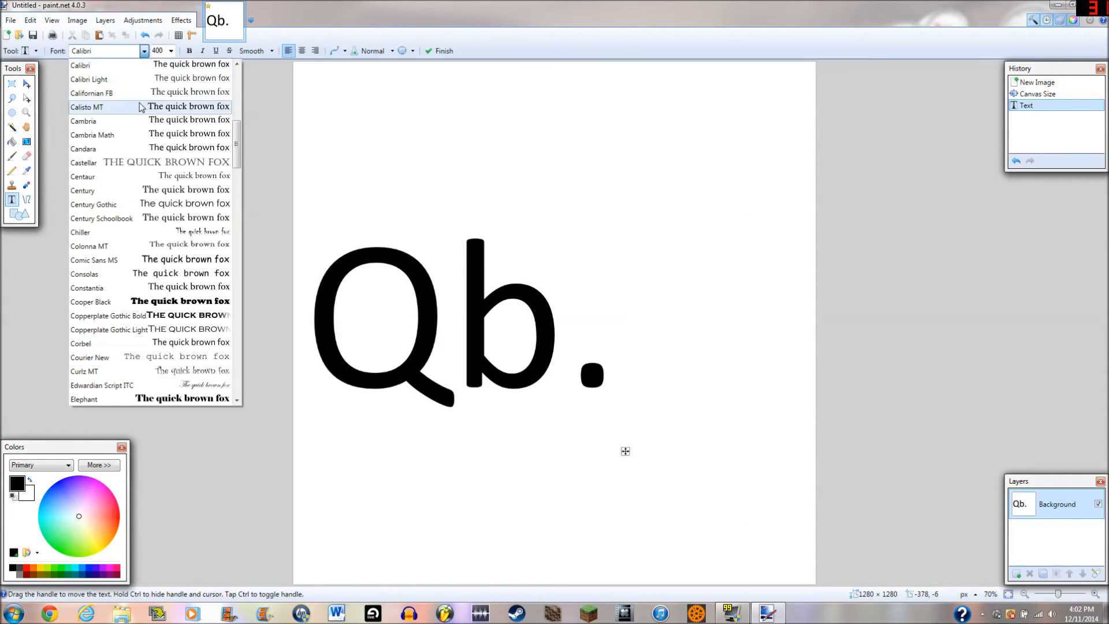
{"action": "scroll", "scroll_direction": "up", "scroll_amount": 3}
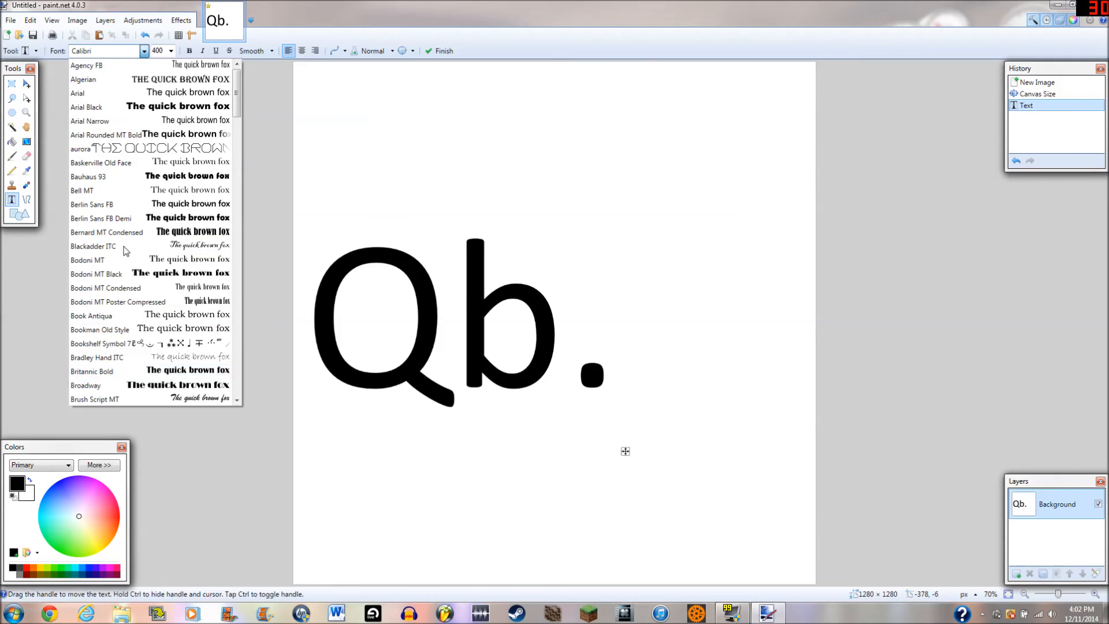
{"action": "left_click", "coordinate": [80, 148]}
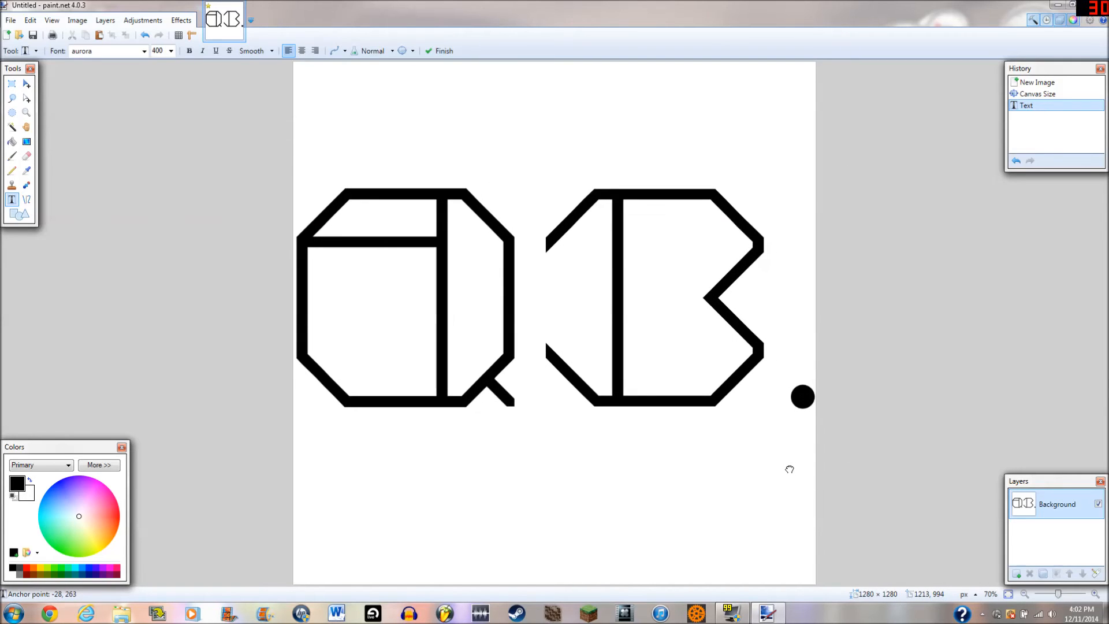
{"action": "scroll", "scroll_direction": "down", "scroll_amount": 3}
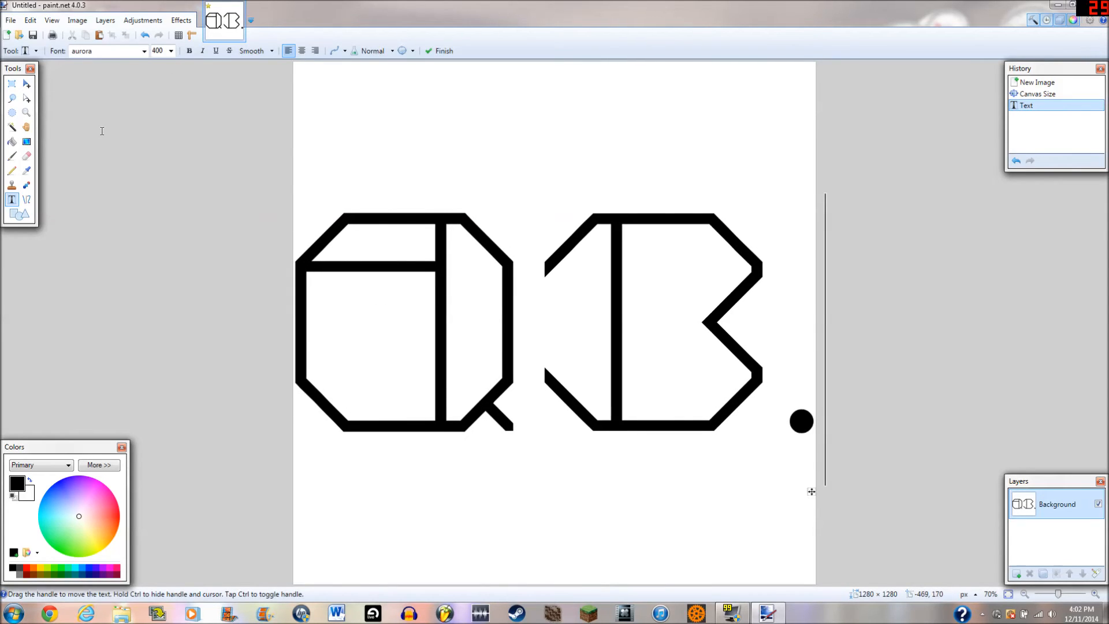
{"action": "left_click", "coordinate": [105, 19]}
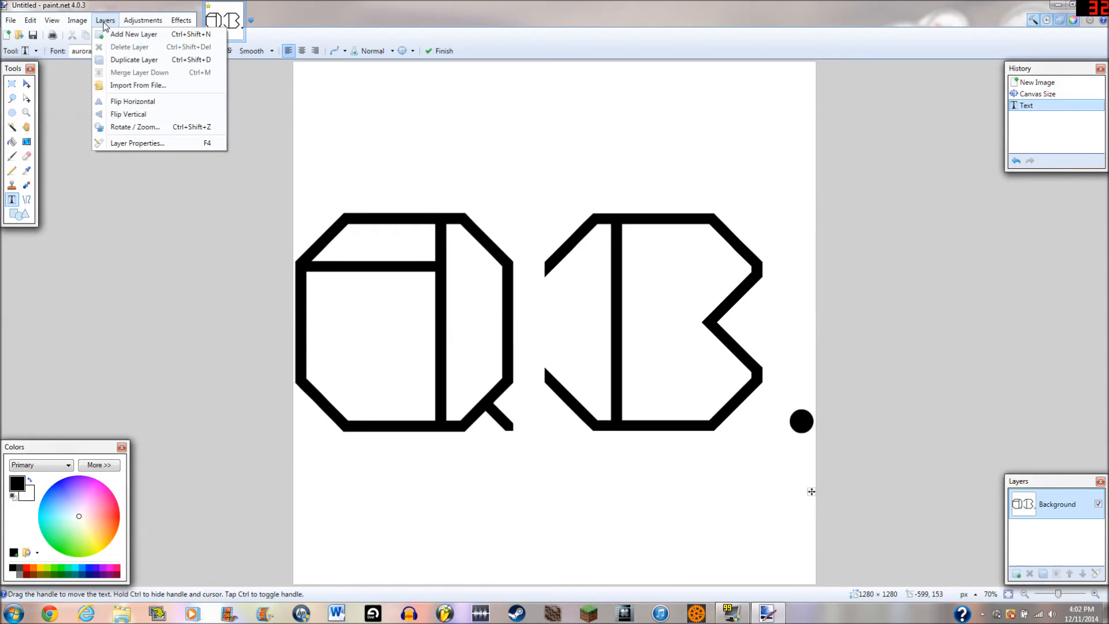
{"action": "mouse_move", "coordinate": [116, 119]}
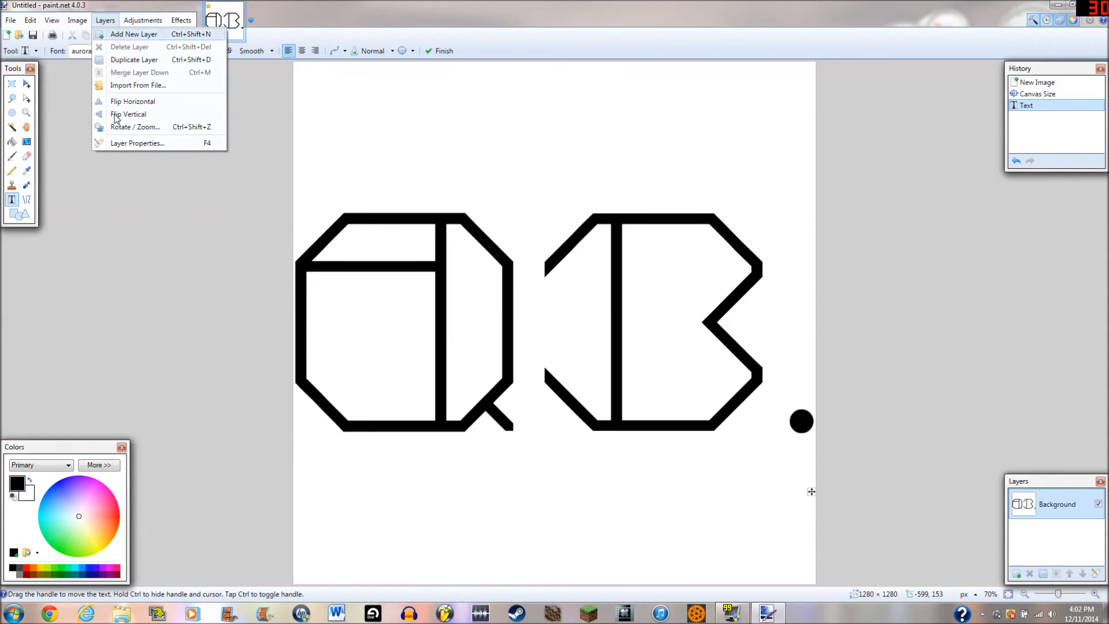
{"action": "left_click", "coordinate": [143, 19]}
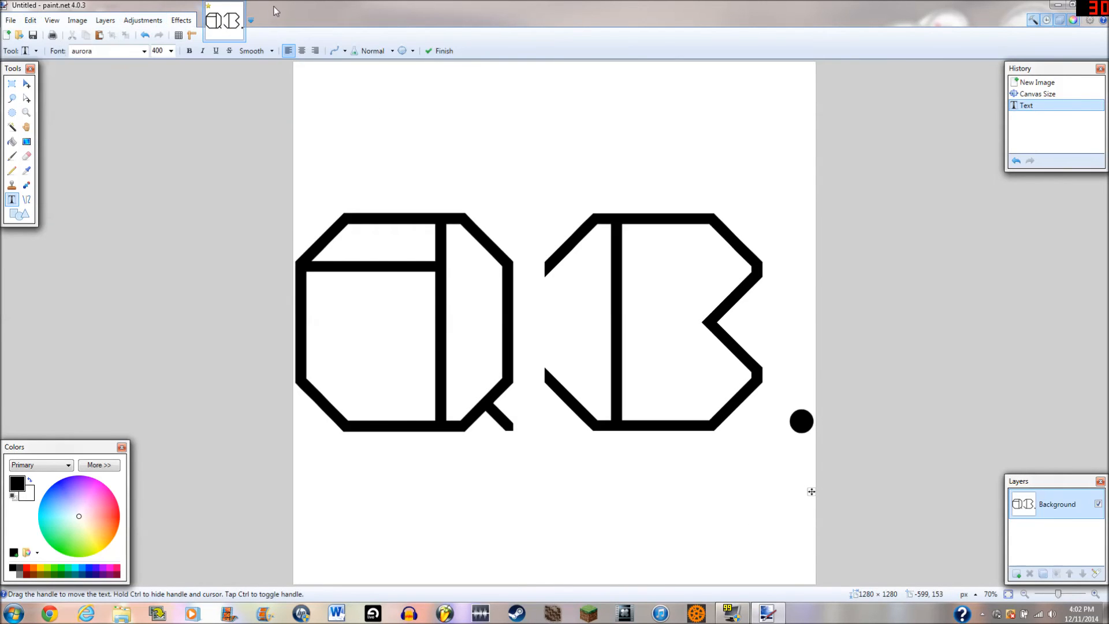
Undo the background text and retype the lettering on the new Layer 2.
{"action": "left_click", "coordinate": [145, 36]}
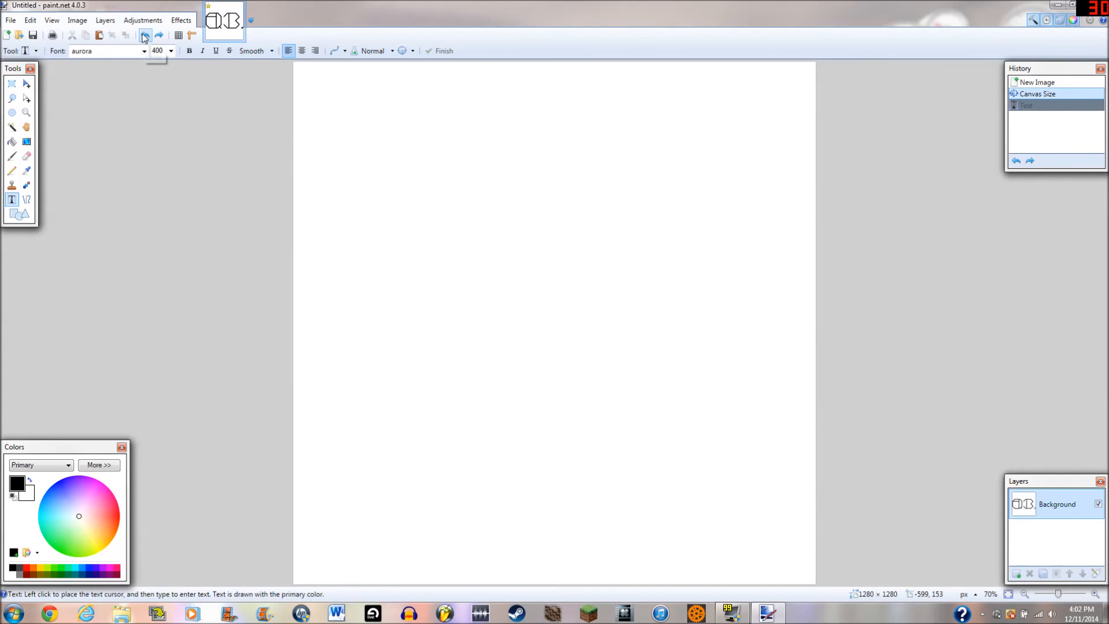
{"action": "left_click", "coordinate": [1018, 574]}
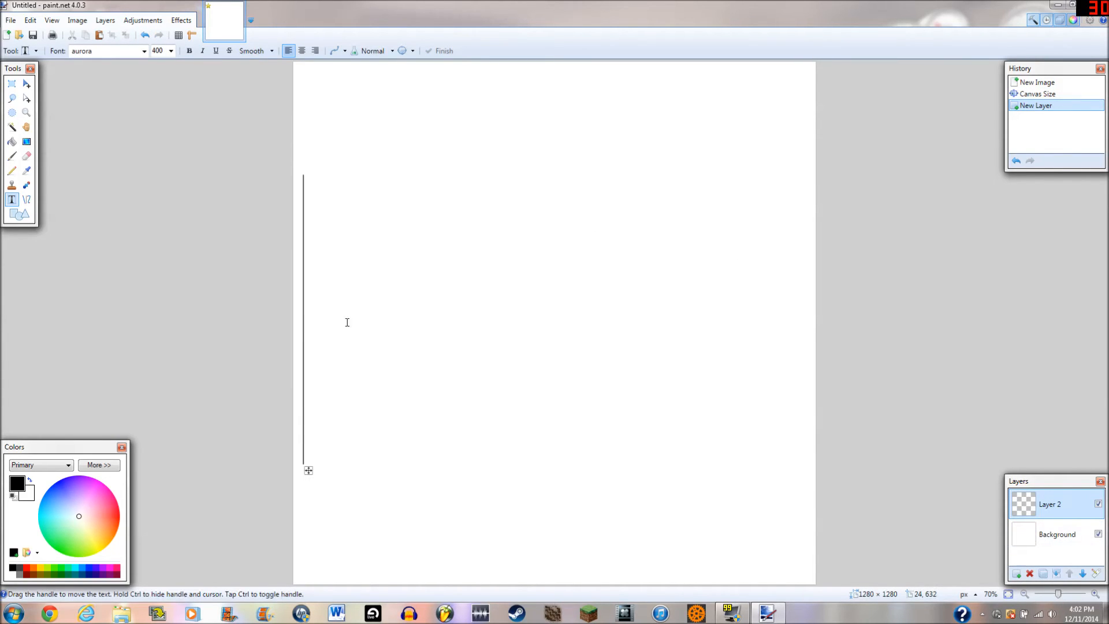
{"action": "type", "text": "AB."}
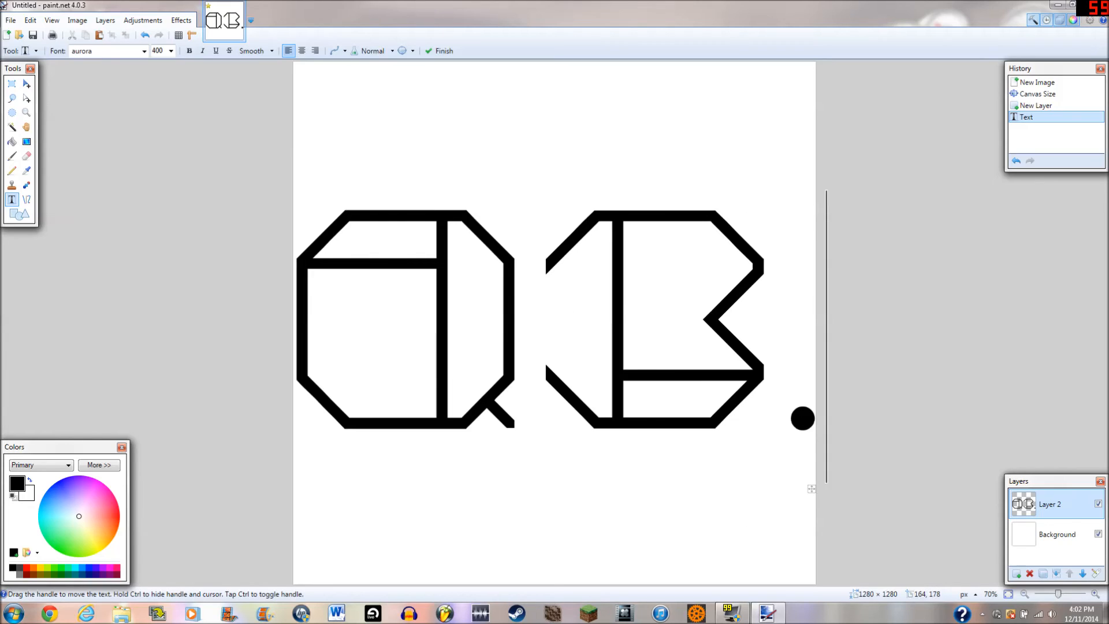
{"action": "mouse_move", "coordinate": [120, 129]}
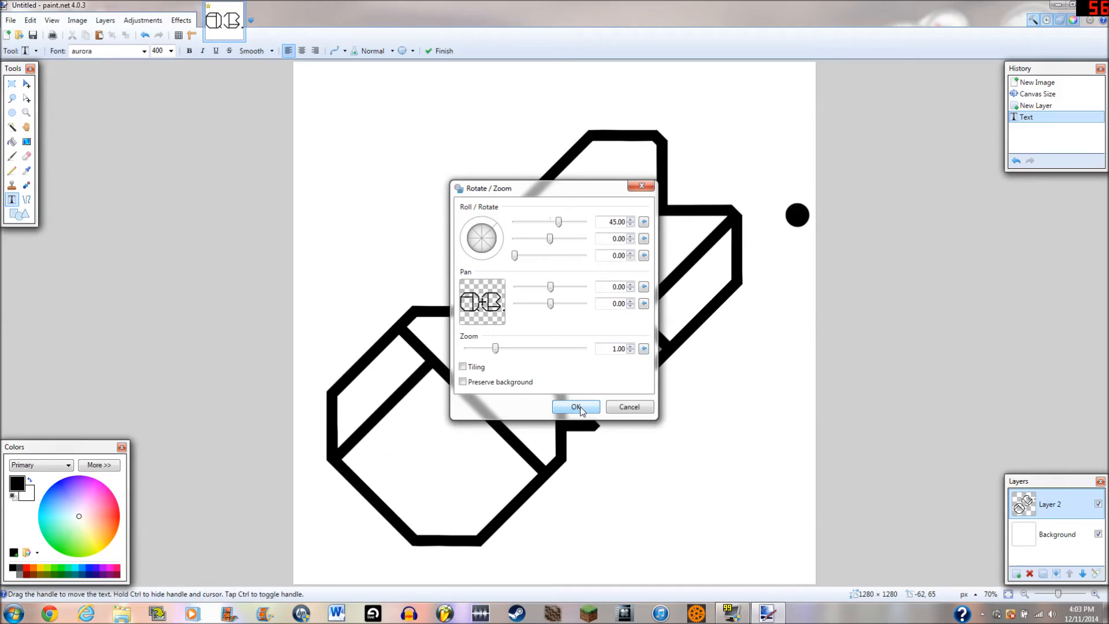
Confirm a 45° angle in the Layers > Rotate / Zoom dialog for Layer 2.
{"action": "left_click", "coordinate": [575, 406]}
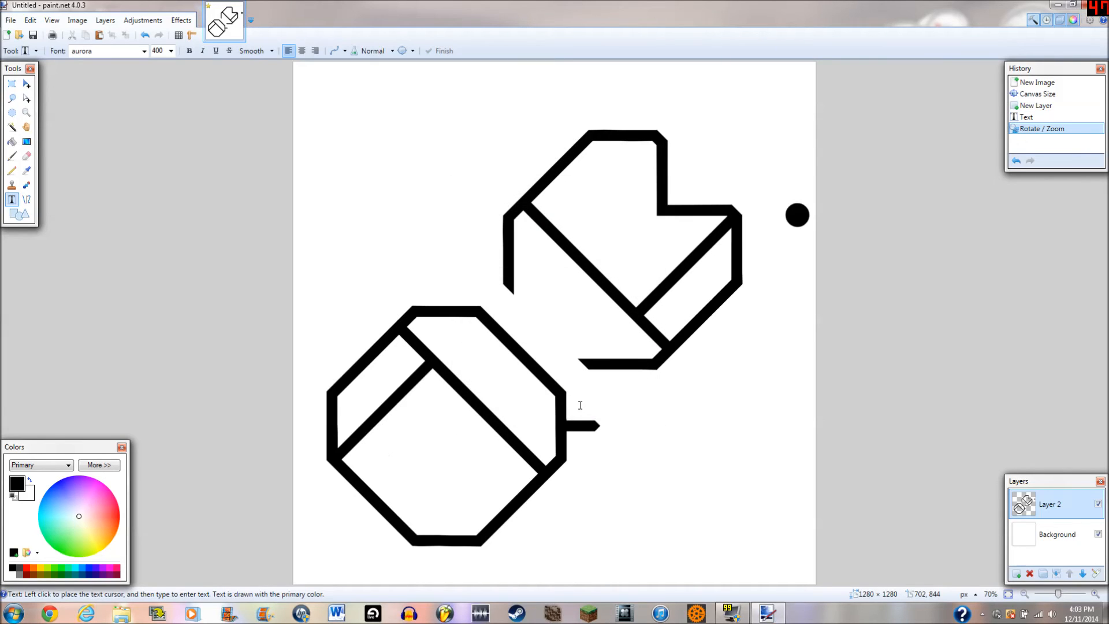
{"action": "mouse_move", "coordinate": [302, 308]}
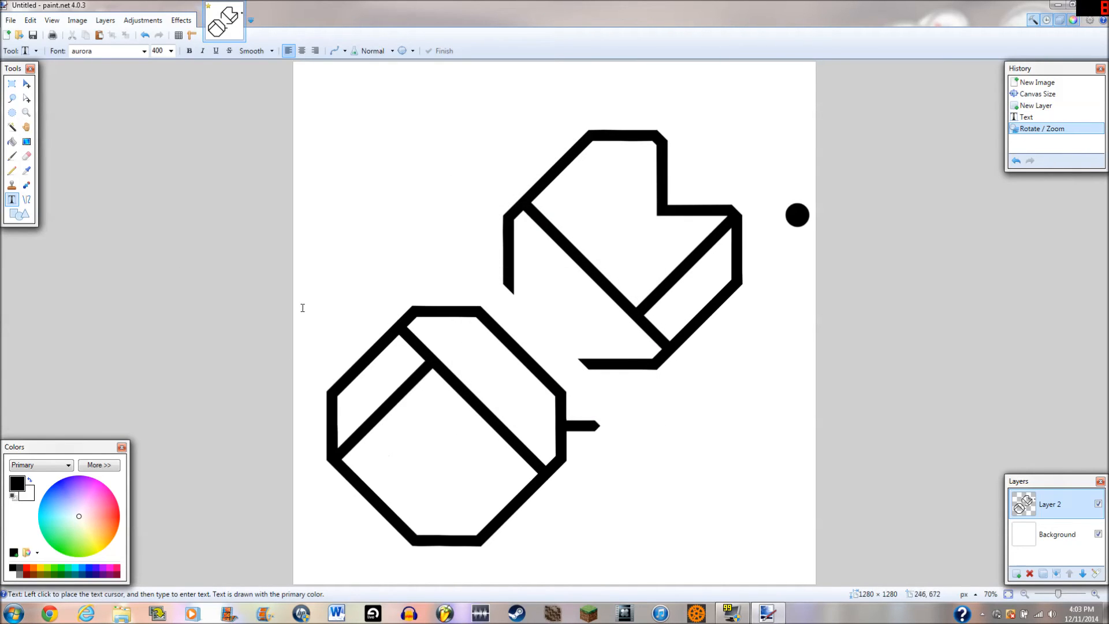
{"action": "mouse_move", "coordinate": [393, 5]}
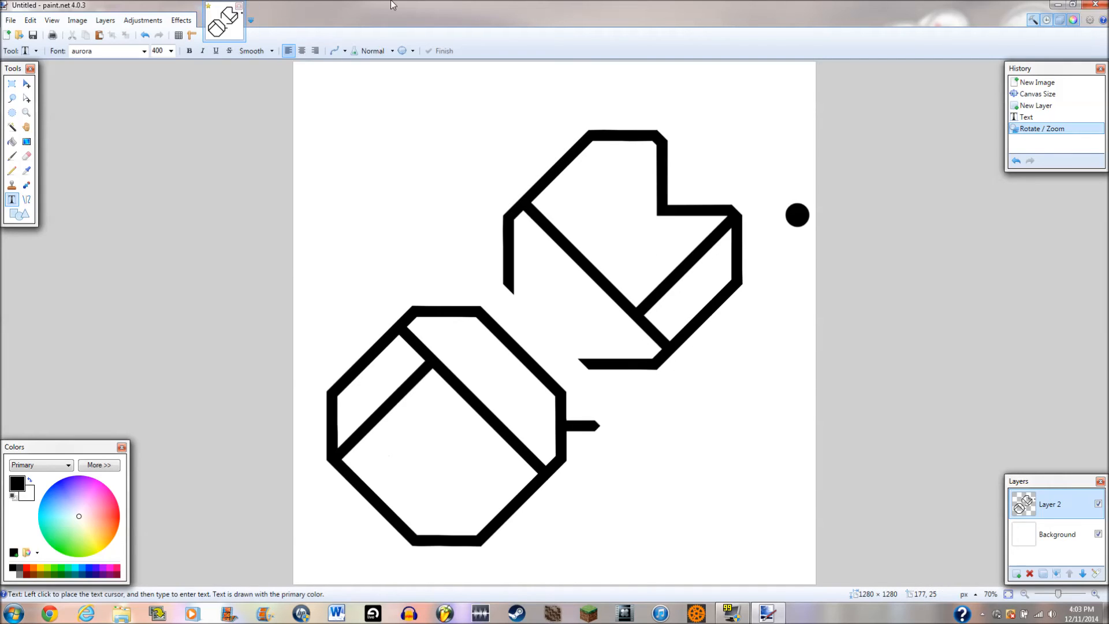
{"action": "mouse_move", "coordinate": [603, 393]}
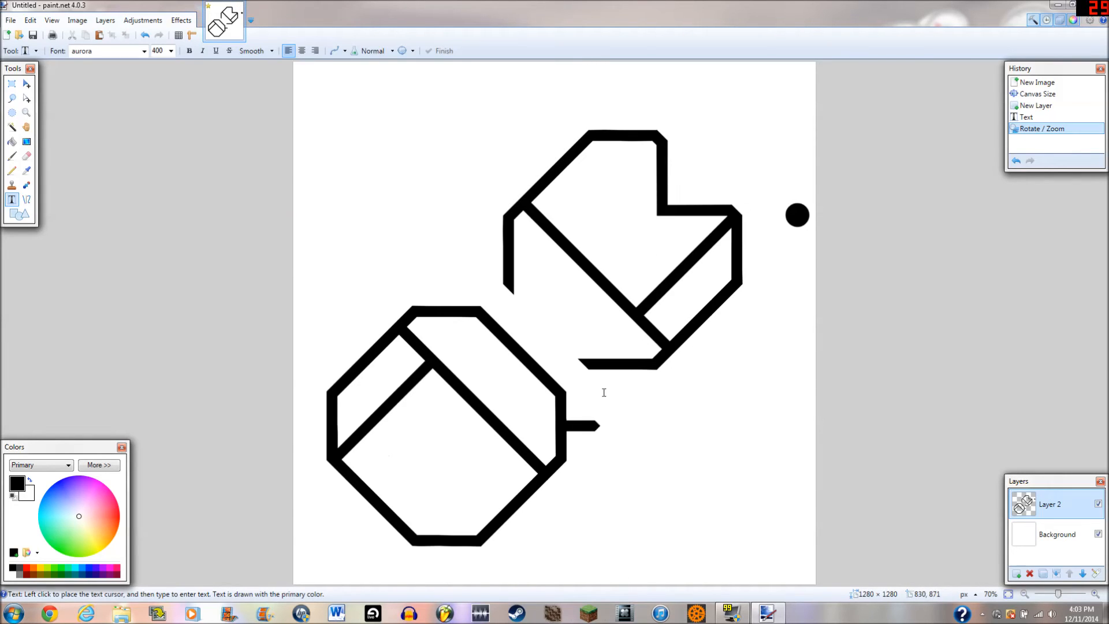
{"action": "mouse_move", "coordinate": [686, 450]}
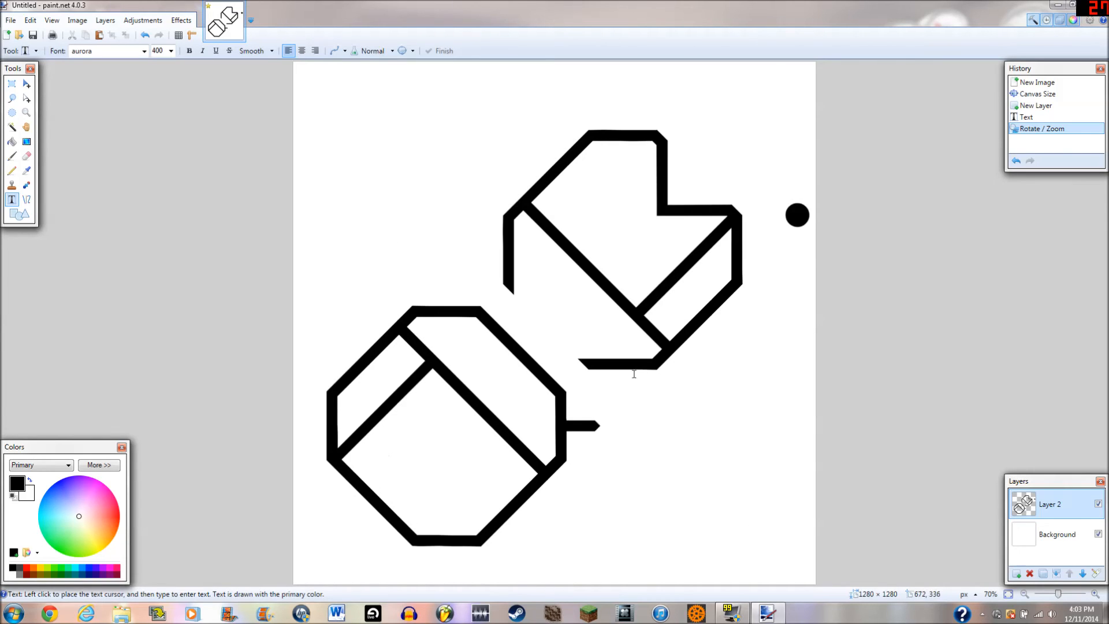
{"action": "mouse_move", "coordinate": [647, 280]}
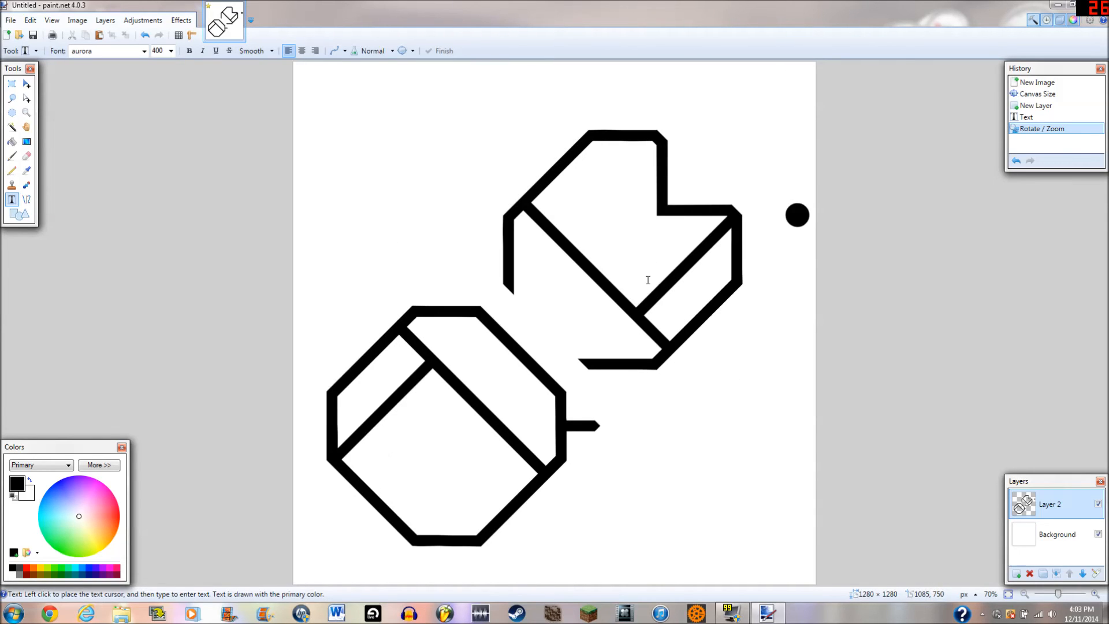
{"action": "mouse_move", "coordinate": [426, 599]}
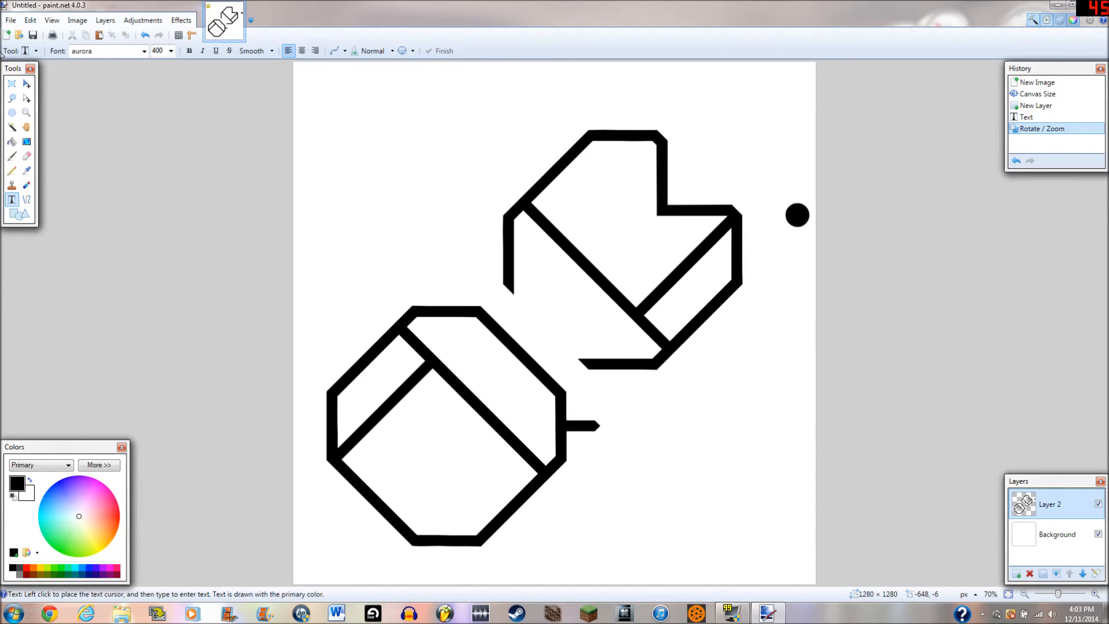
Magic Wand the Q's lower face, set a linear gradient, and pick its first colour.
{"action": "left_click", "coordinate": [12, 126]}
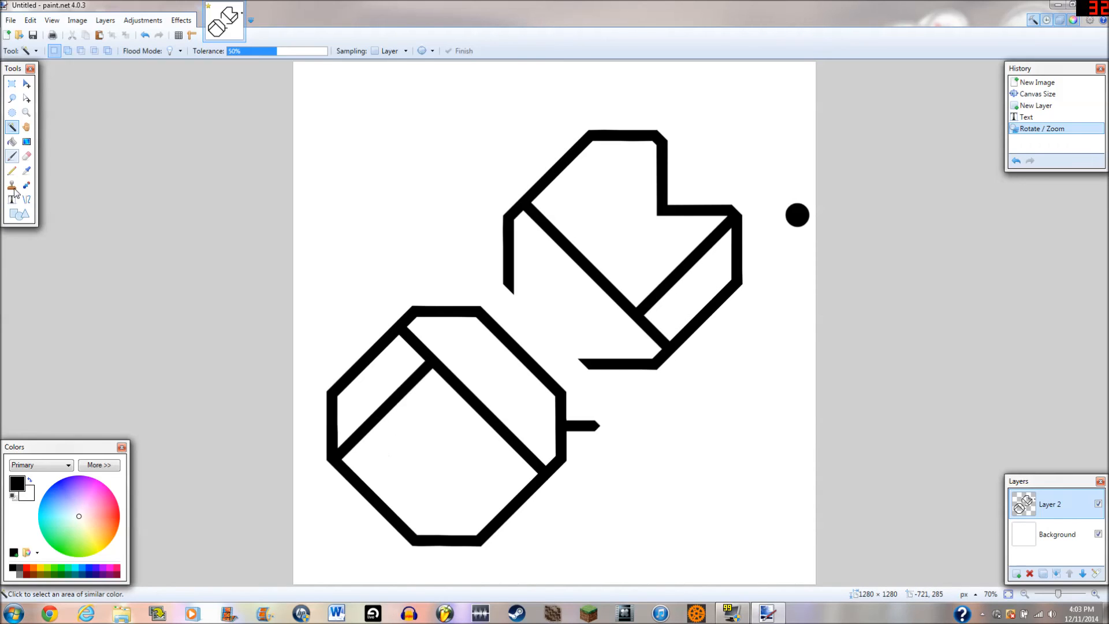
{"action": "mouse_move", "coordinate": [13, 127]}
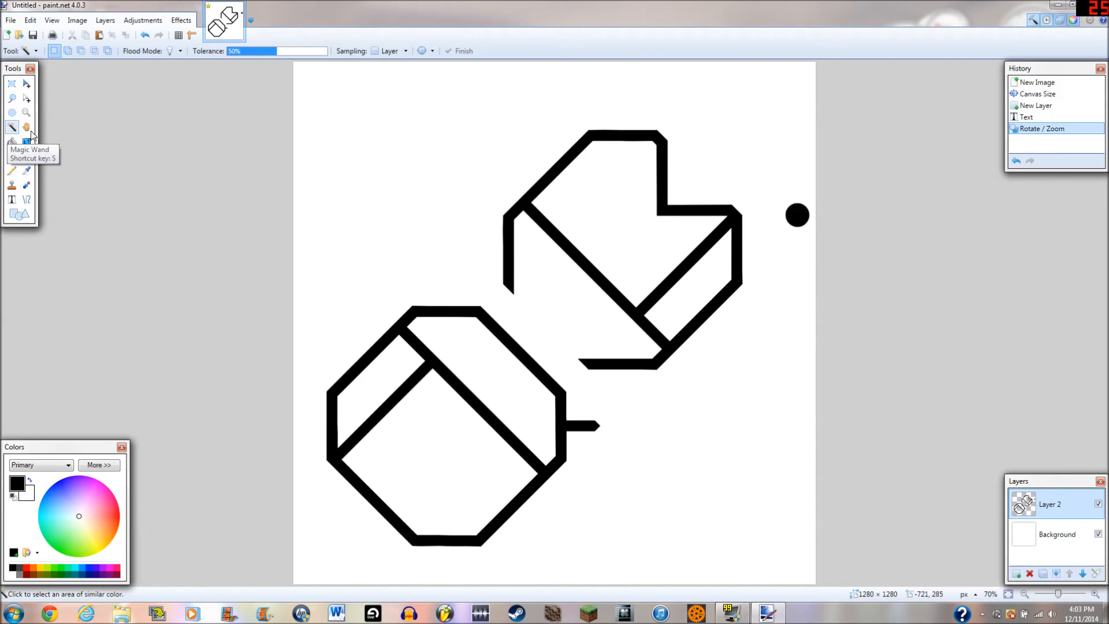
{"action": "mouse_move", "coordinate": [441, 457]}
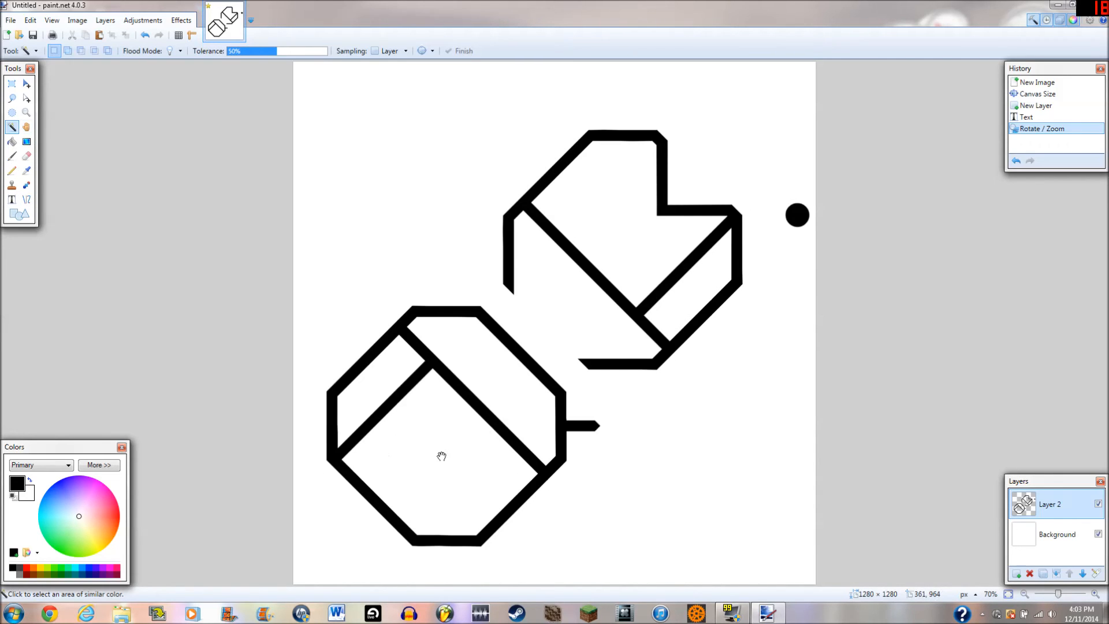
{"action": "left_click", "coordinate": [451, 466]}
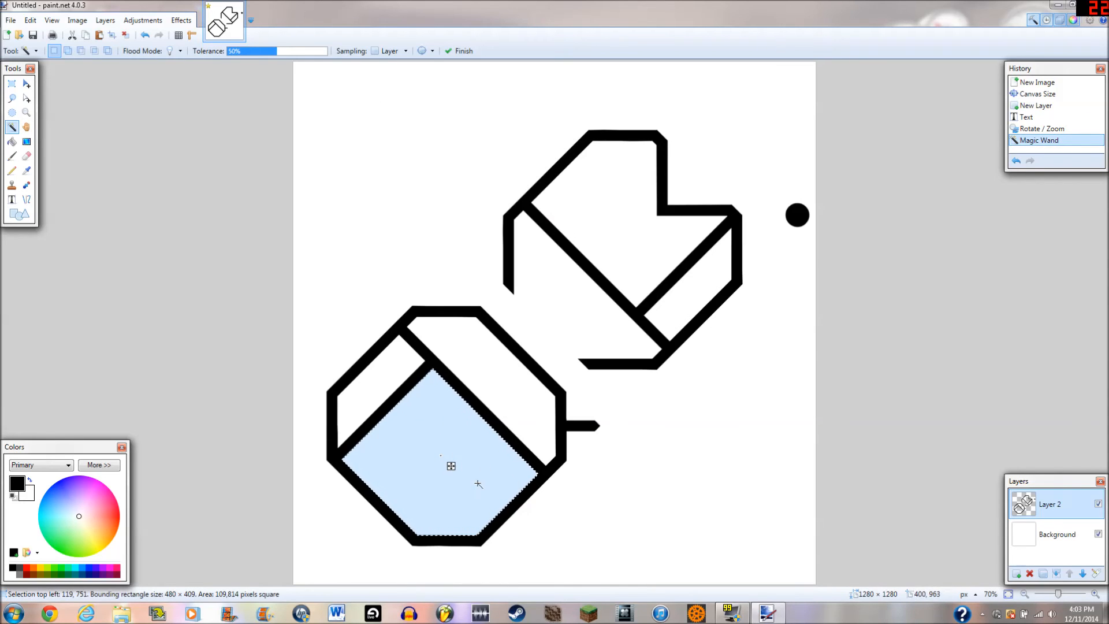
{"action": "mouse_move", "coordinate": [508, 549]}
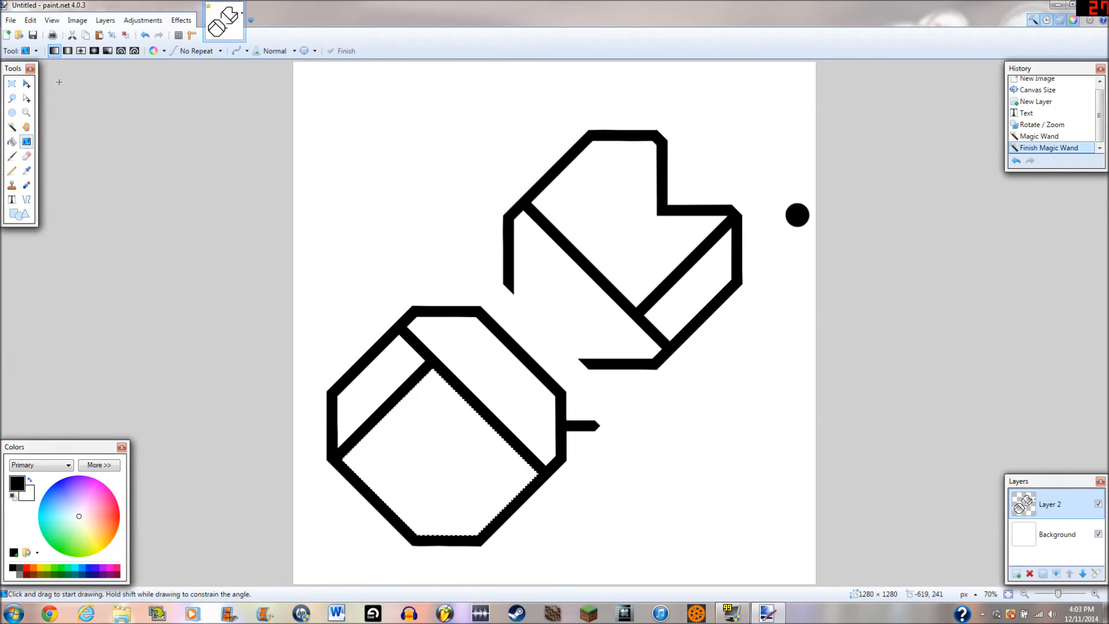
{"action": "mouse_move", "coordinate": [67, 51]}
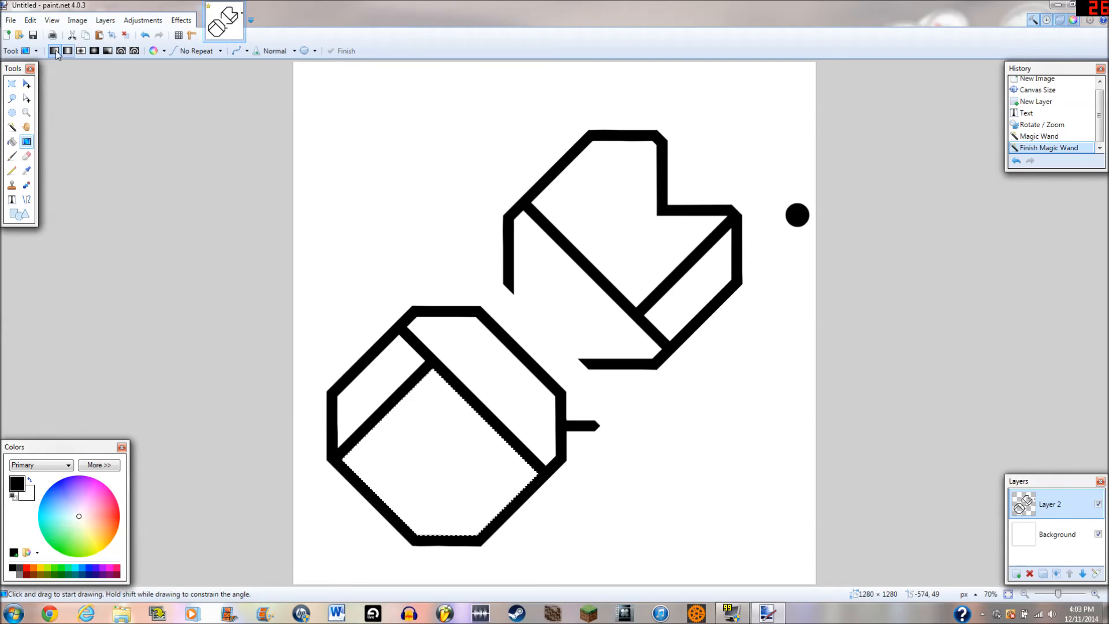
{"action": "mouse_move", "coordinate": [54, 50]}
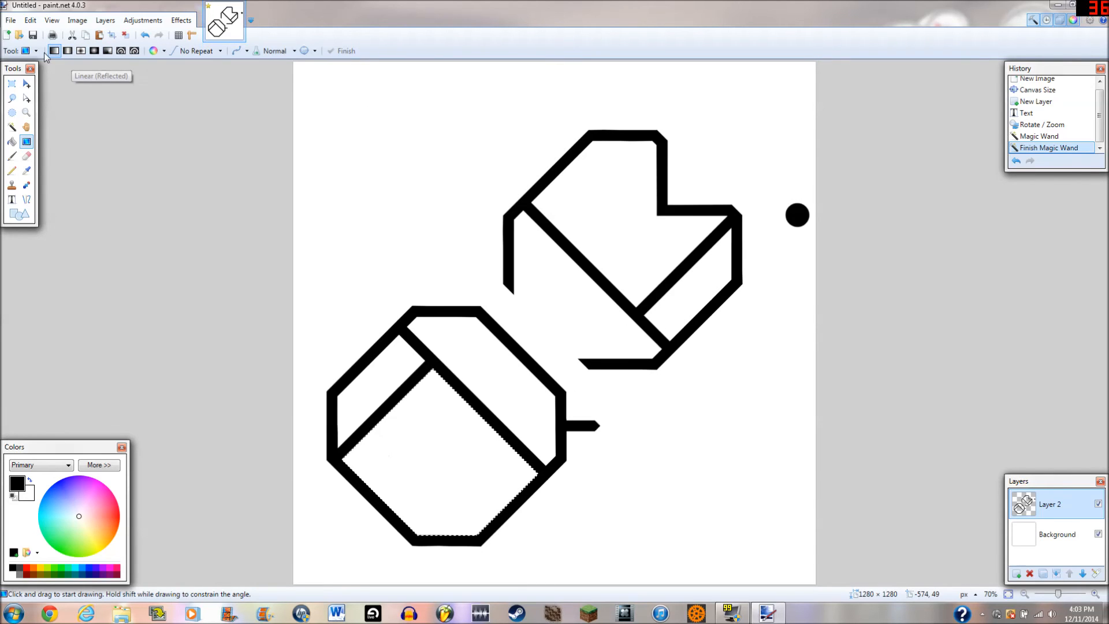
{"action": "left_click", "coordinate": [89, 516]}
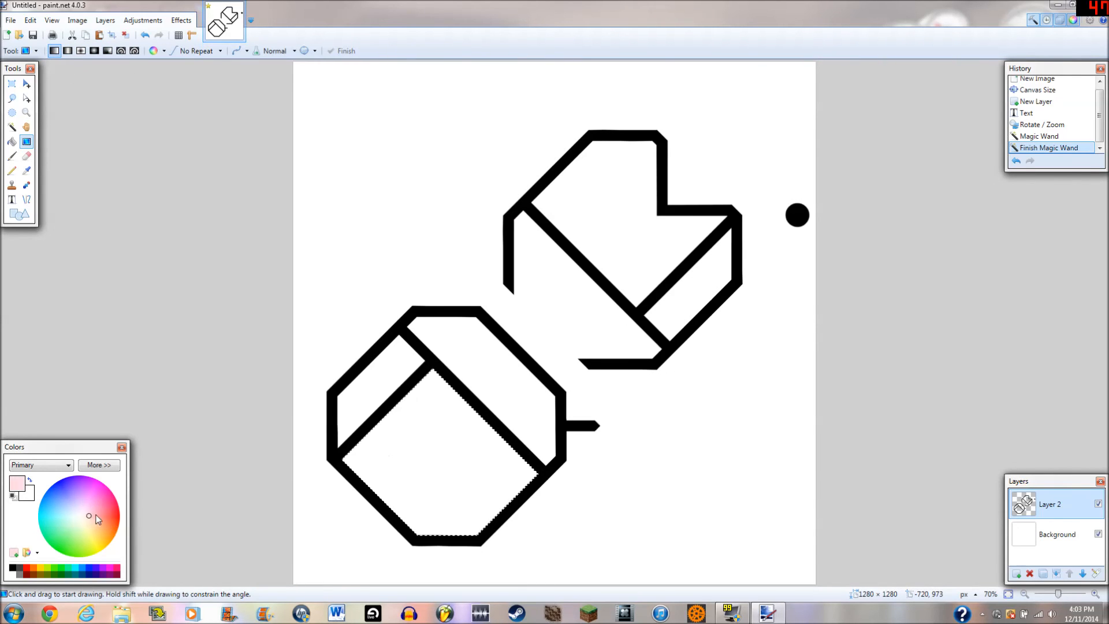
{"action": "left_click", "coordinate": [28, 570]}
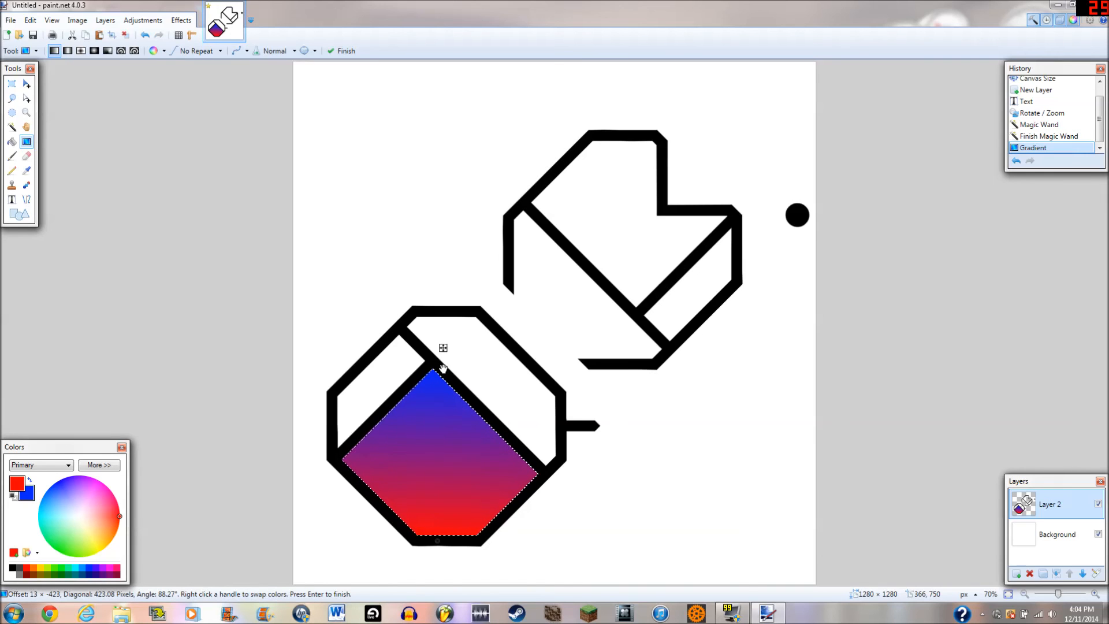
{"action": "mouse_move", "coordinate": [57, 62]}
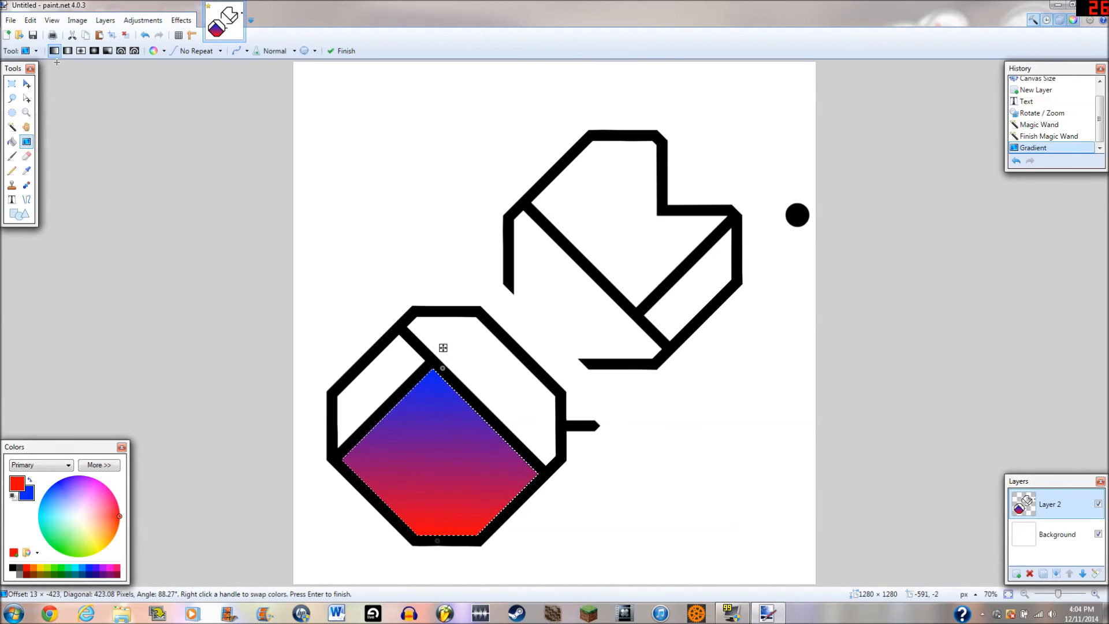
{"action": "mouse_move", "coordinate": [10, 101]}
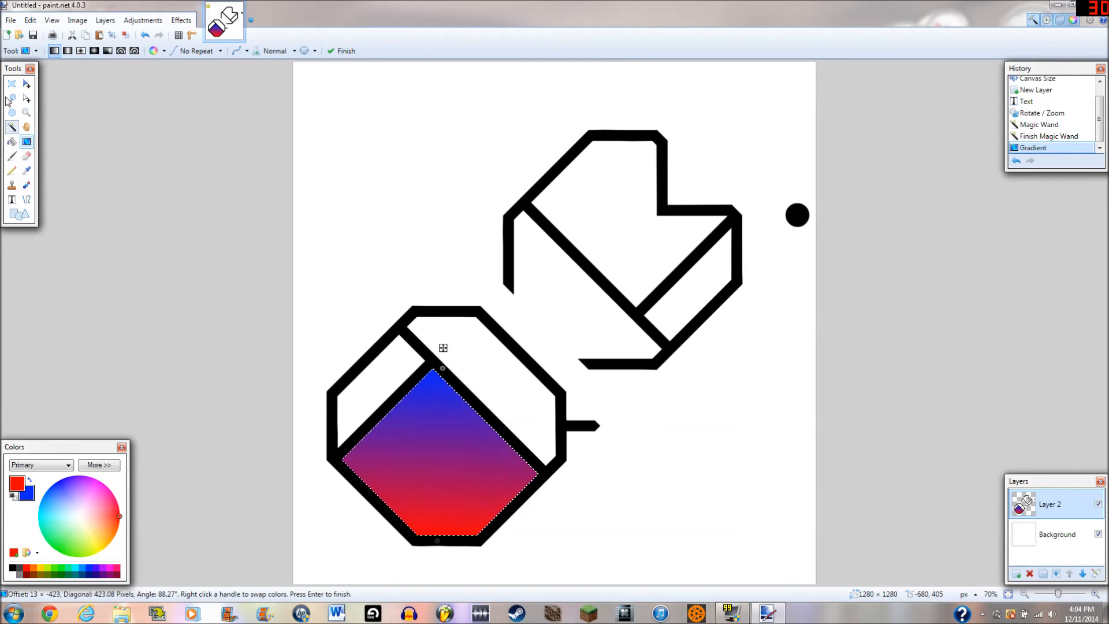
Select the Q's narrow left face with Magic Wand; set primary green, secondary purple.
{"action": "left_click", "coordinate": [12, 127]}
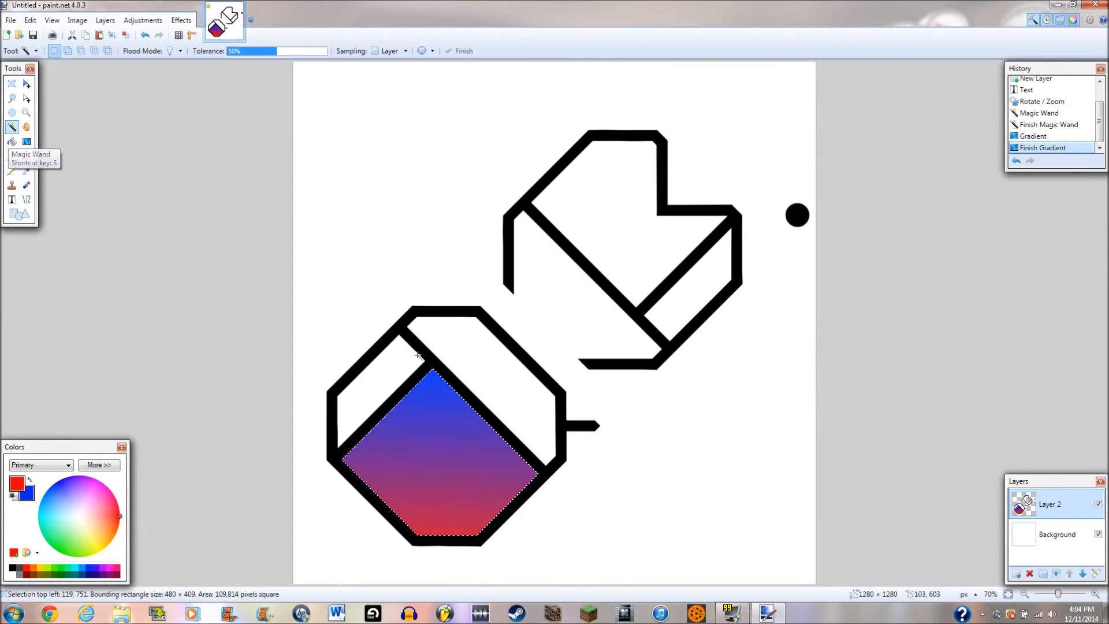
{"action": "left_click", "coordinate": [397, 379]}
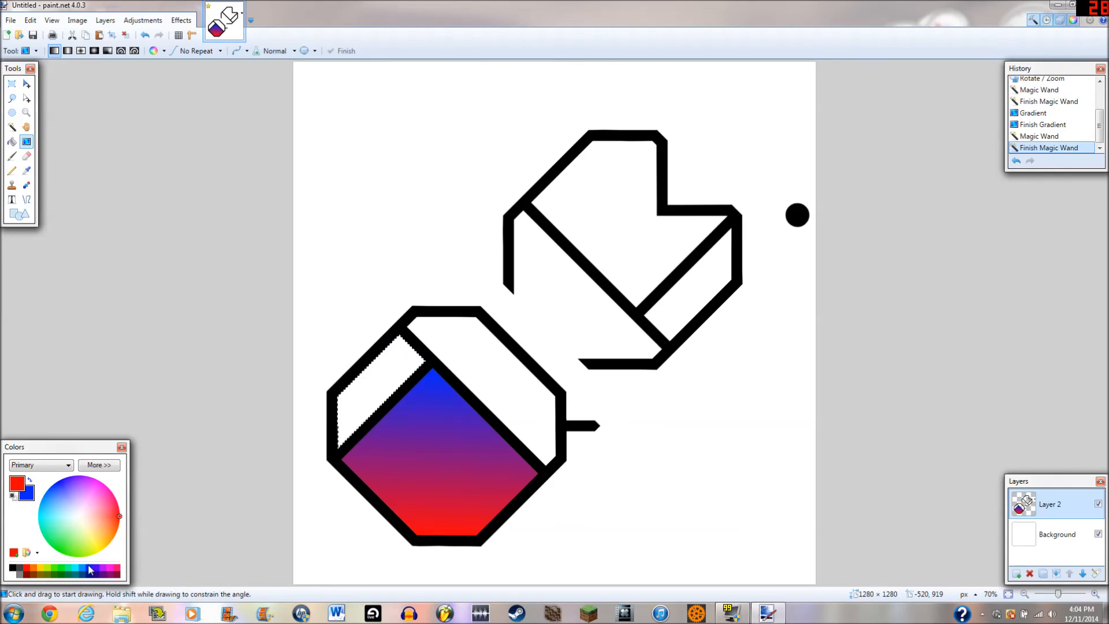
{"action": "left_click", "coordinate": [63, 554]}
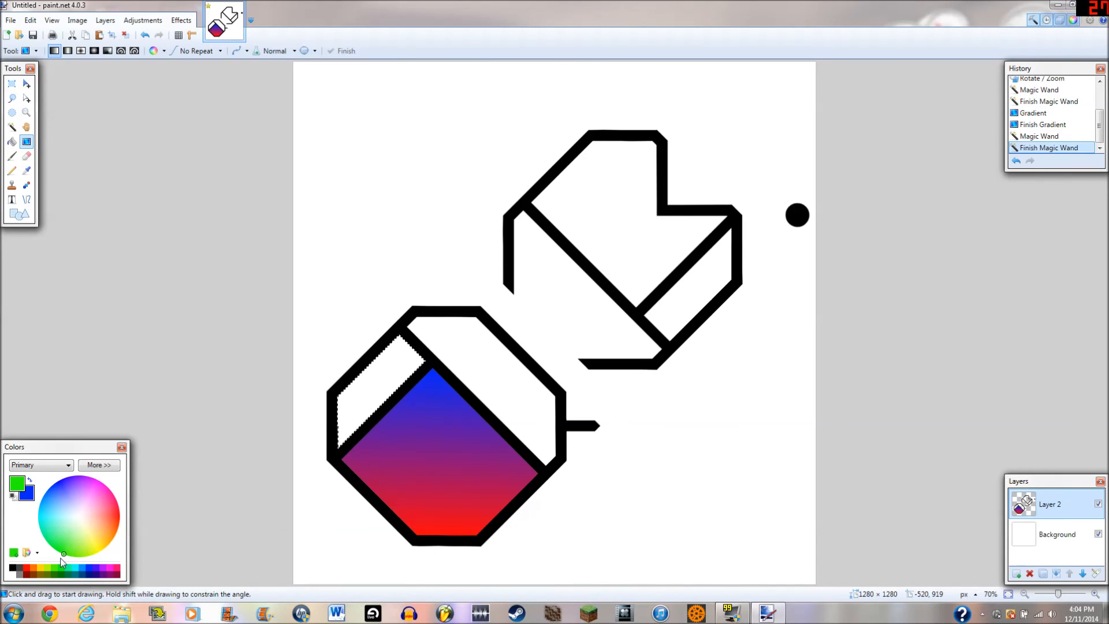
{"action": "mouse_move", "coordinate": [51, 584]}
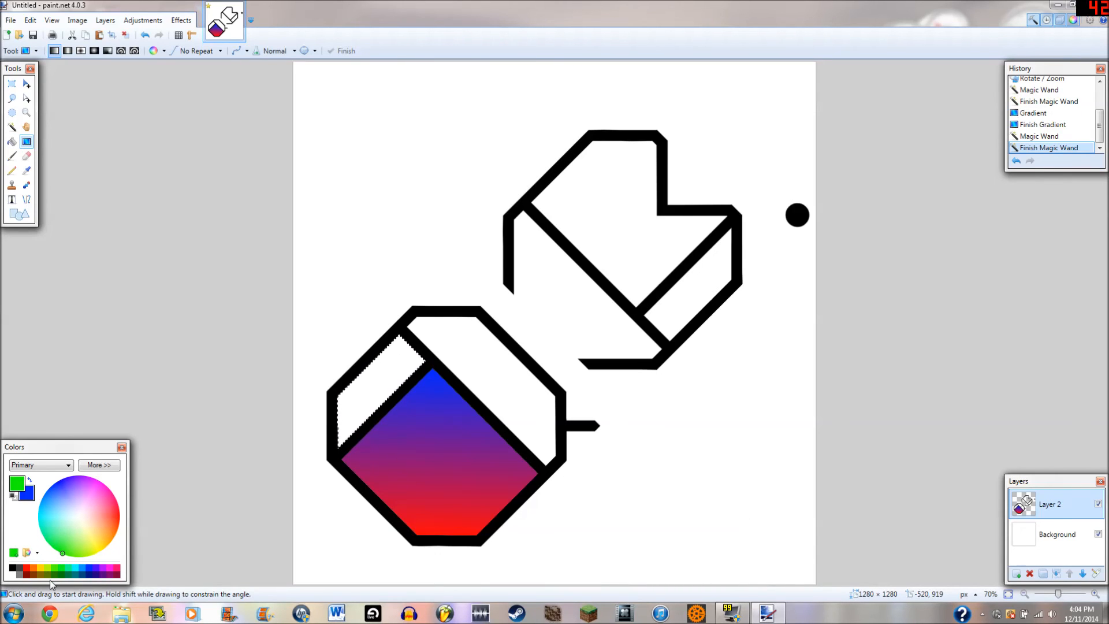
{"action": "left_click", "coordinate": [39, 465]}
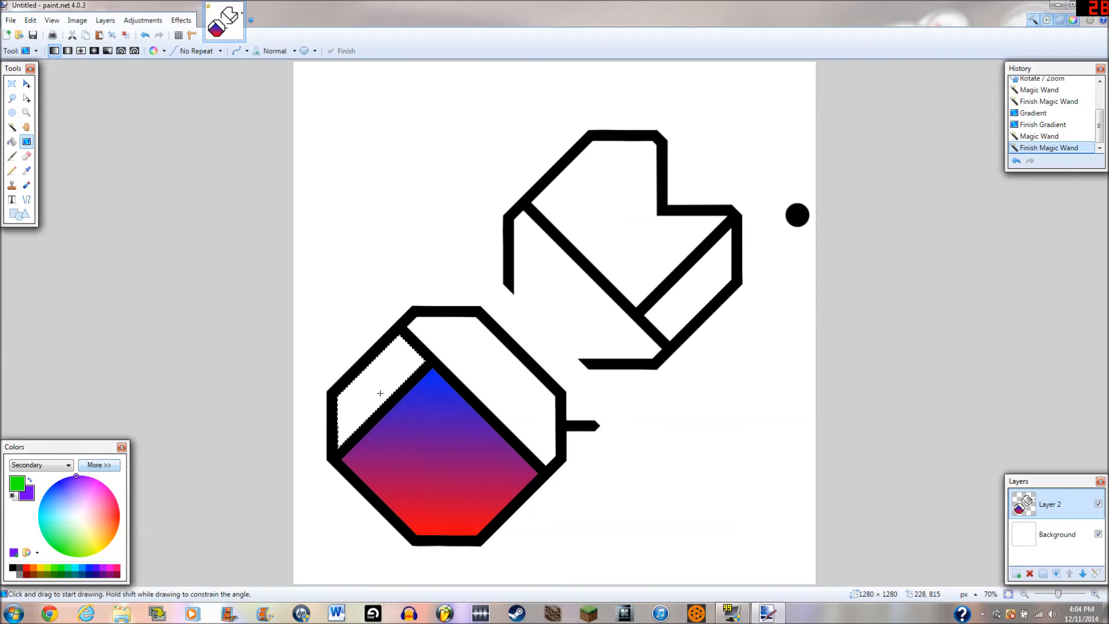
{"action": "mouse_move", "coordinate": [372, 414]}
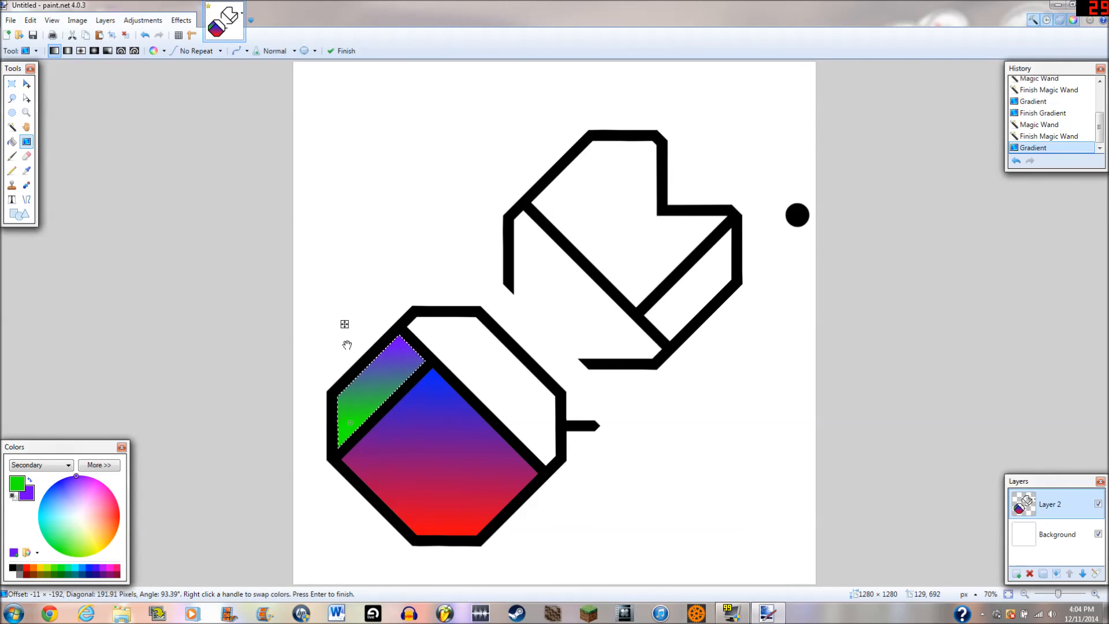
{"action": "mouse_move", "coordinate": [661, 462]}
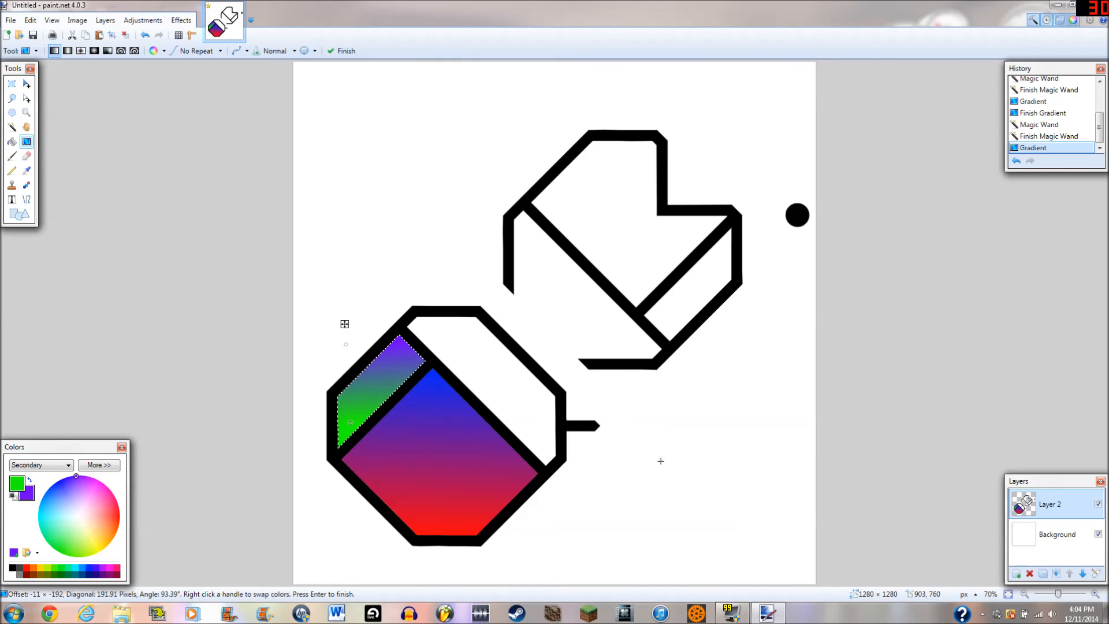
{"action": "mouse_move", "coordinate": [546, 332]}
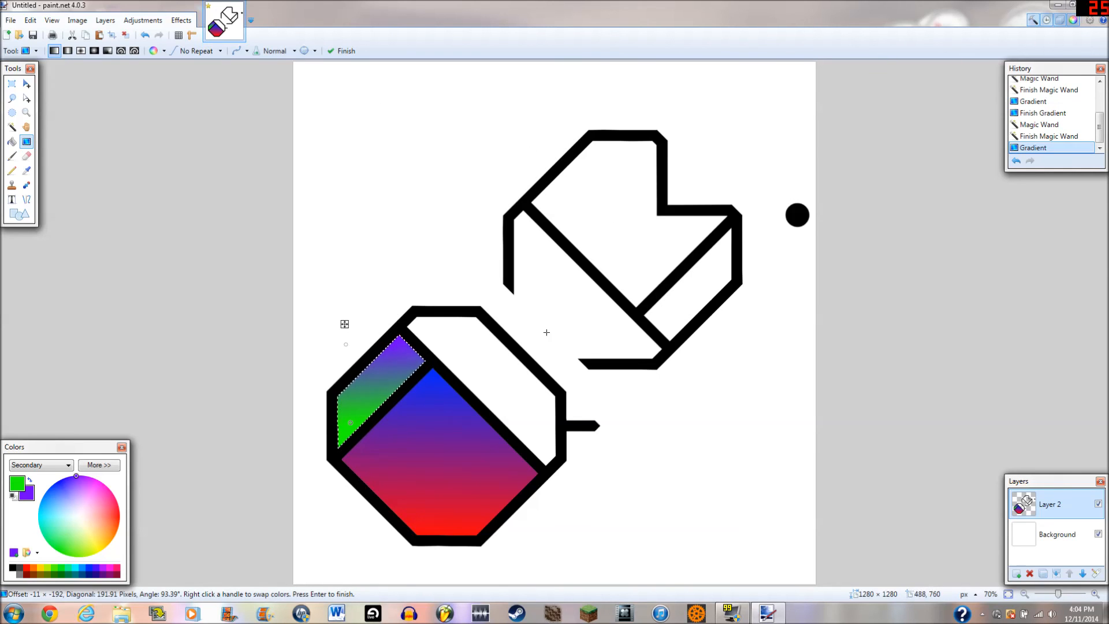
{"action": "mouse_move", "coordinate": [430, 271]}
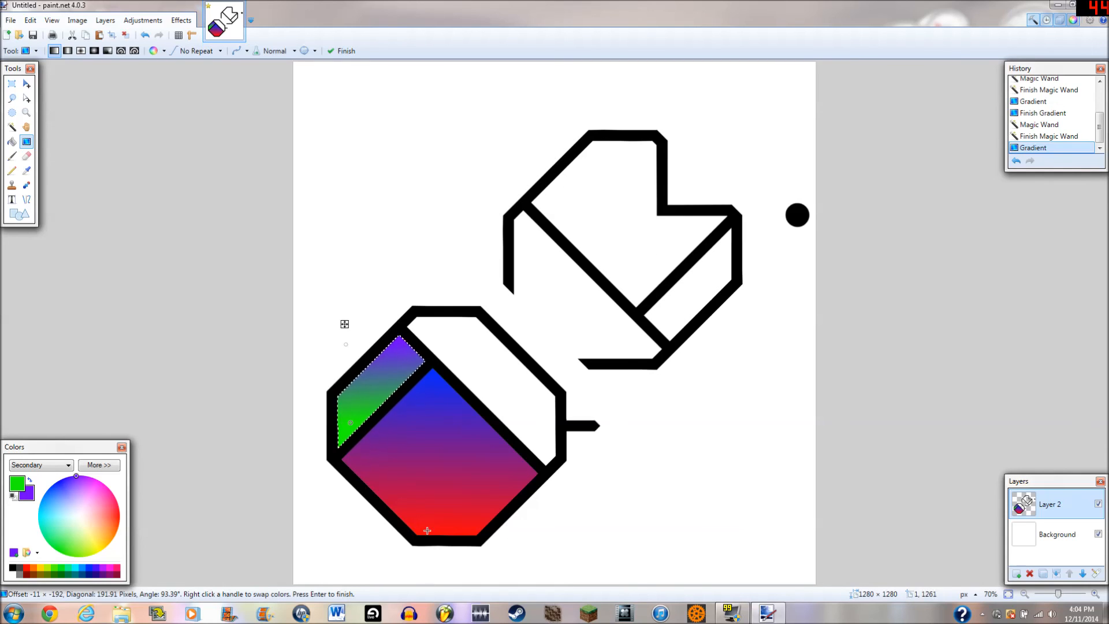
{"action": "mouse_move", "coordinate": [520, 353]}
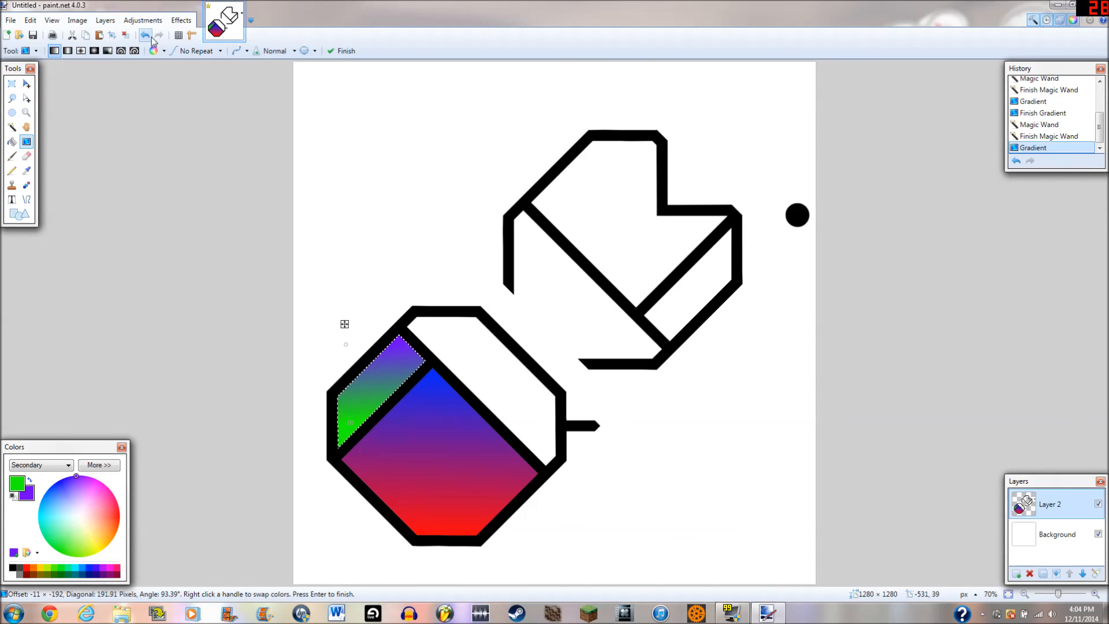
Undo both gradients, cancel Save As, and close Paint.NET without saving.
{"action": "left_click", "coordinate": [146, 36]}
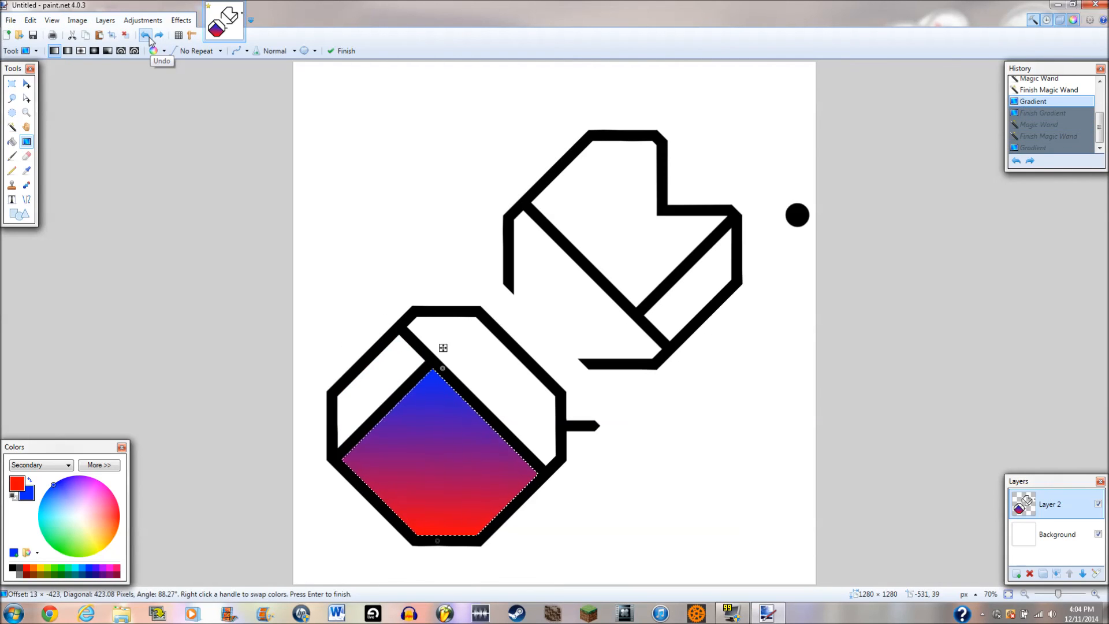
{"action": "left_click", "coordinate": [11, 19]}
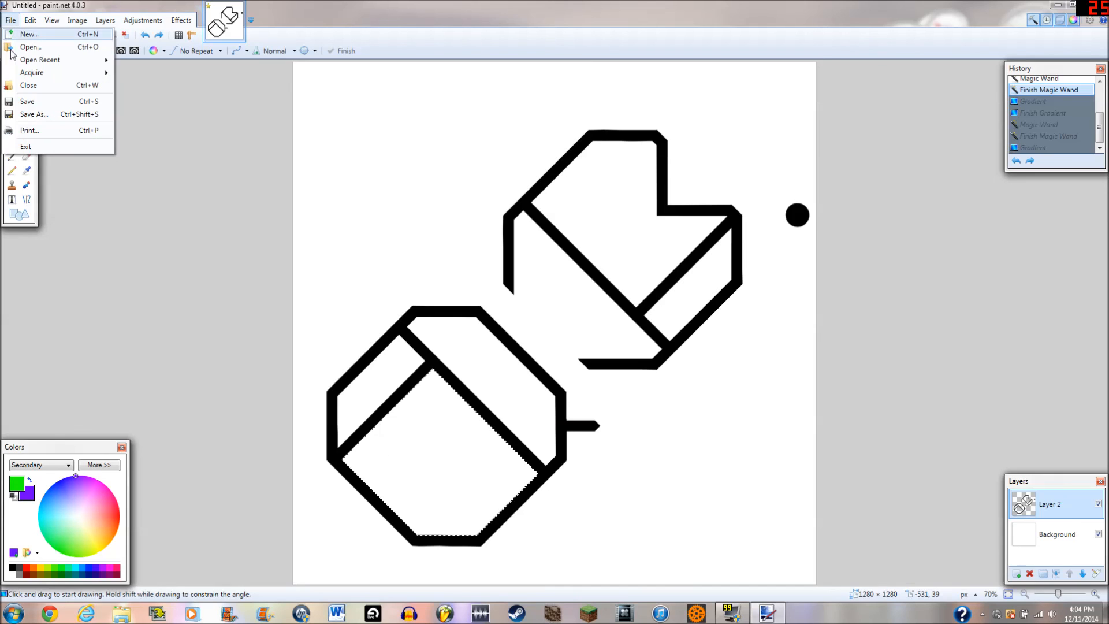
{"action": "left_click", "coordinate": [34, 114]}
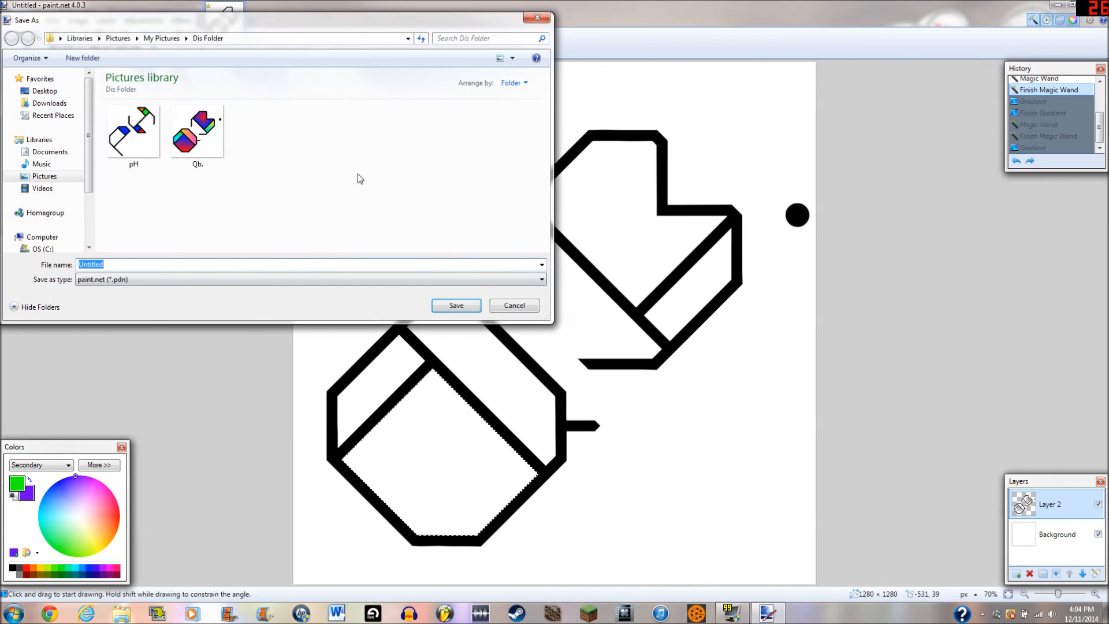
{"action": "mouse_move", "coordinate": [615, 279]}
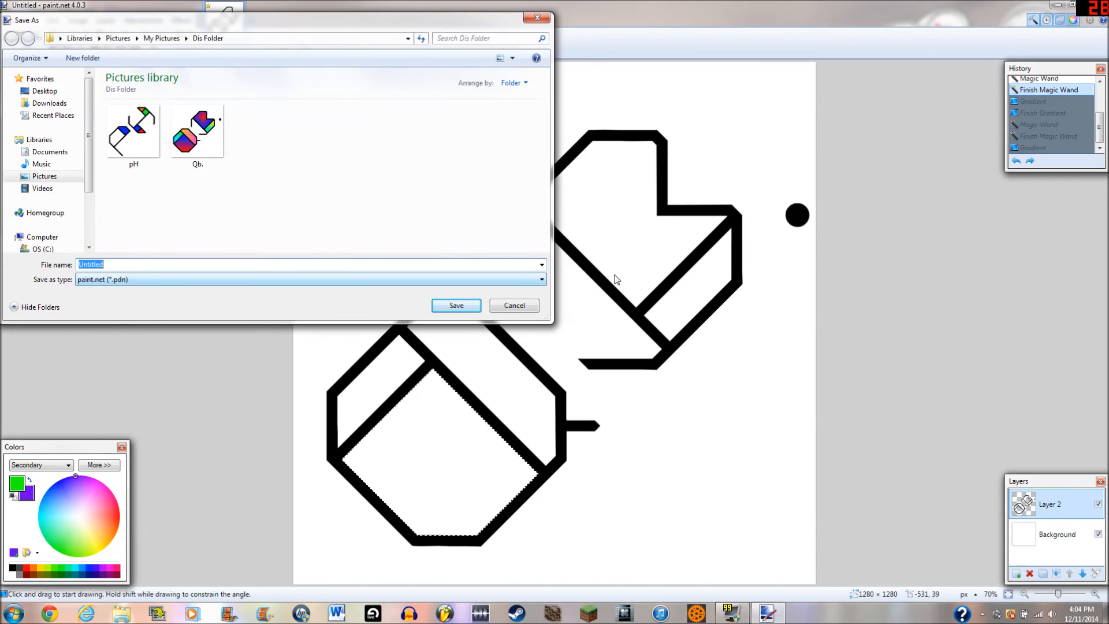
{"action": "left_click", "coordinate": [513, 306]}
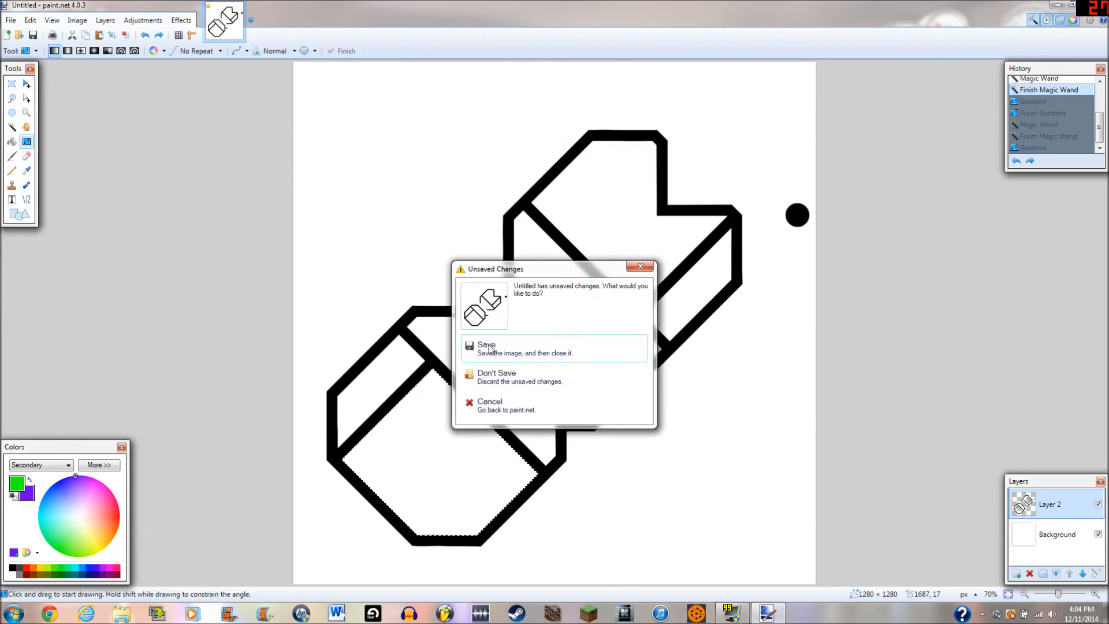
{"action": "left_click", "coordinate": [496, 377]}
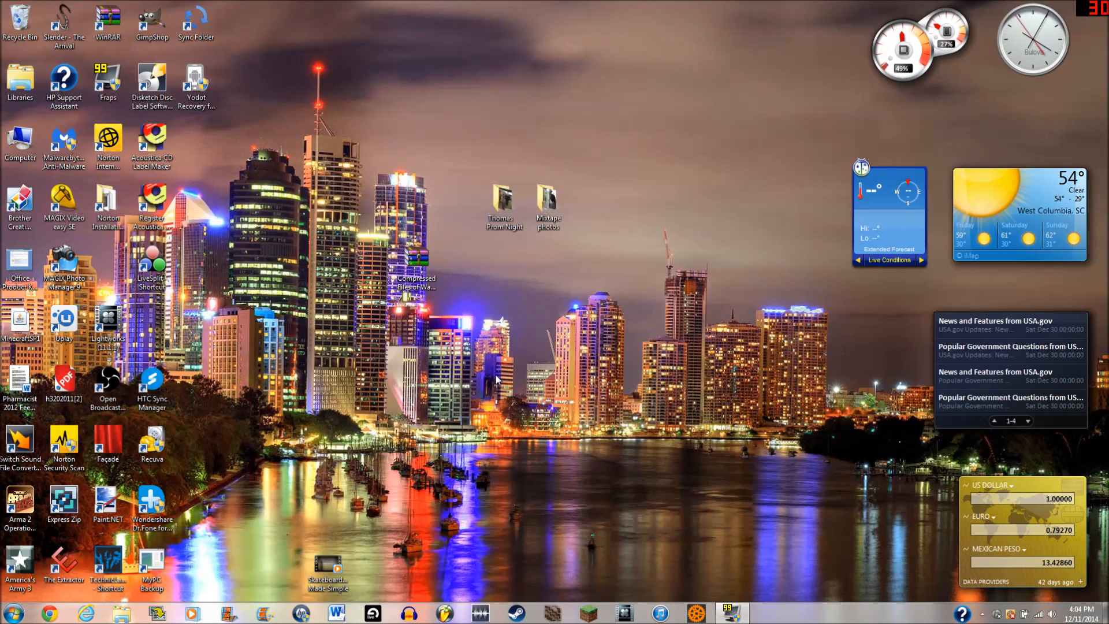
{"action": "mouse_move", "coordinate": [446, 381]}
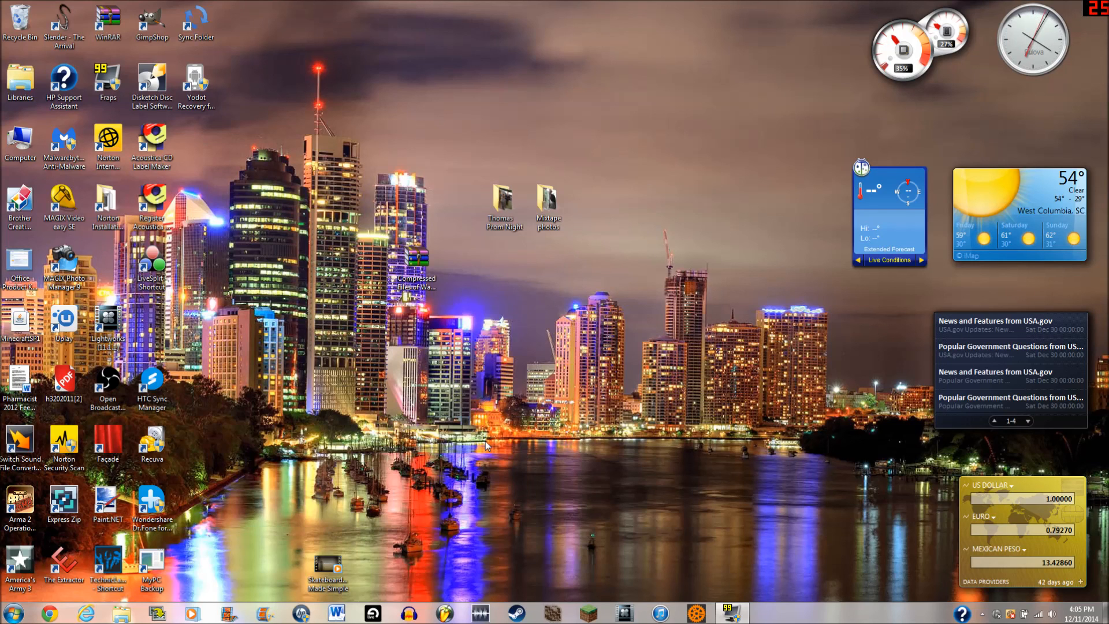
{"action": "mouse_move", "coordinate": [573, 403]}
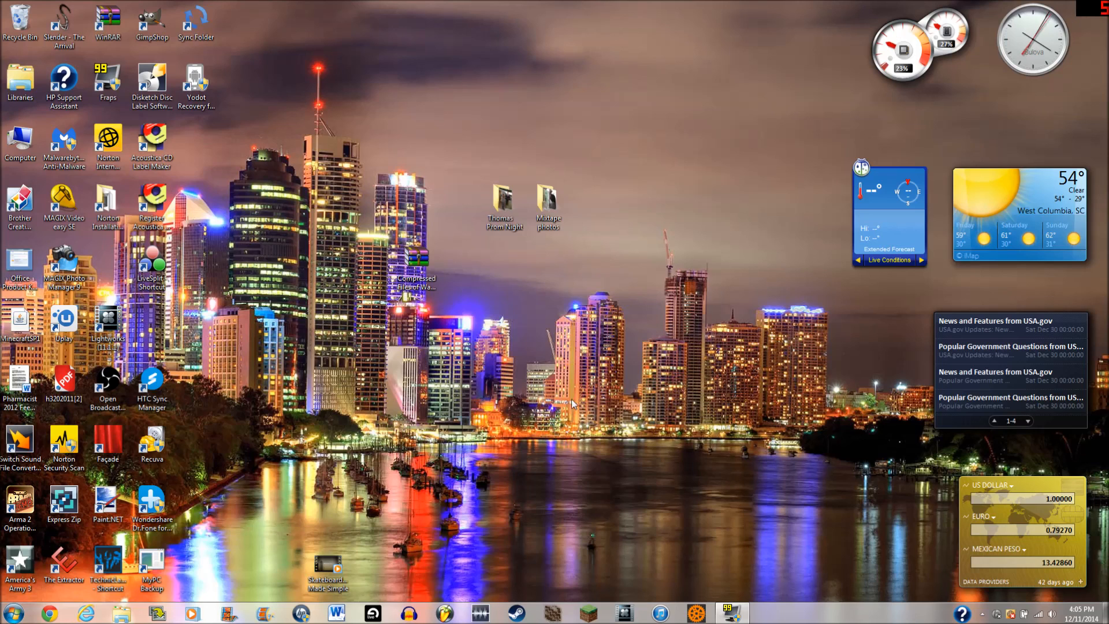